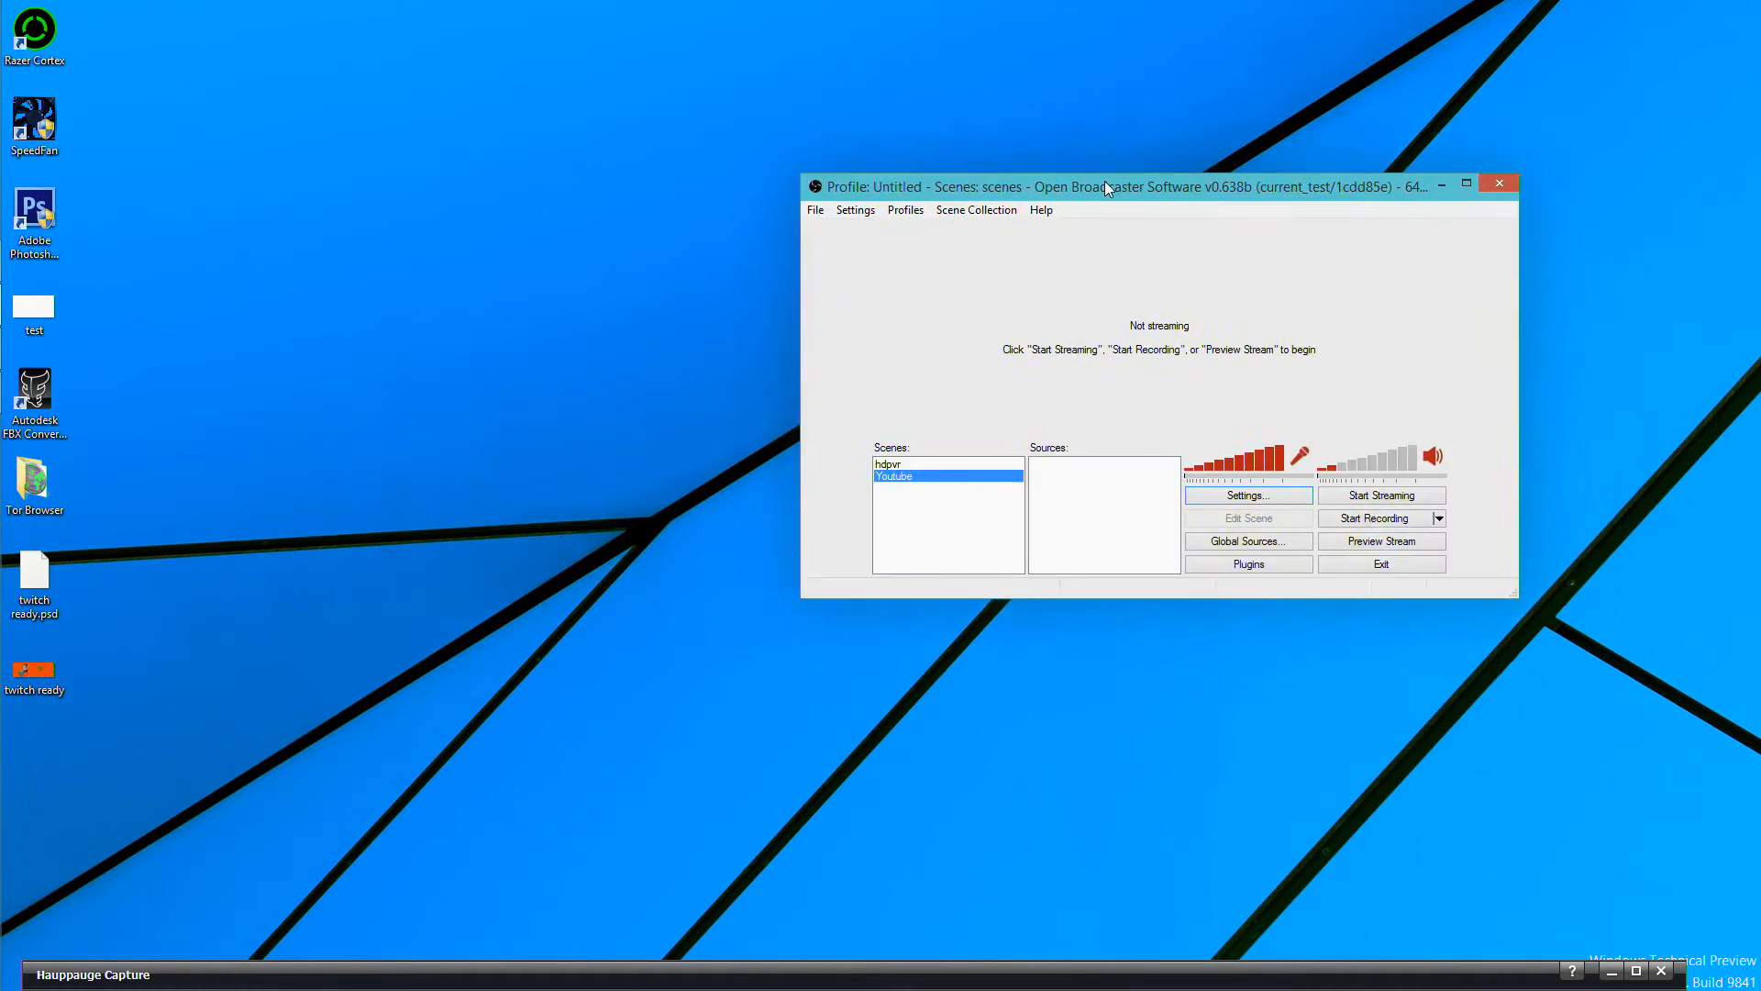
- Move OBS to the top-right and Hauppauge Capture to the lower left so both are visible
{"action": "left_click_drag", "start_coordinate": [1106, 188], "coordinate": [1382, 13]}
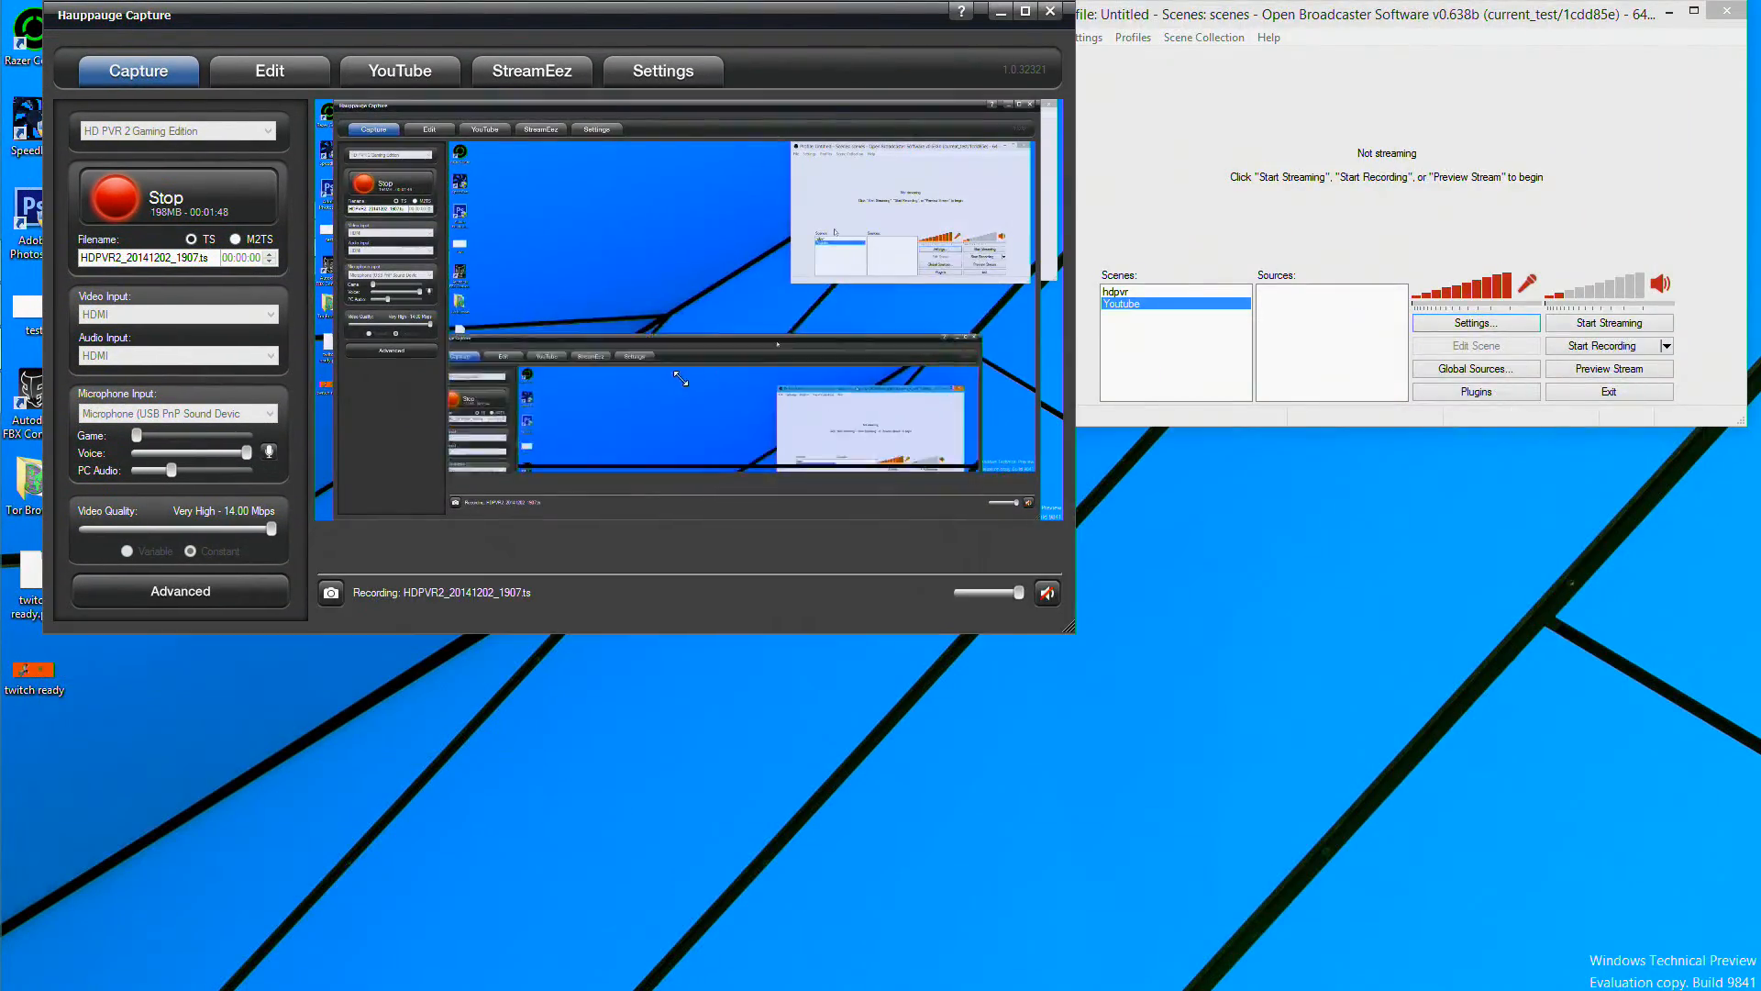
{"action": "left_click_drag", "start_coordinate": [112, 17], "coordinate": [73, 374]}
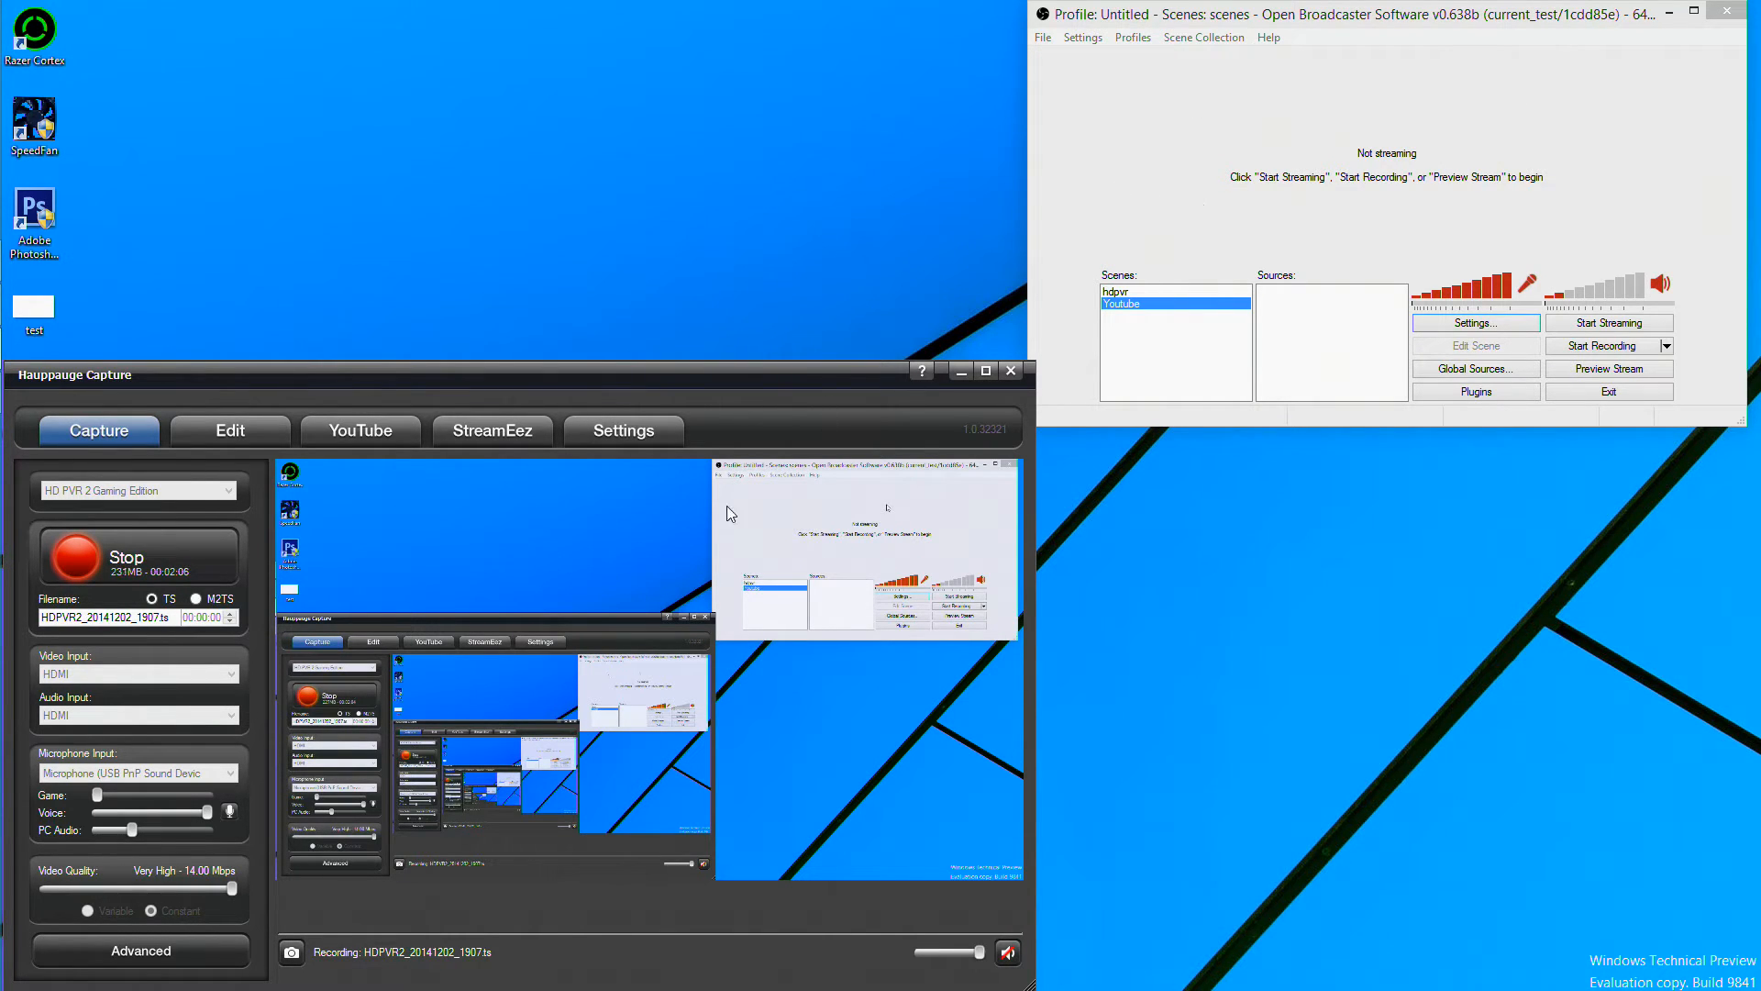
{"action": "mouse_move", "coordinate": [519, 579]}
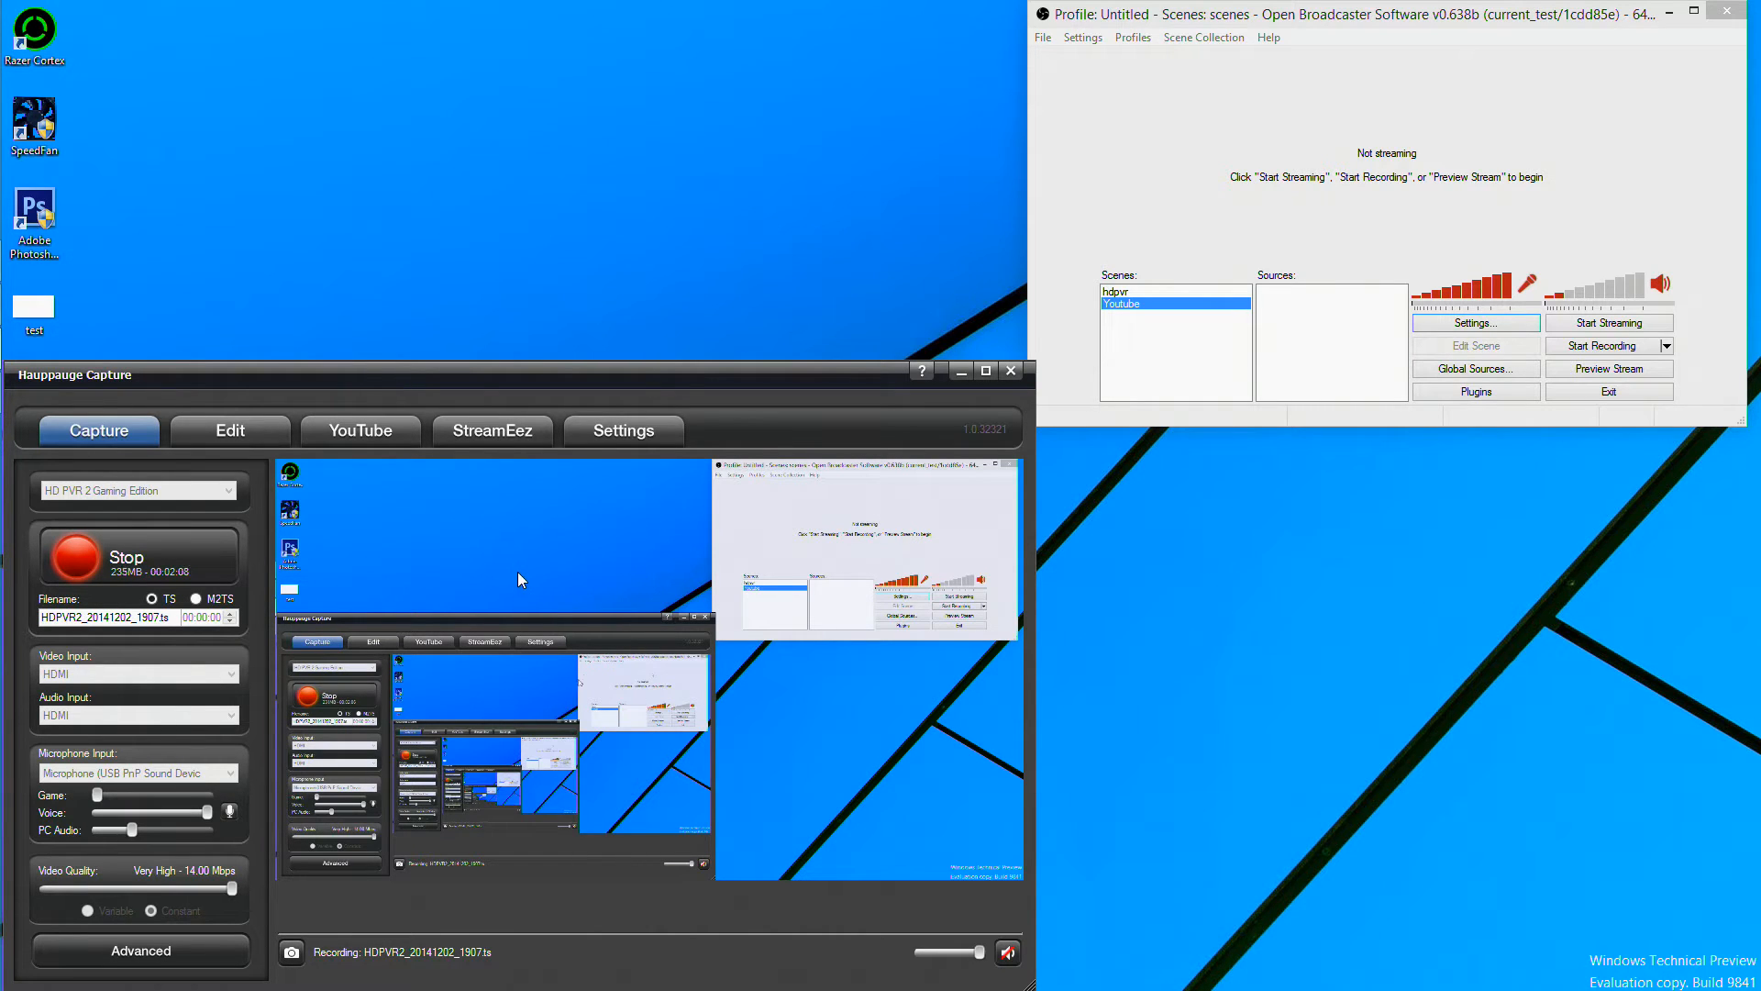
{"action": "mouse_move", "coordinate": [1339, 353]}
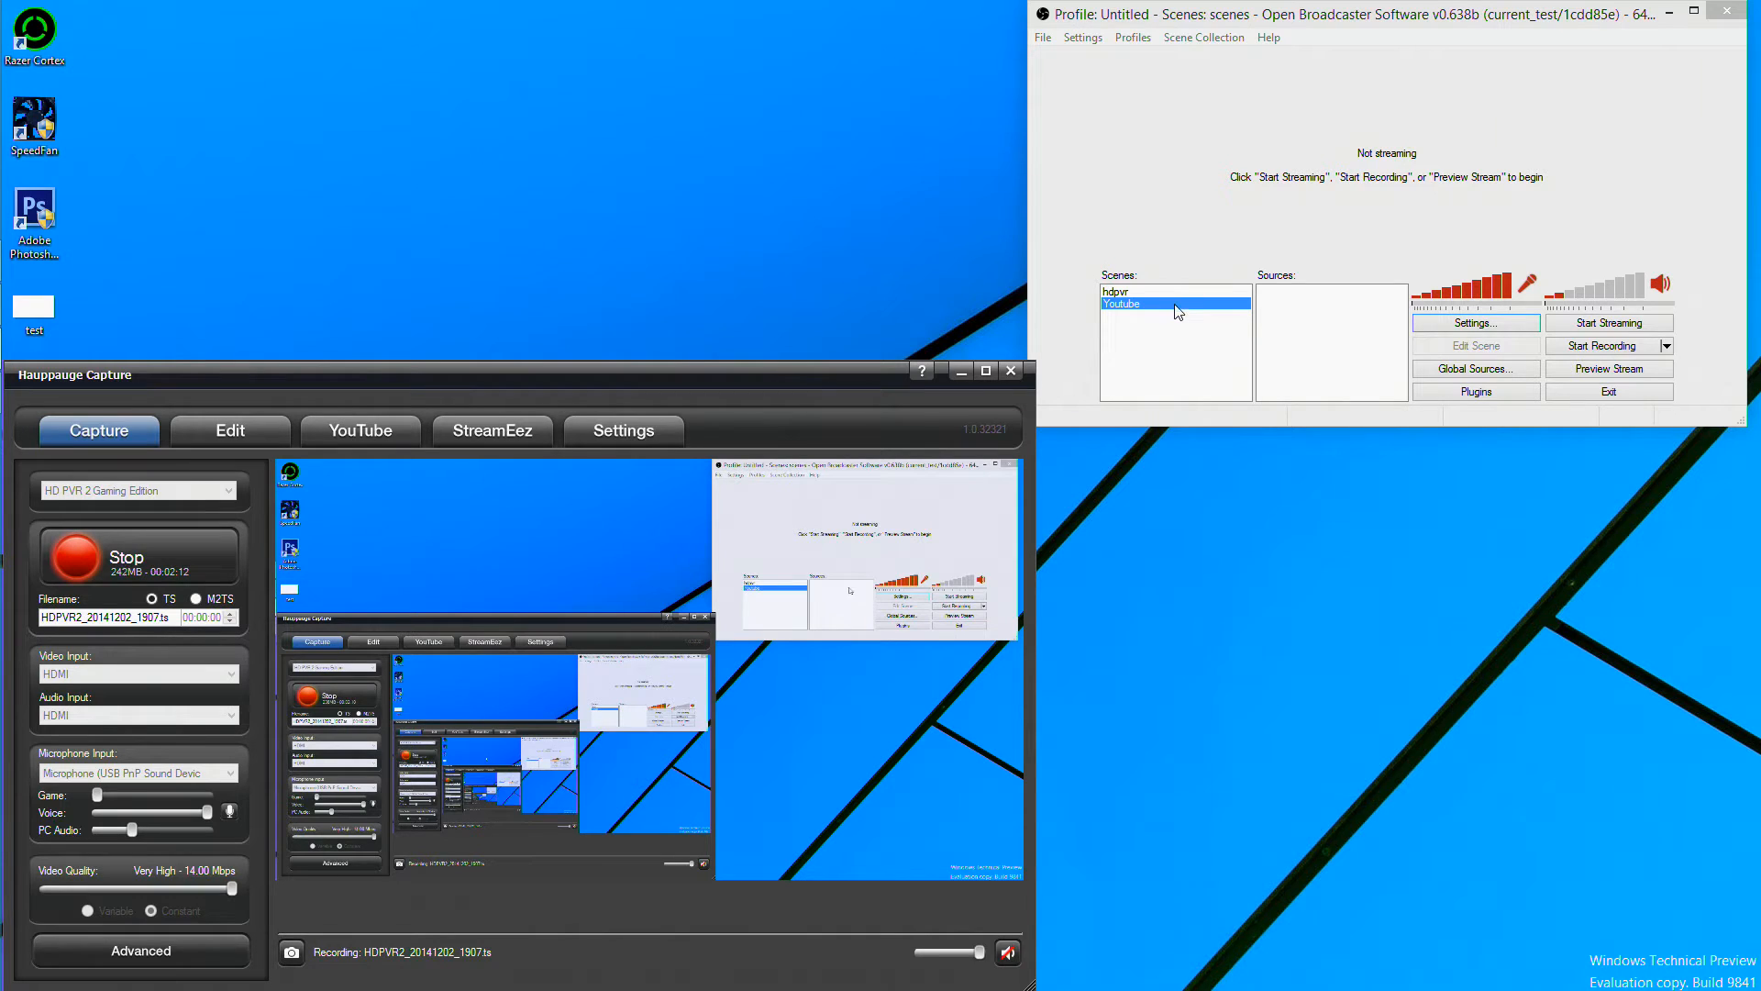
{"action": "right_click", "coordinate": [1174, 303]}
{"action": "type", "text": "Youtube"}
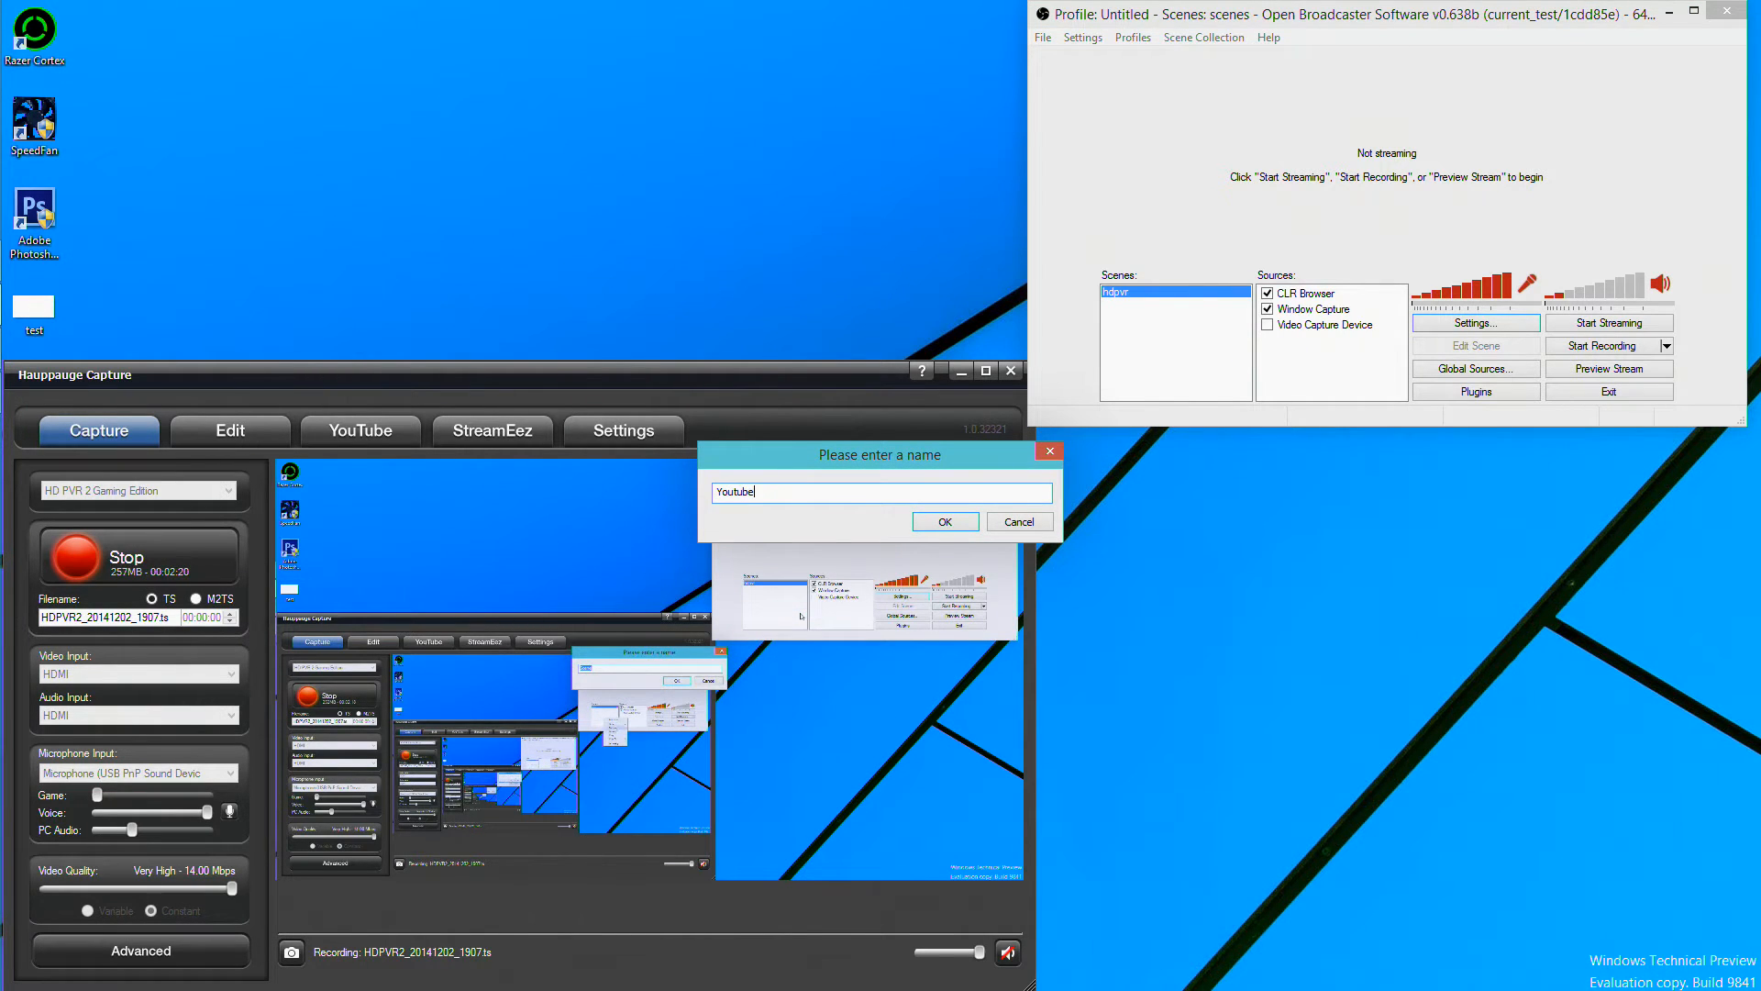
{"action": "left_click", "coordinate": [942, 521]}
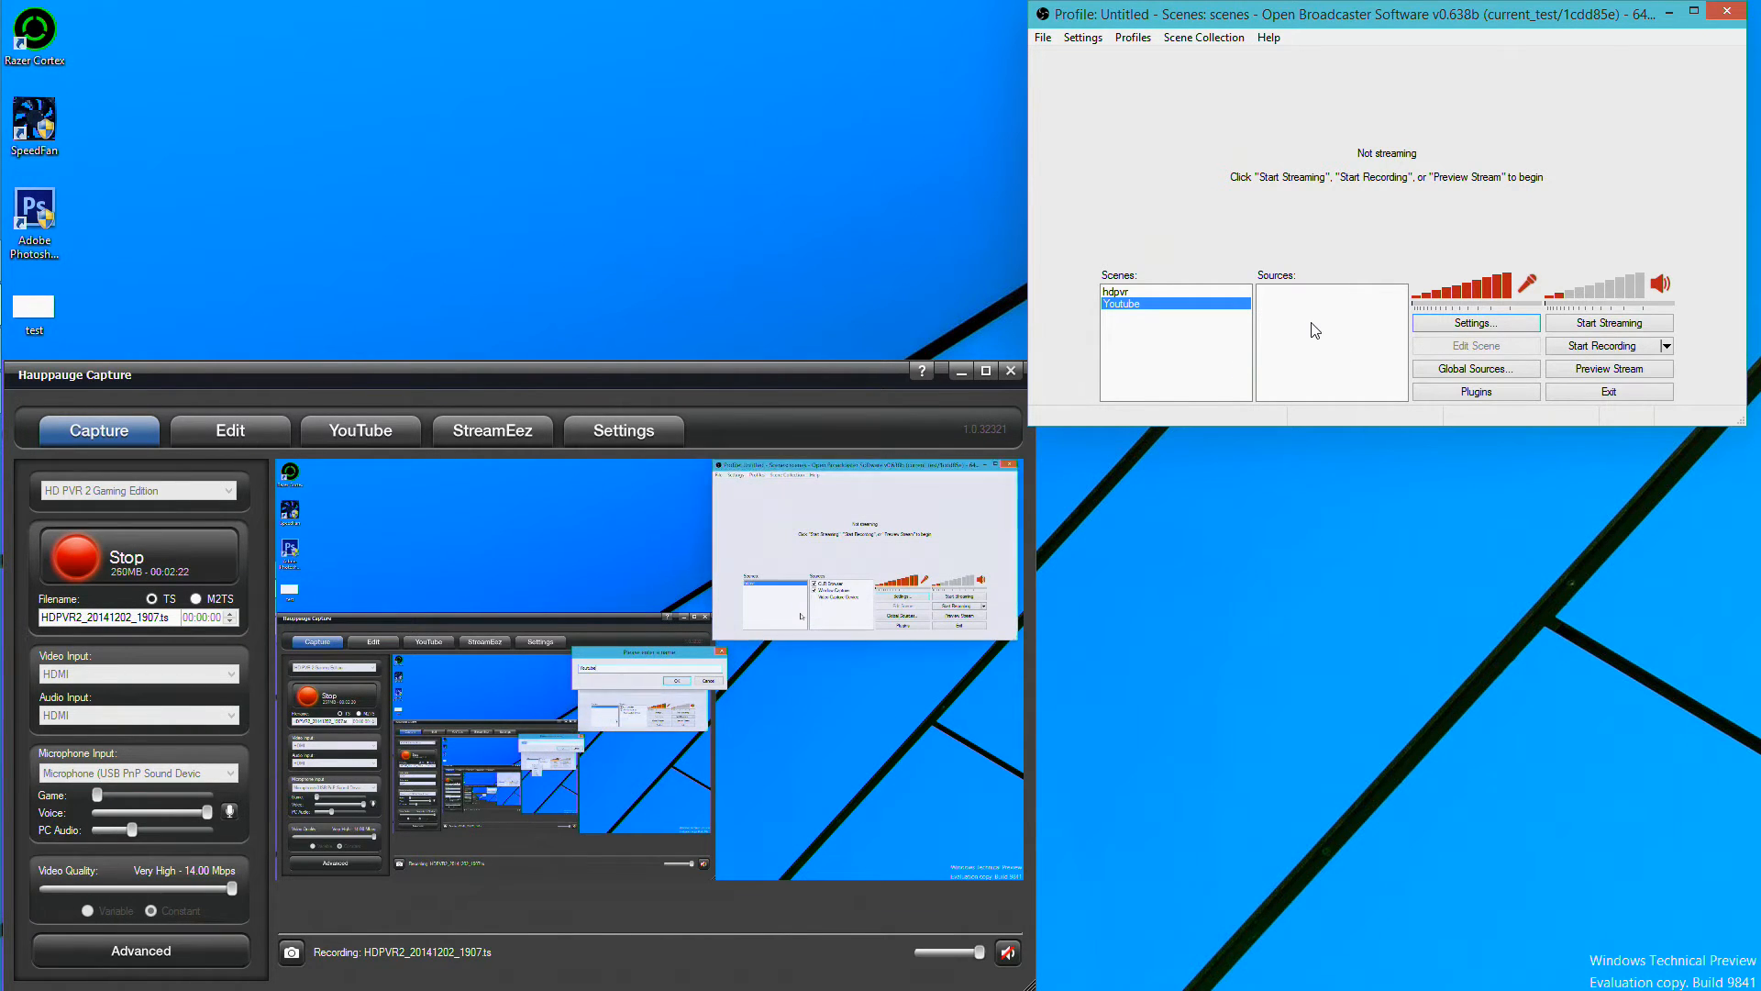
{"action": "left_click", "coordinate": [1607, 367]}
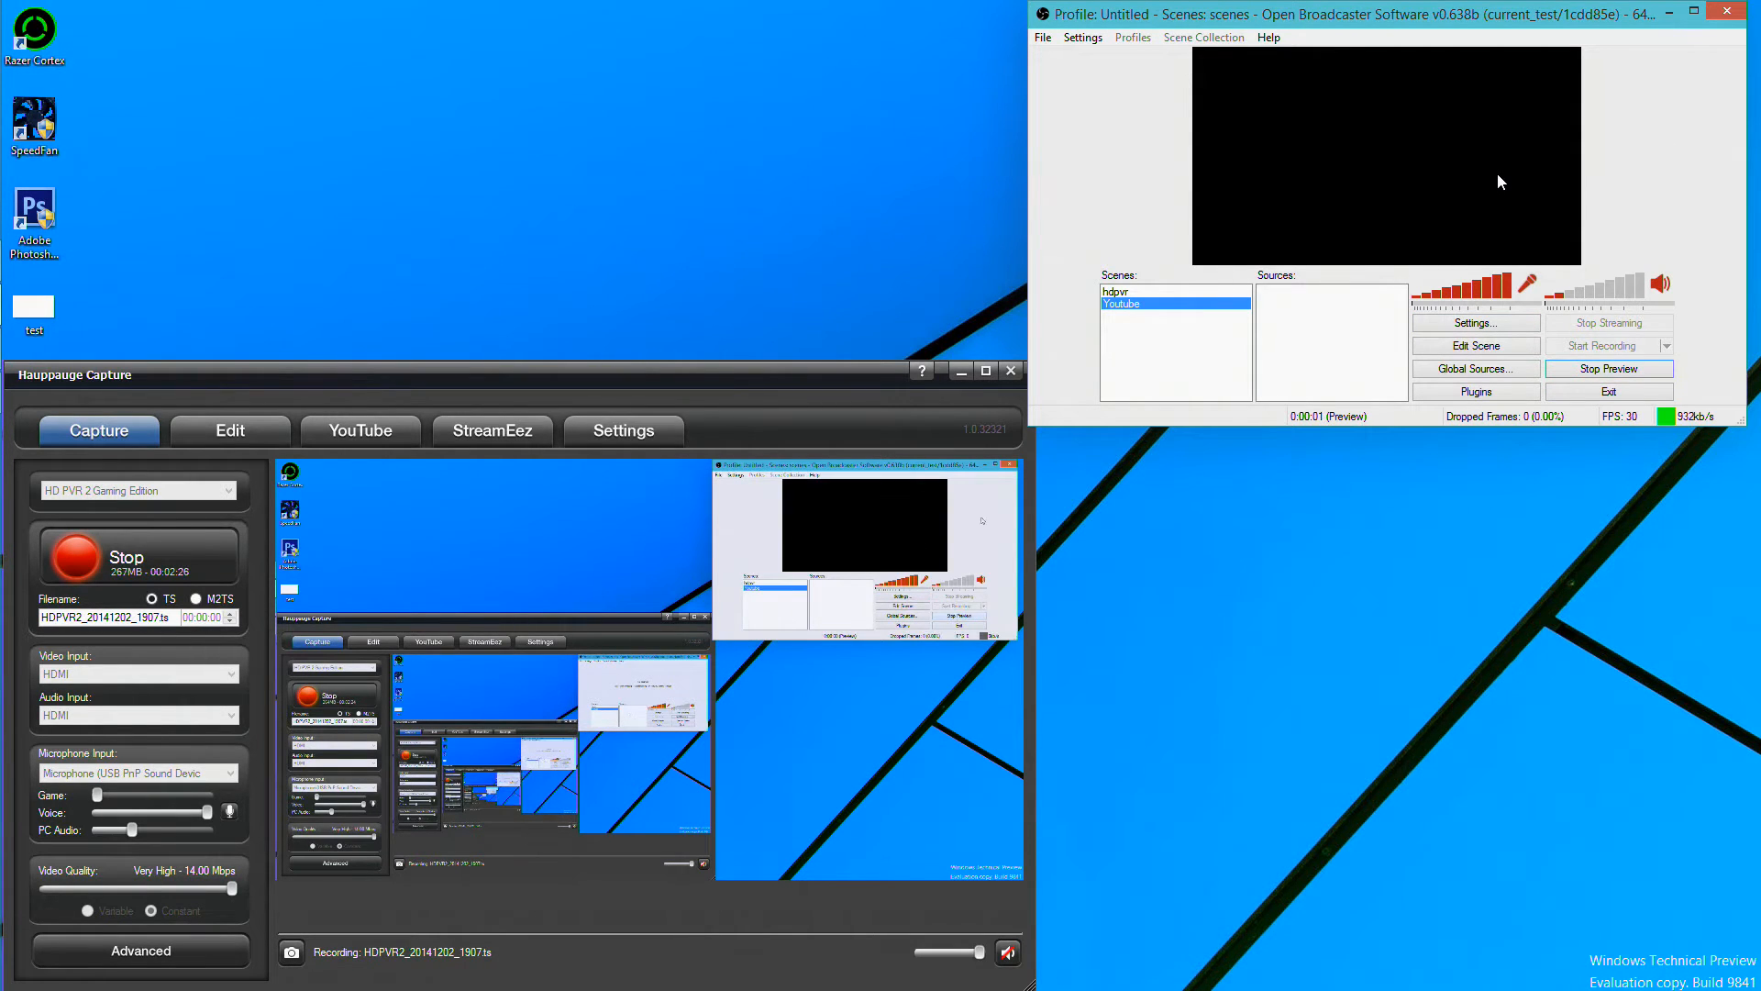
{"action": "left_click", "coordinate": [1609, 369]}
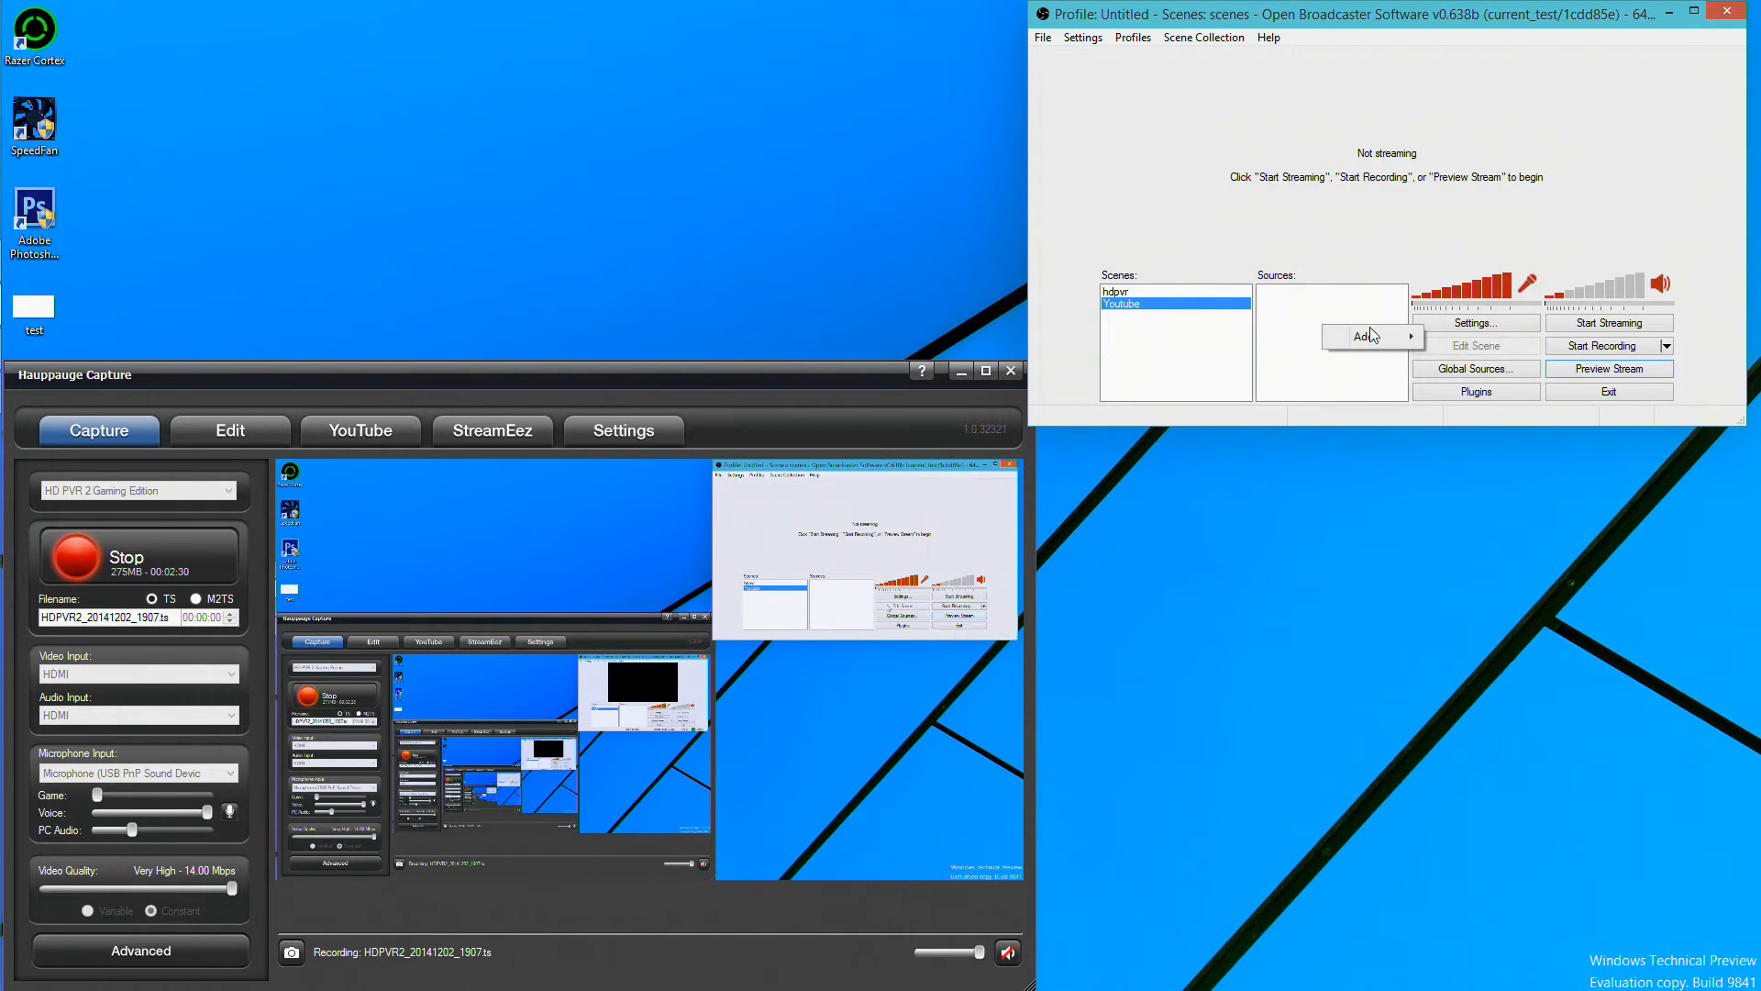
- Add a window capture source hdpvr of the HauppaugeCapture window with Sub-Region enabled and no mouse cursor
{"action": "left_click", "coordinate": [1493, 335]}
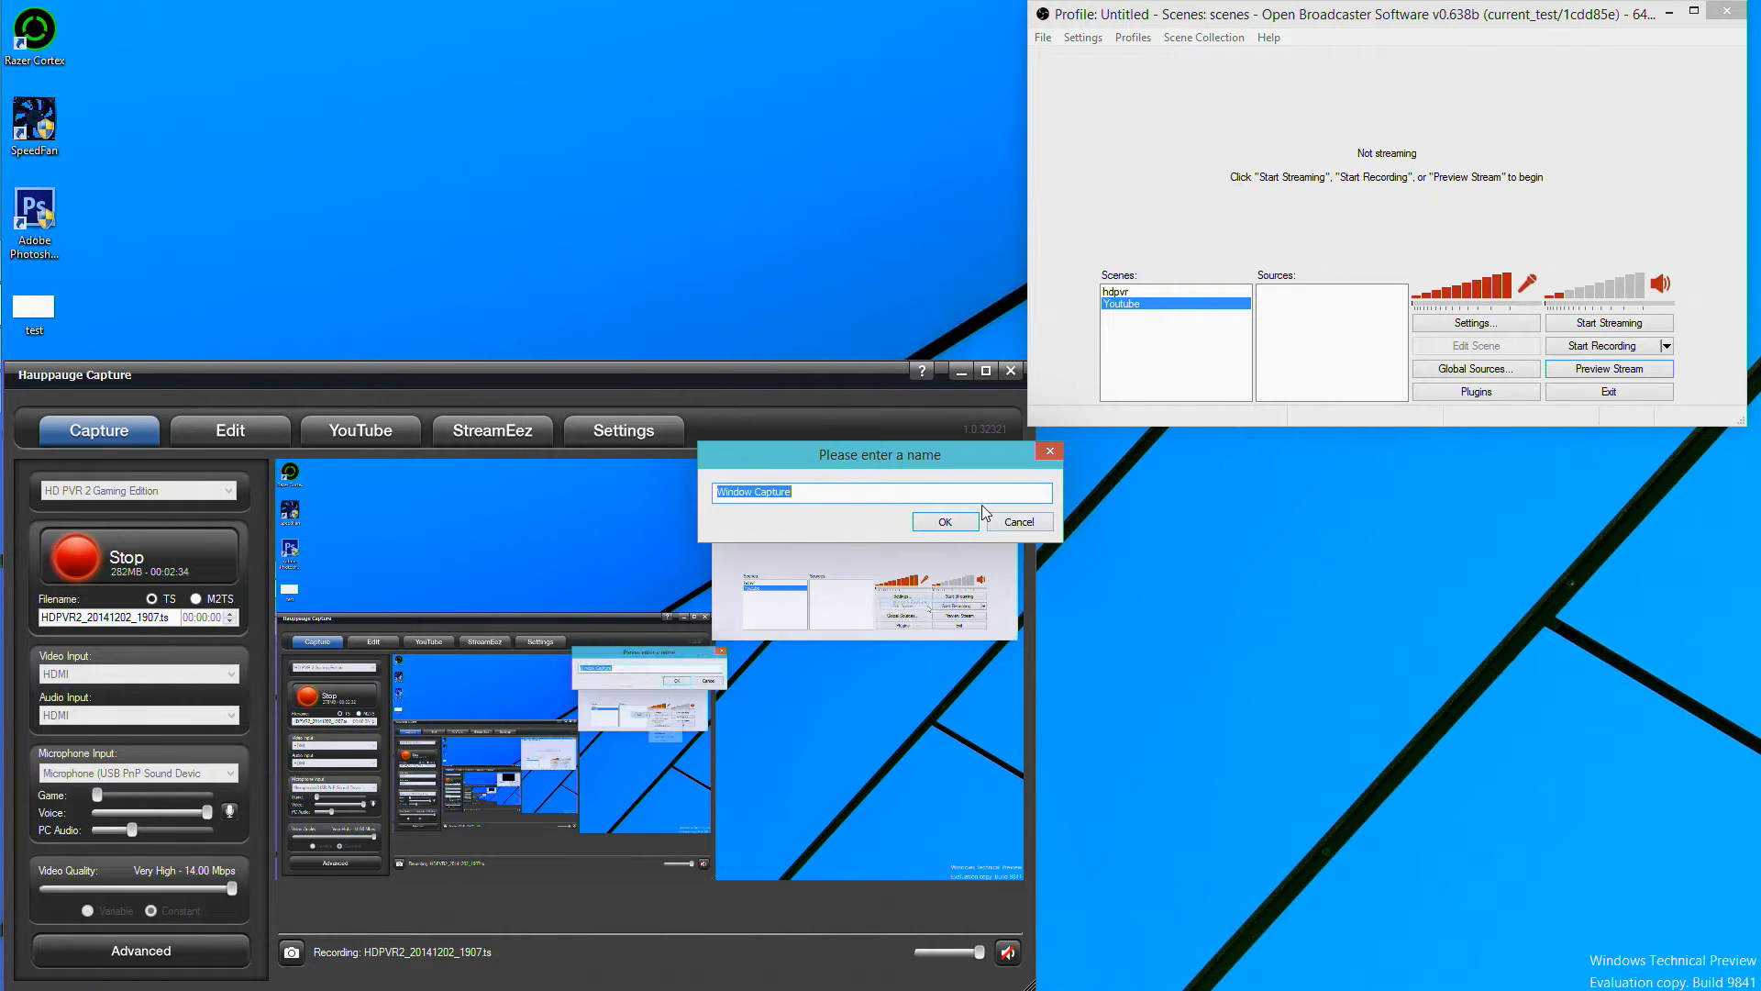
{"action": "left_click", "coordinate": [943, 521]}
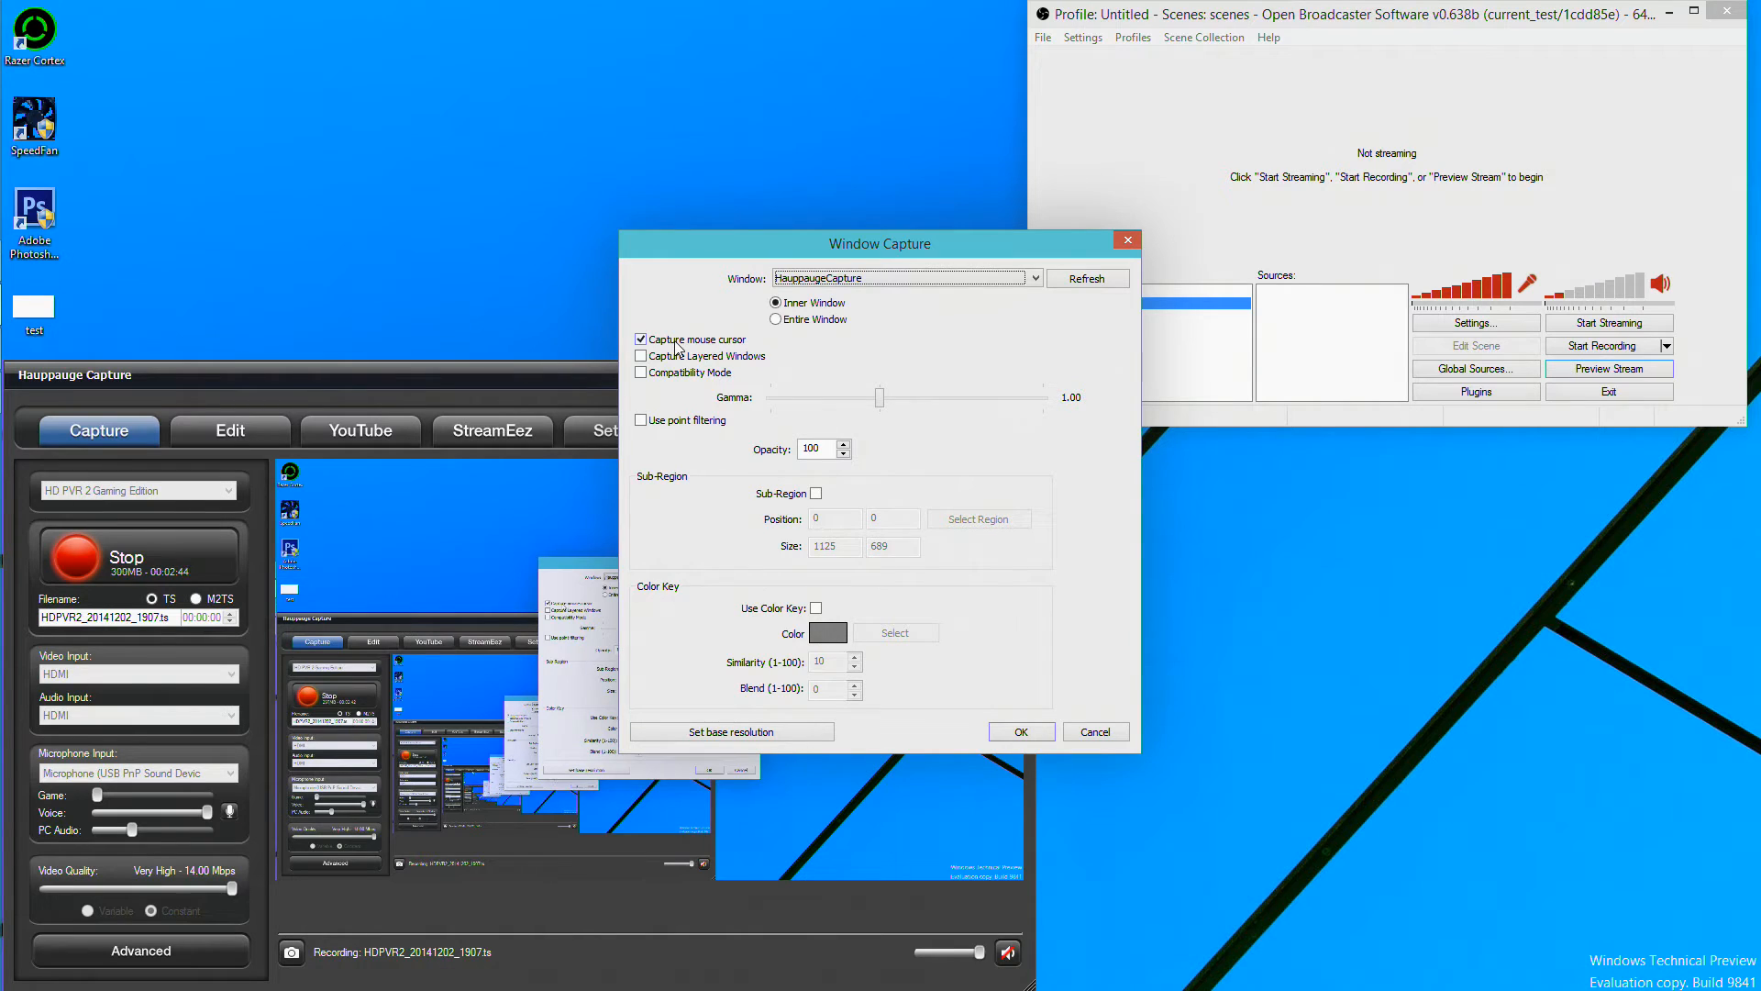
{"action": "left_click", "coordinate": [640, 340]}
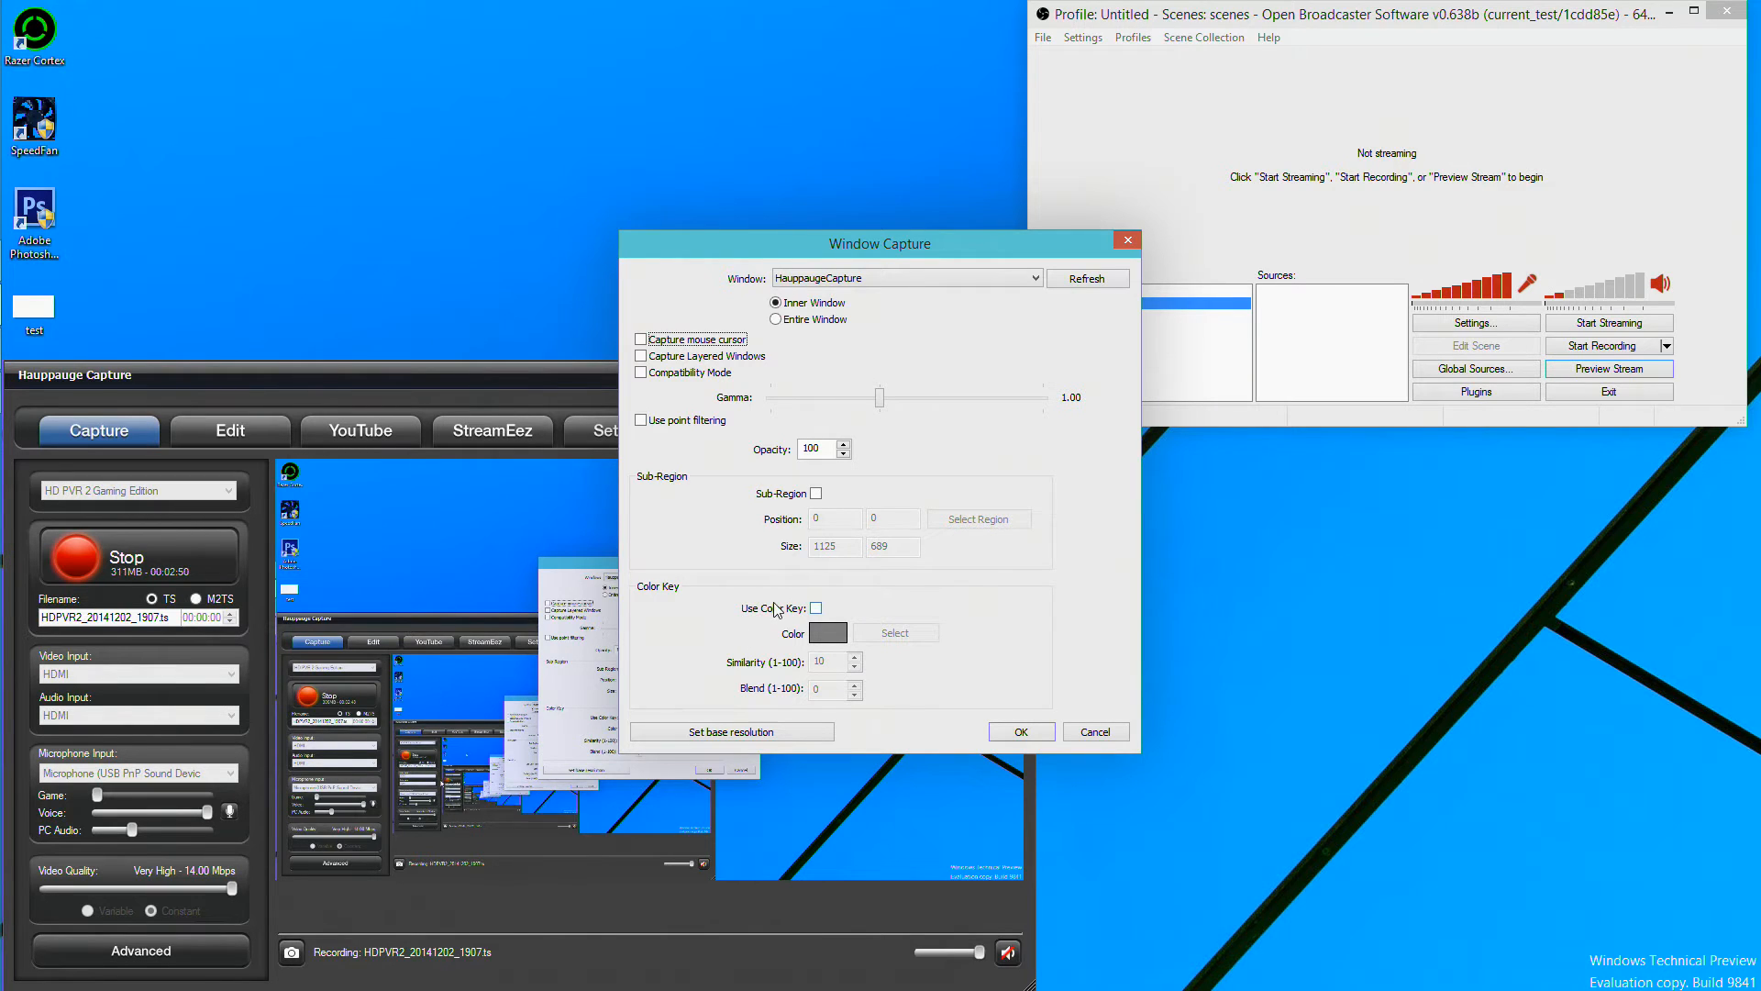
{"action": "left_click", "coordinate": [640, 340]}
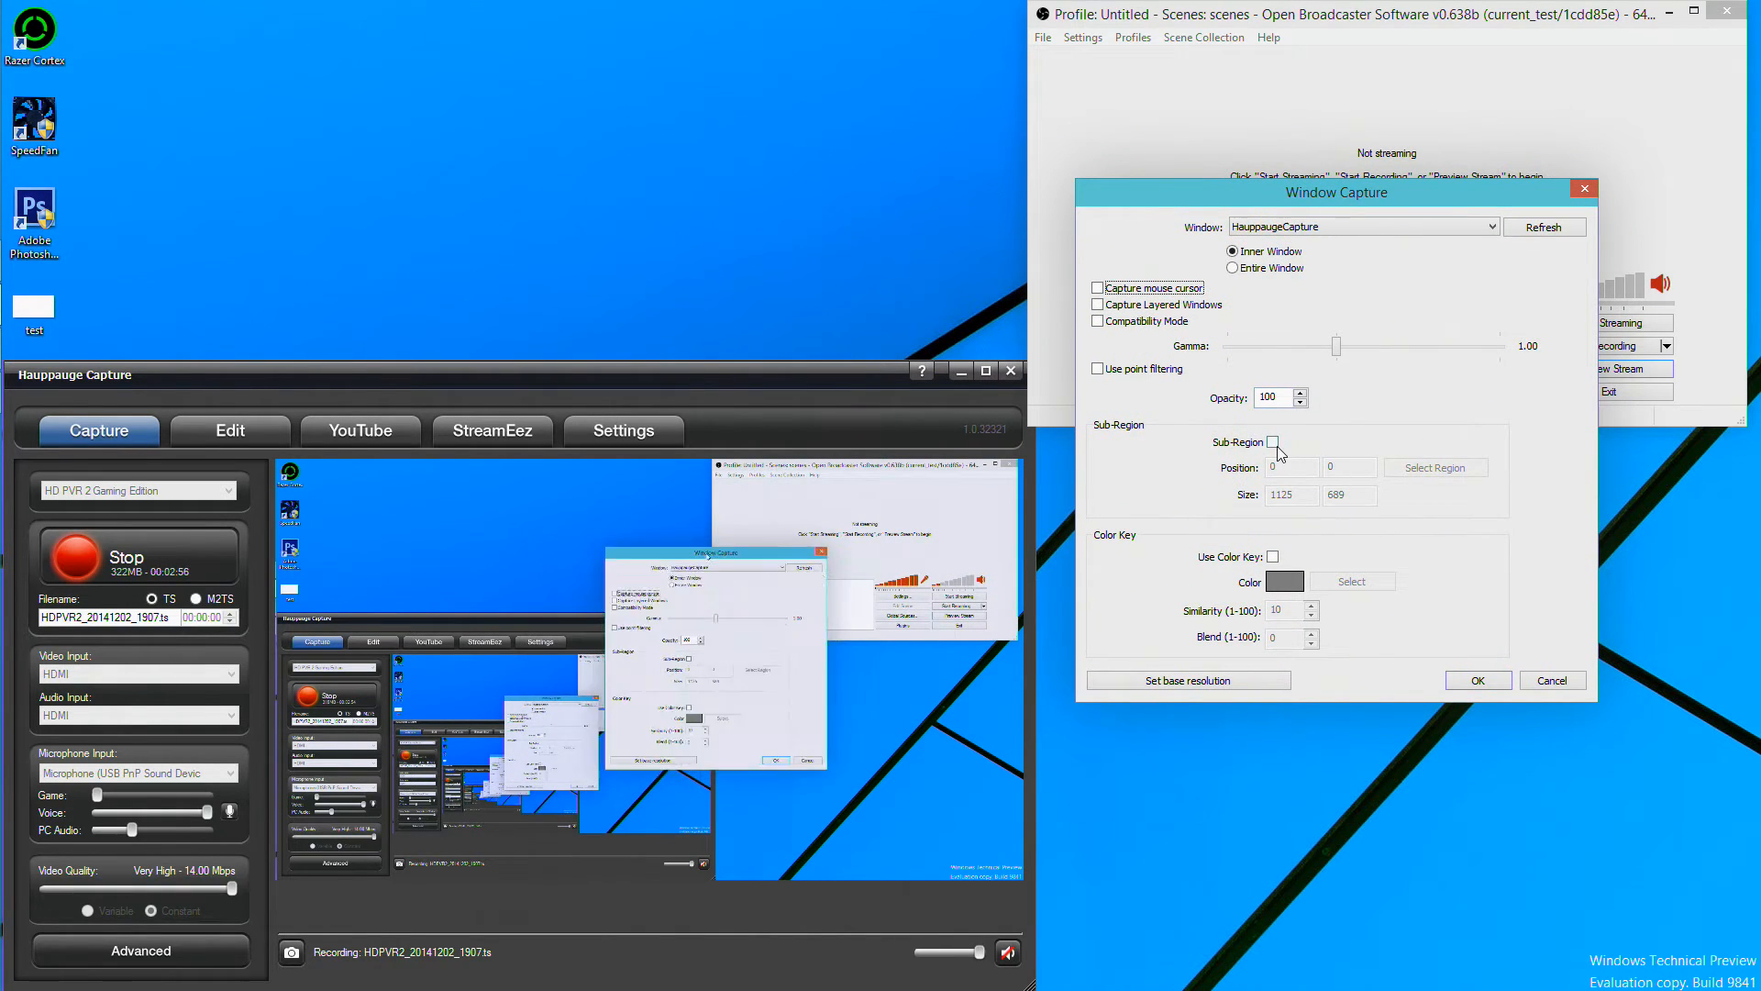
{"action": "left_click", "coordinate": [1273, 442]}
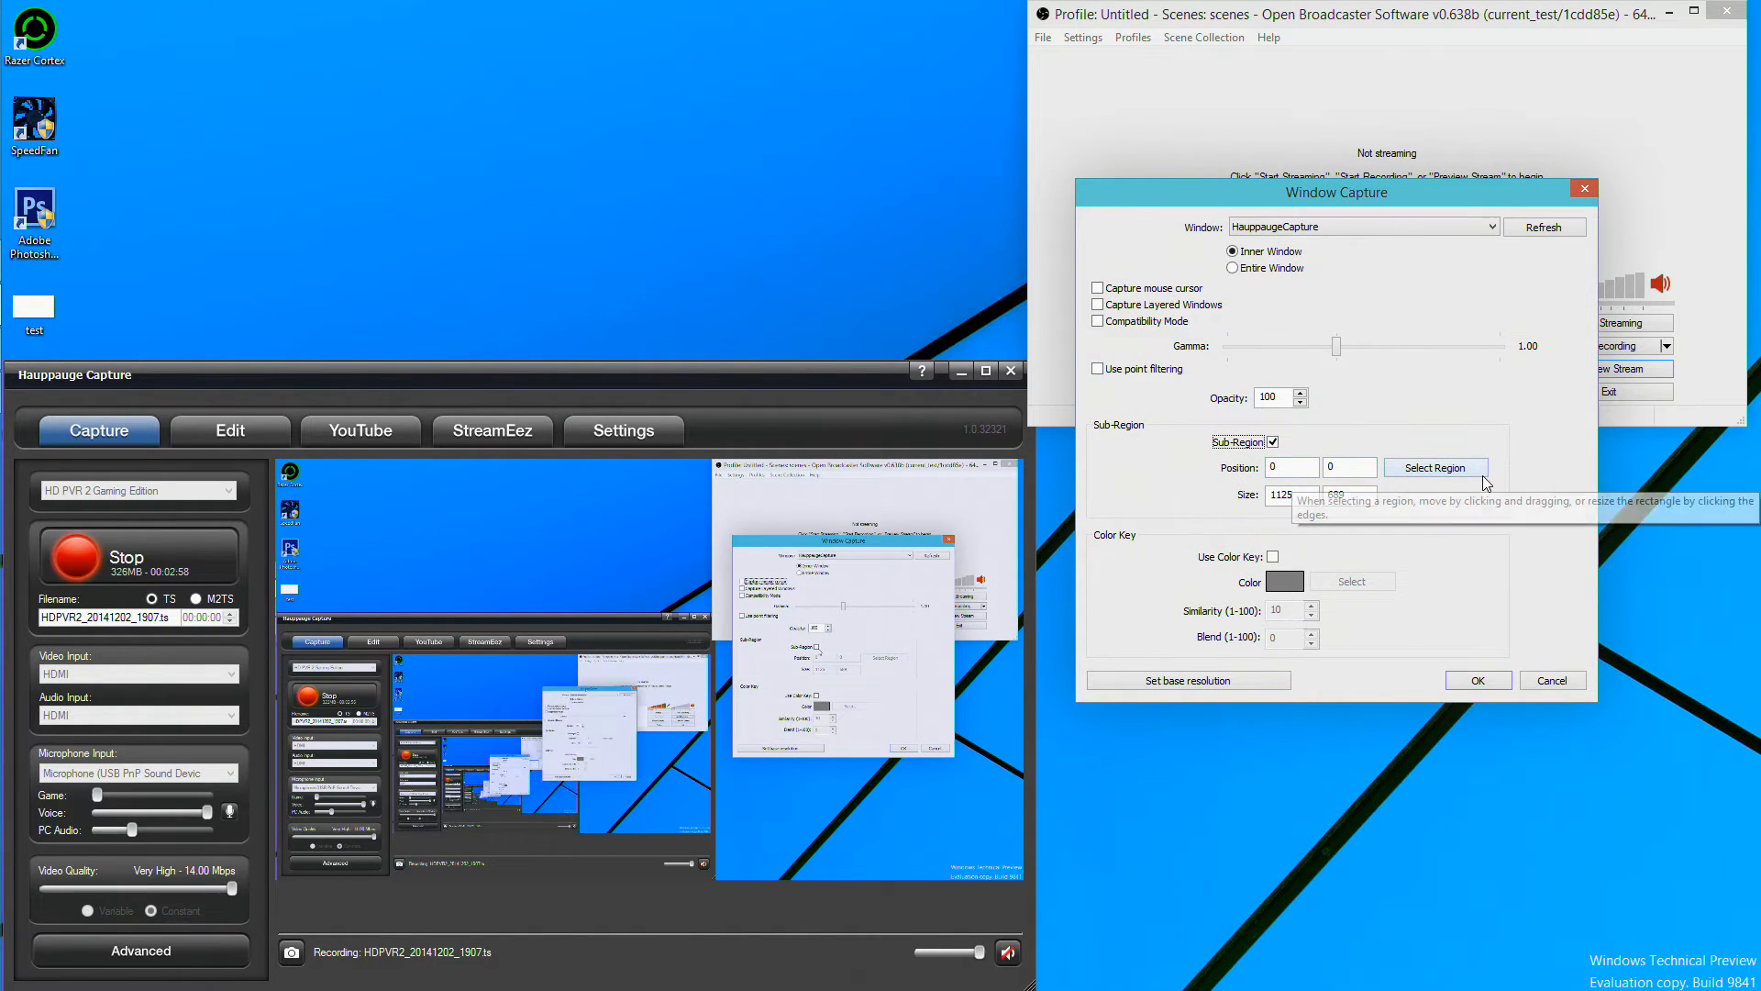
{"action": "left_click", "coordinate": [1434, 467]}
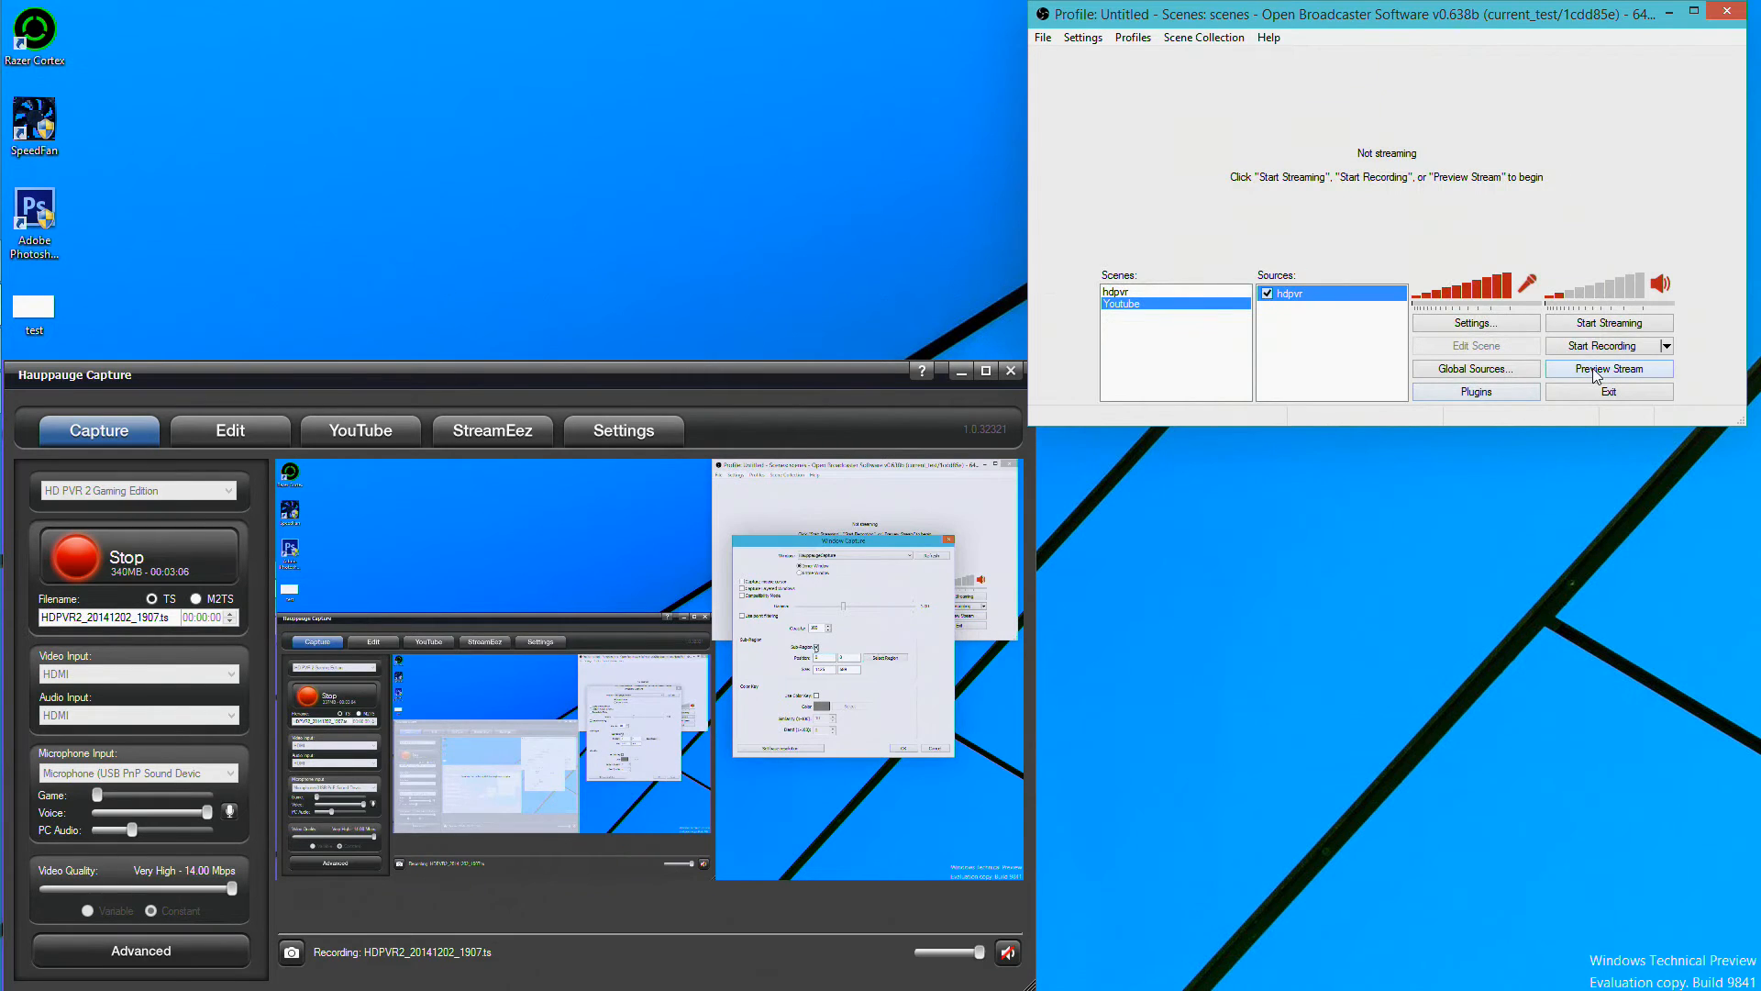
- Start previewing the Youtube scene
{"action": "left_click", "coordinate": [1607, 369]}
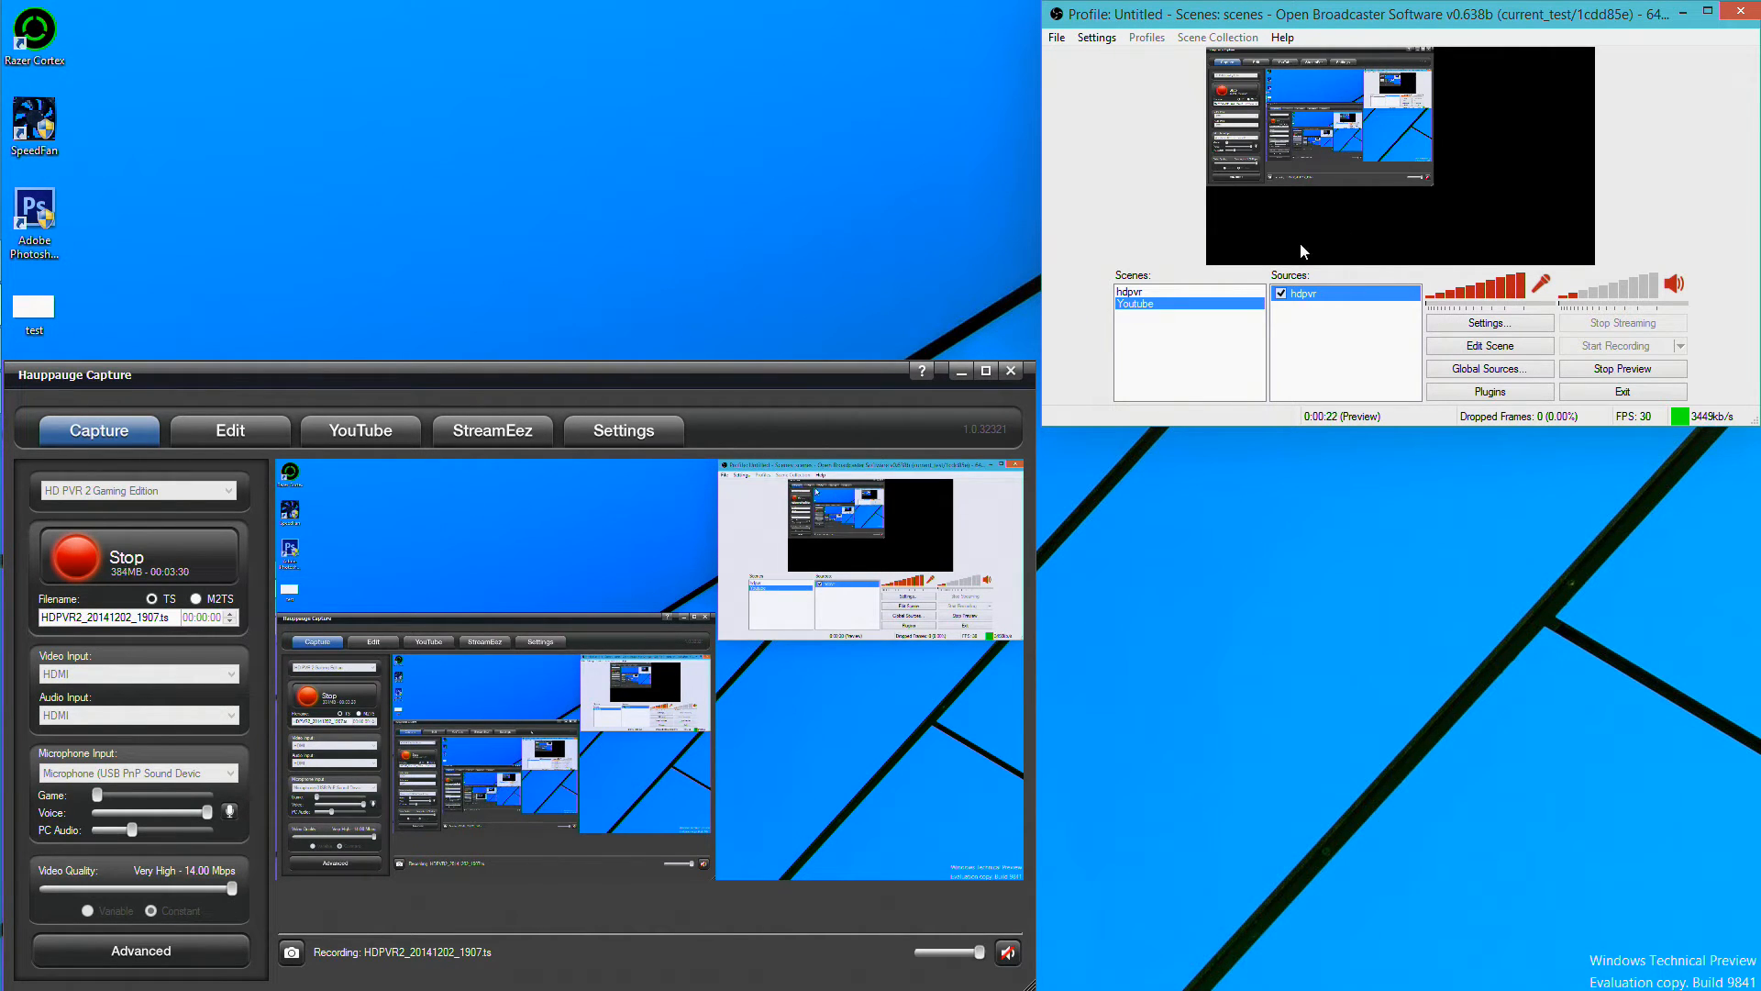
- Set the hdpvr sub-region over the video area at 297, 108 sized 814 by 457
{"action": "right_click", "coordinate": [1343, 293]}
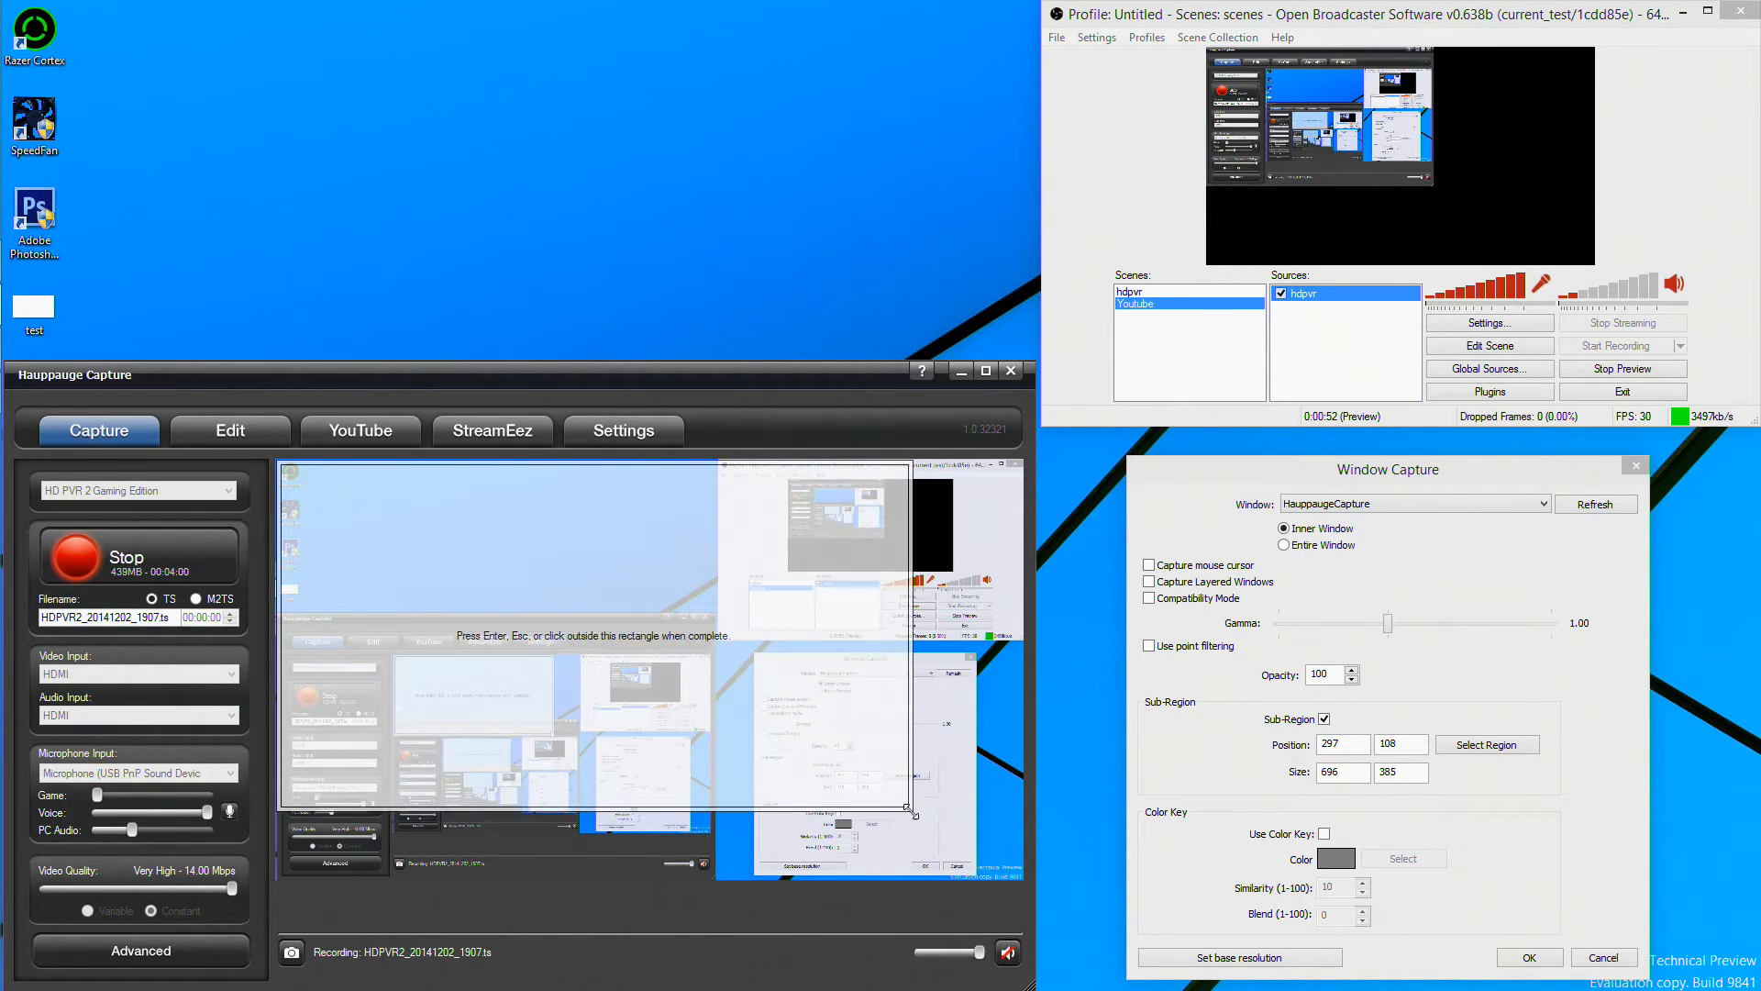
{"action": "left_click_drag", "start_coordinate": [908, 809], "coordinate": [1010, 879]}
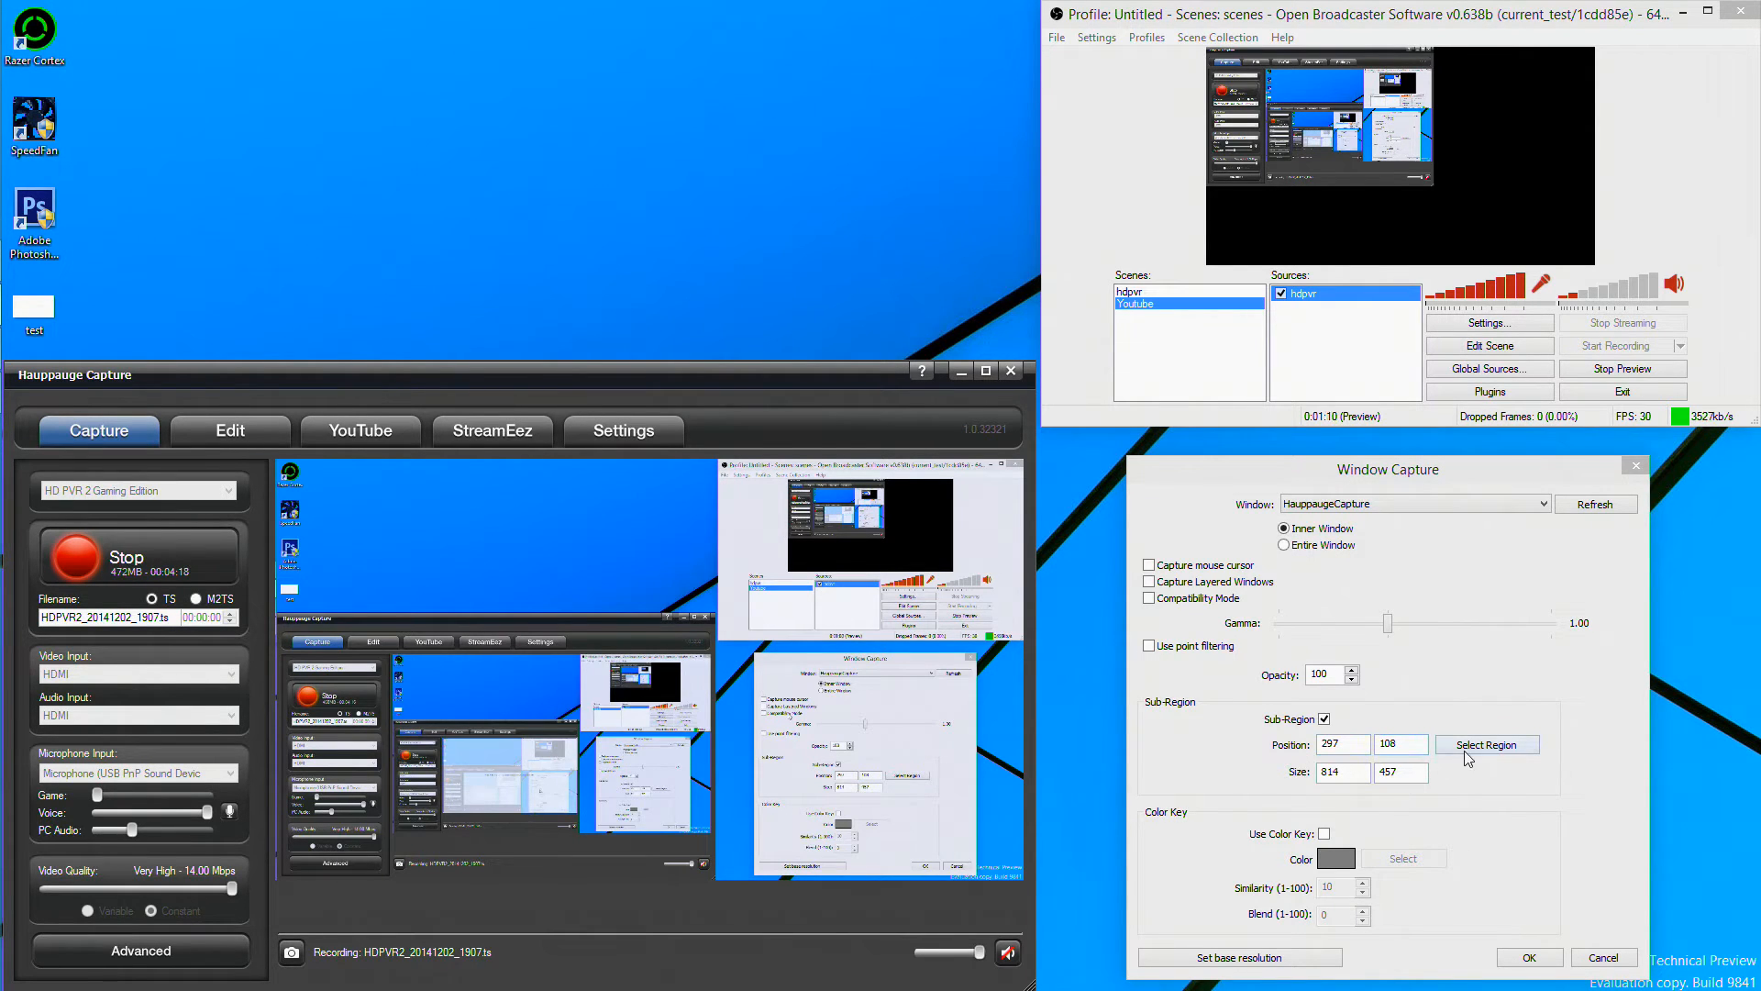
{"action": "left_click", "coordinate": [1529, 957]}
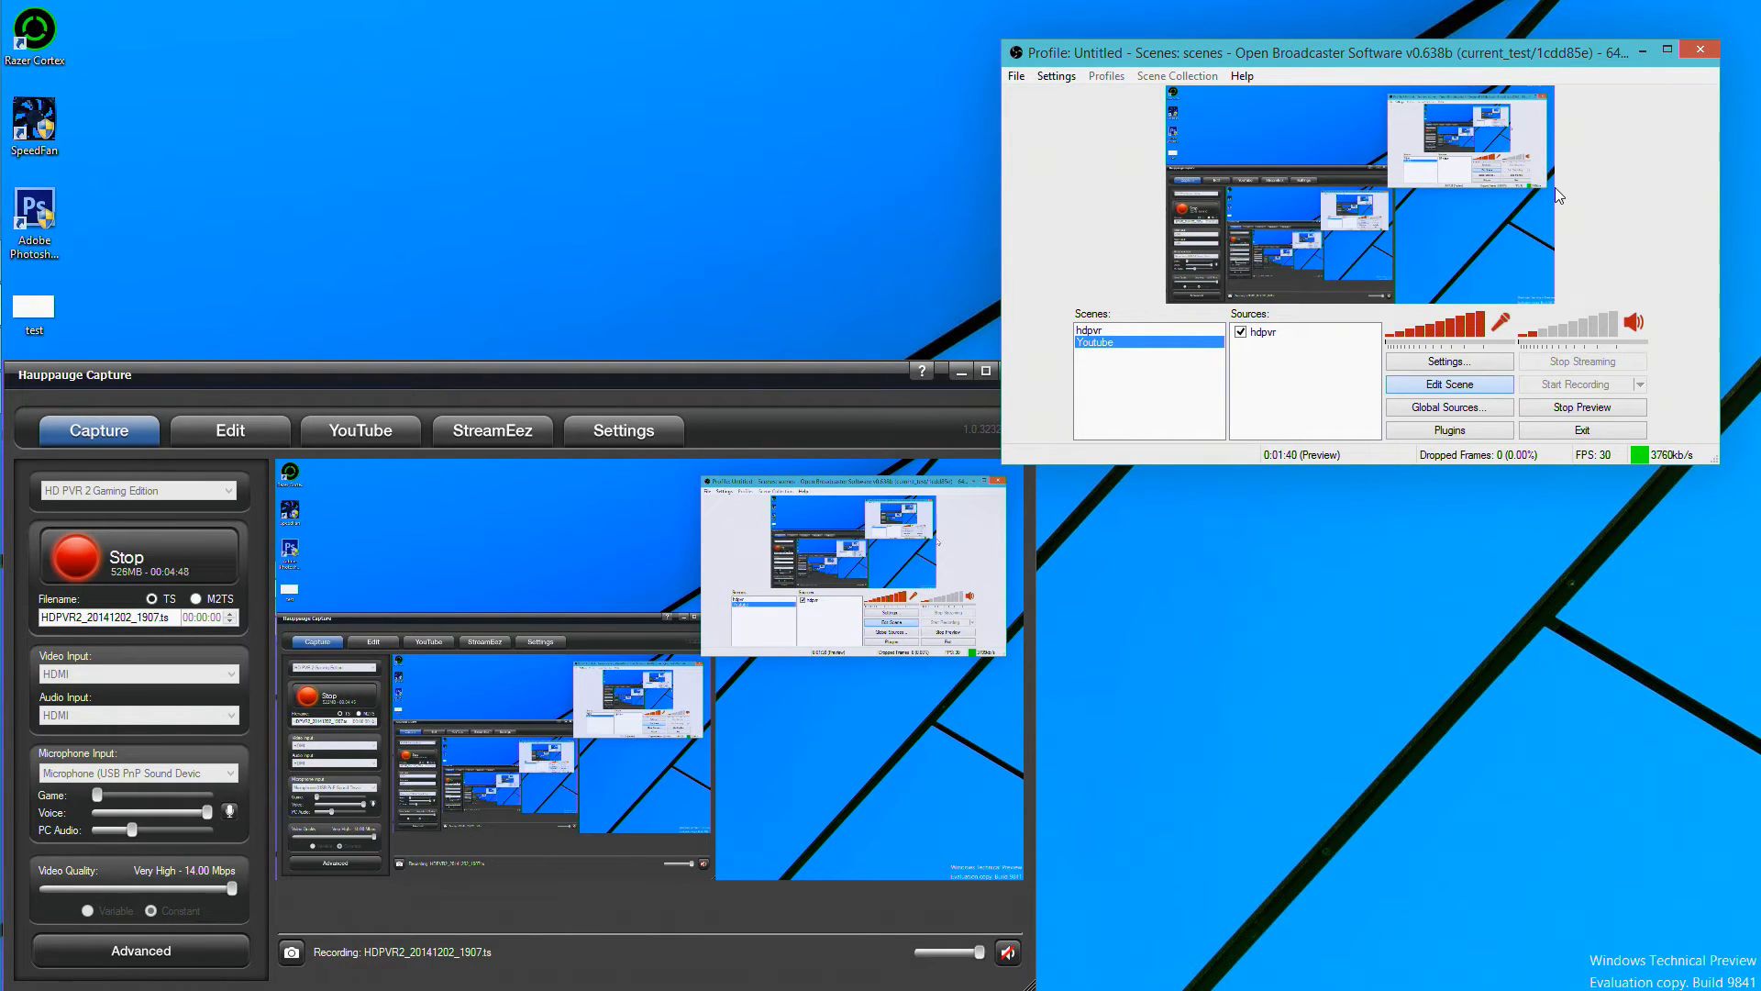
{"action": "mouse_move", "coordinate": [1434, 231]}
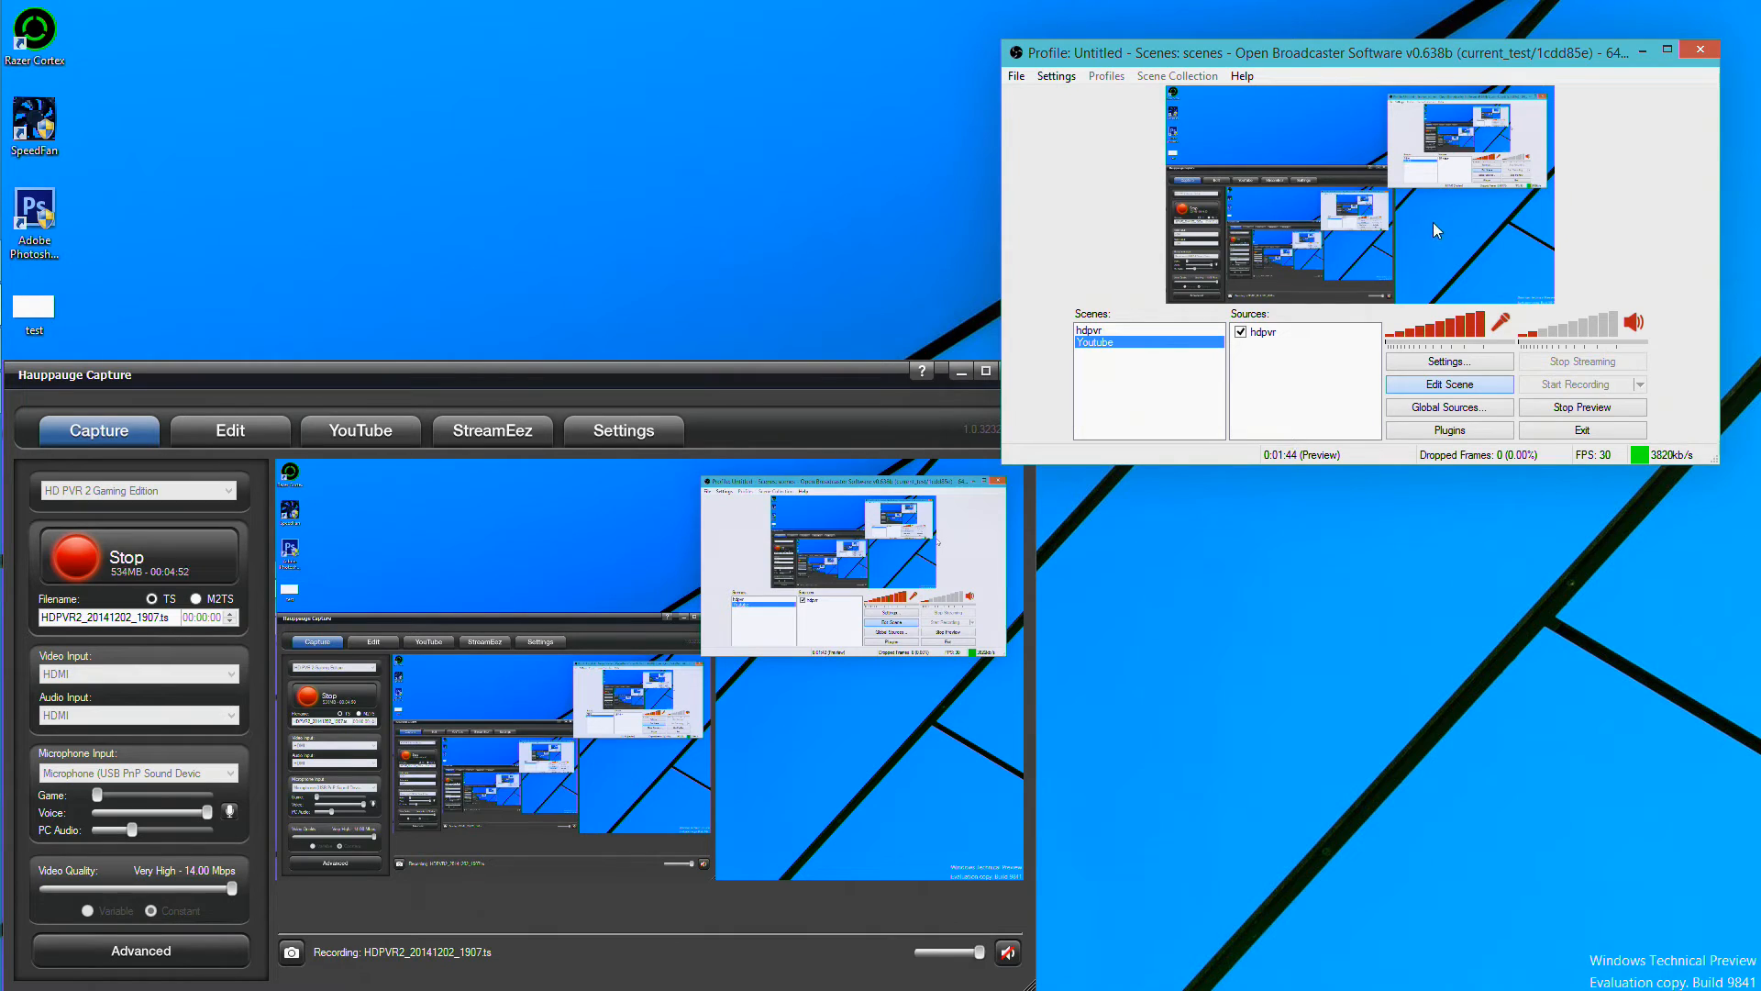
{"action": "mouse_move", "coordinate": [761, 444]}
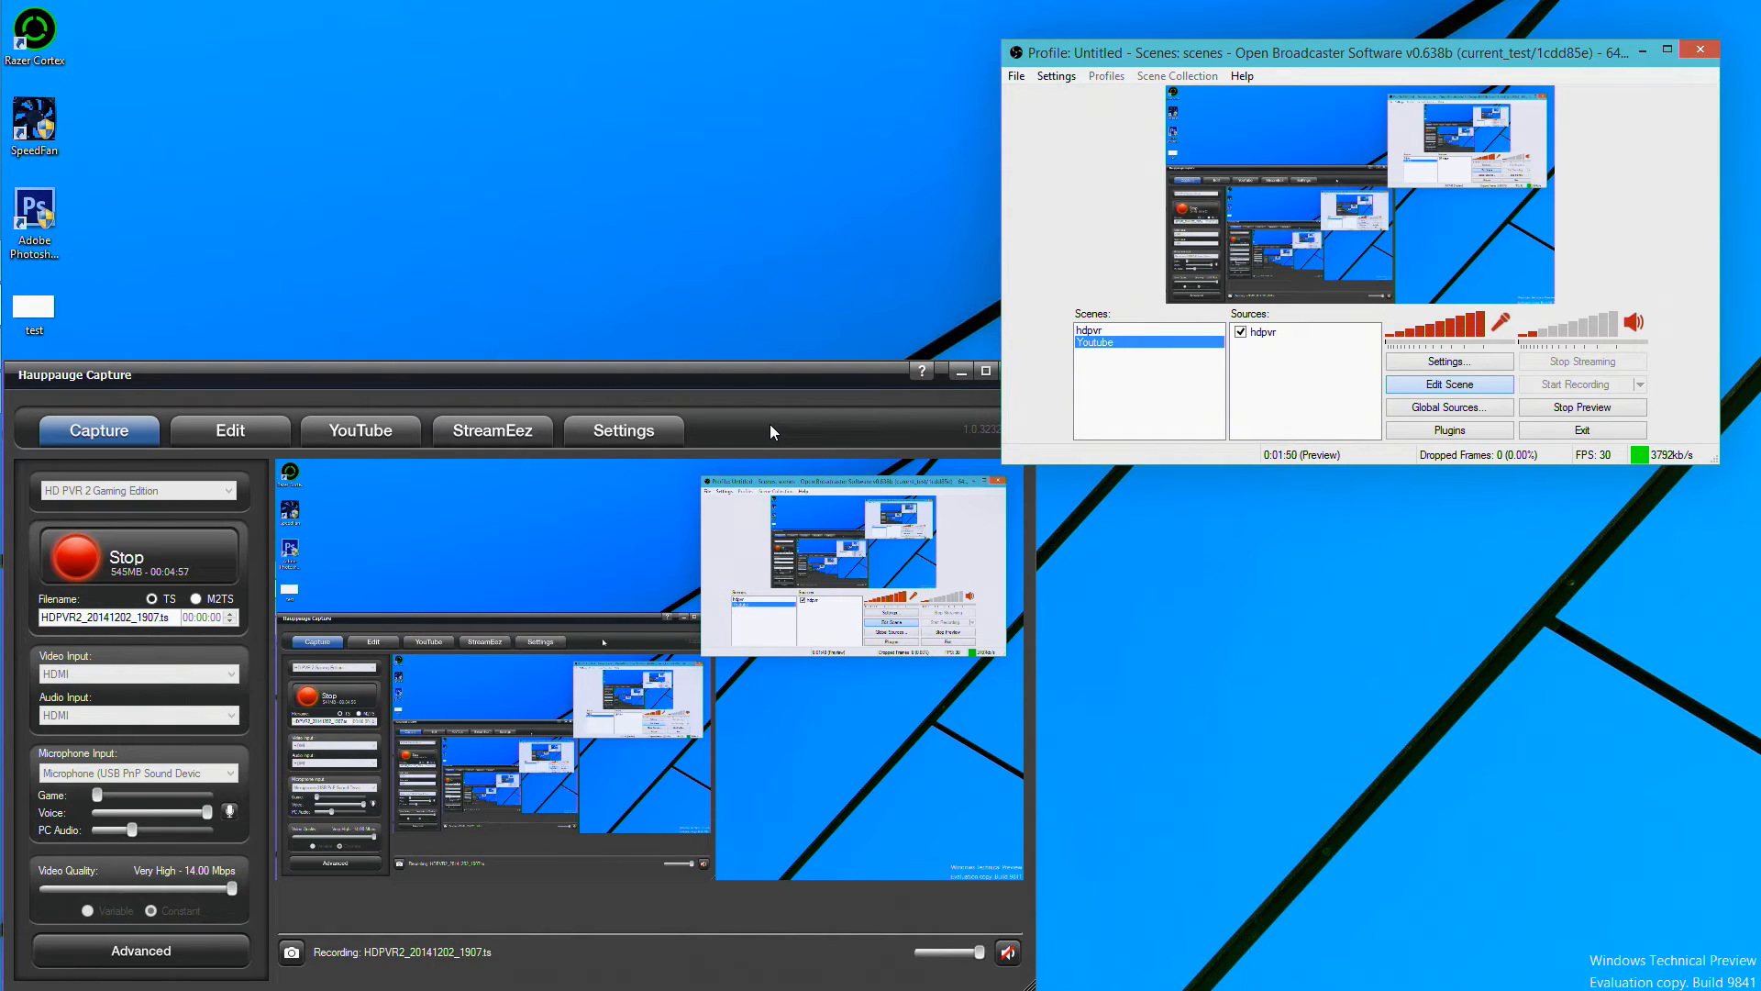
{"action": "mouse_move", "coordinate": [862, 393]}
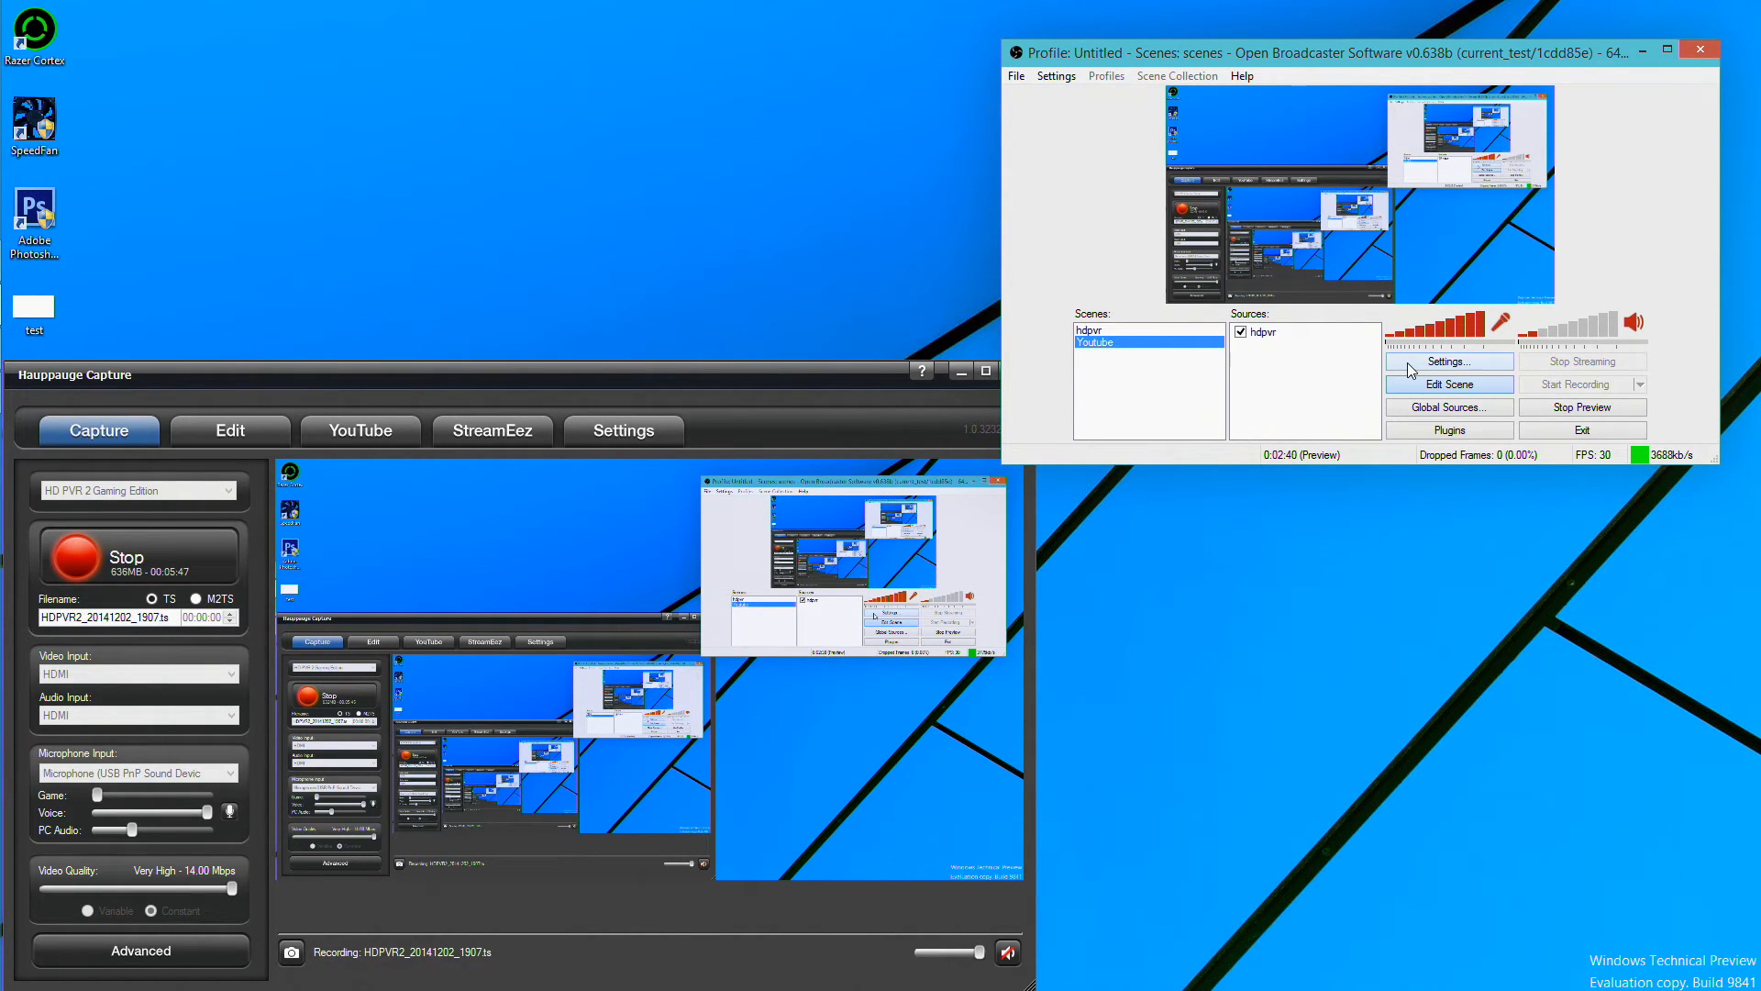
- Open the OBS Settings dialog on its General page
{"action": "left_click", "coordinate": [1447, 362]}
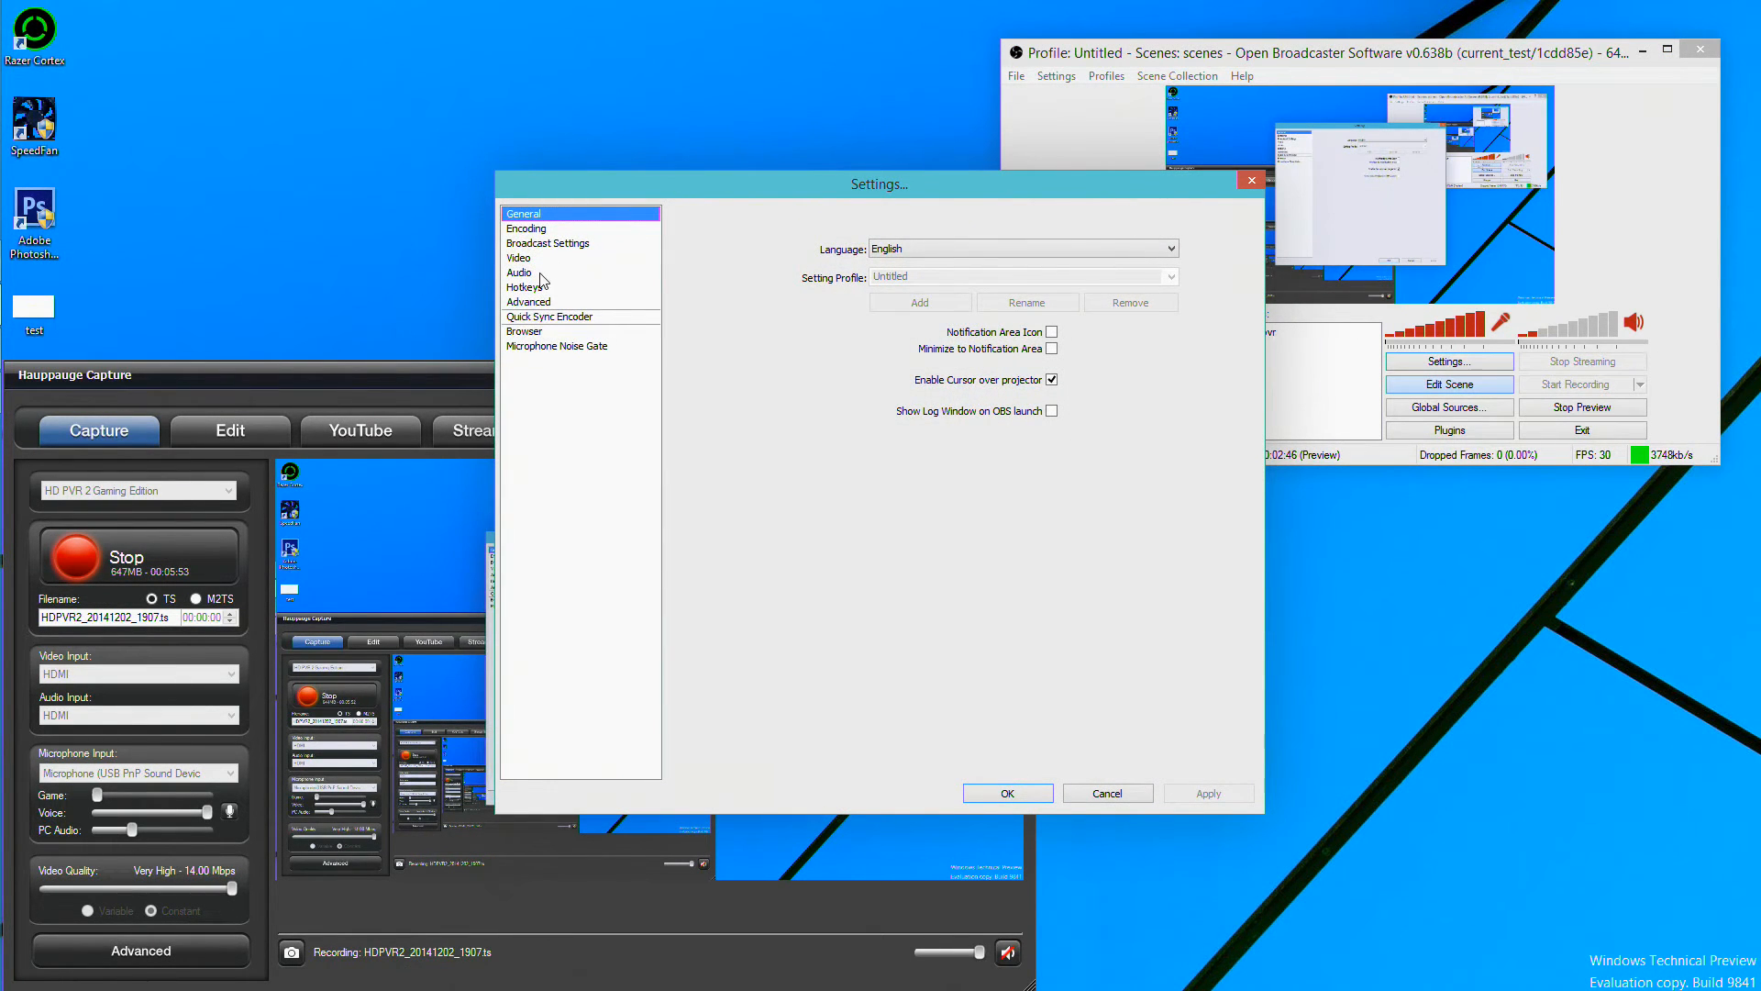
- Review the Audio page with Mic Sync Offset 2000 ms, then move to the Advanced page
{"action": "left_click", "coordinate": [520, 272]}
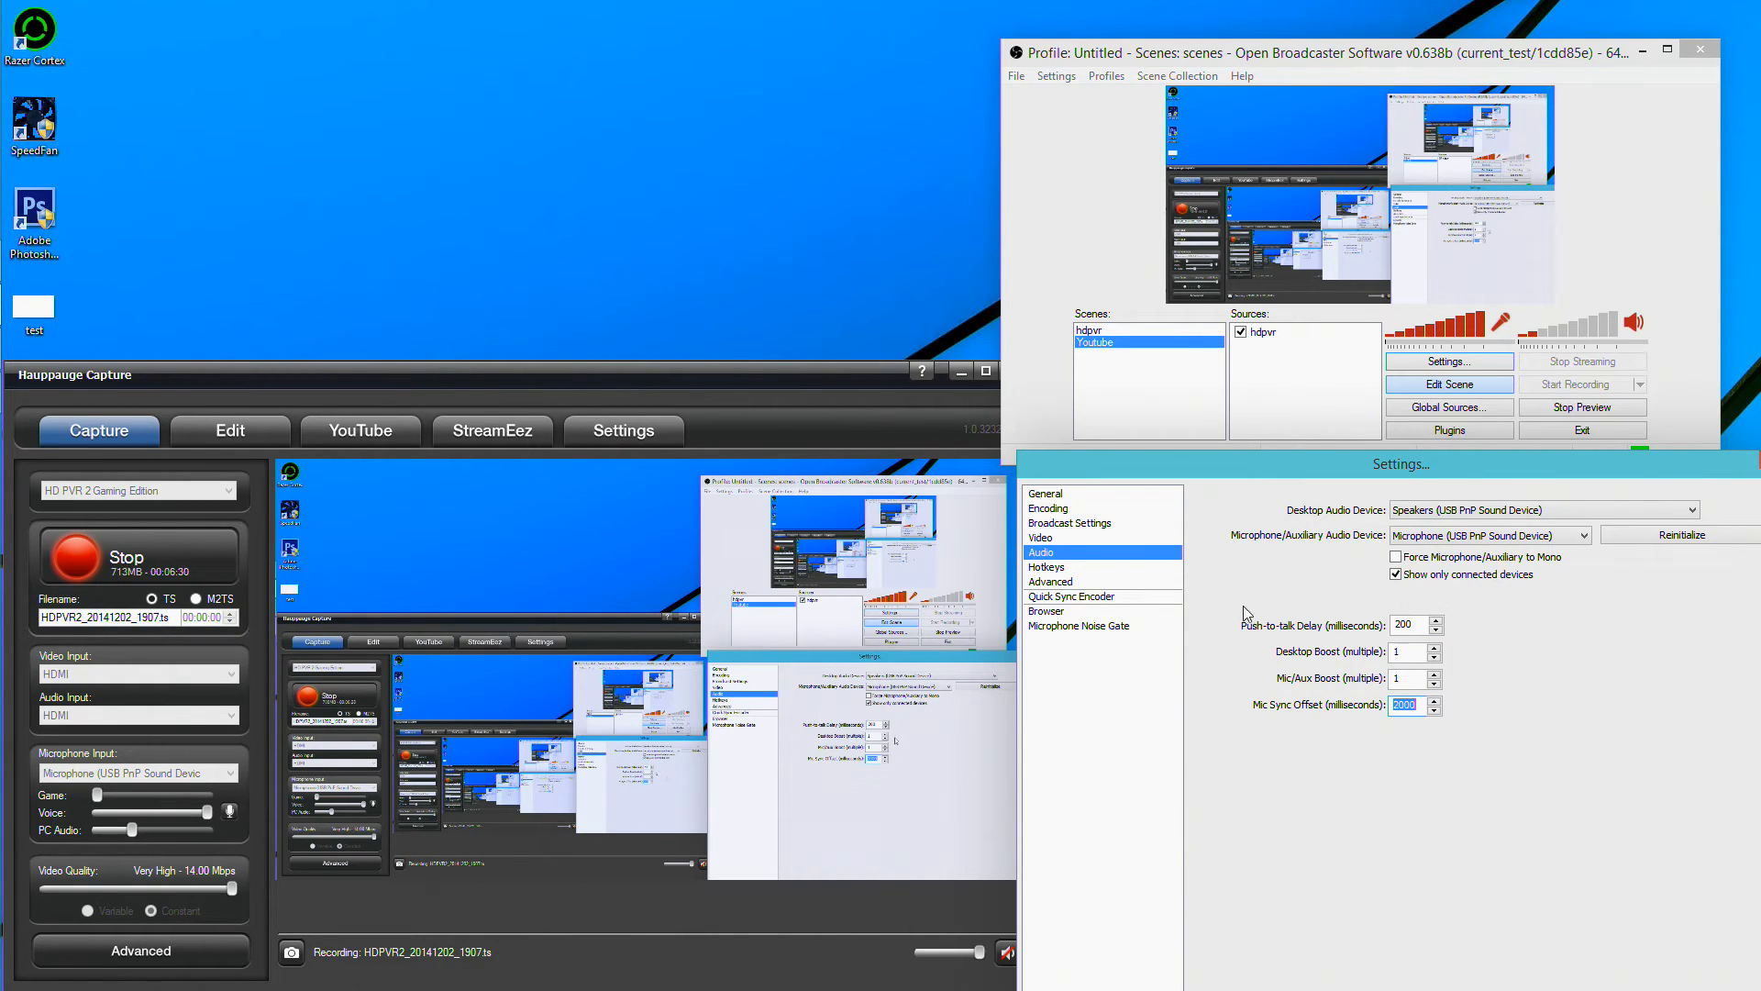
{"action": "mouse_move", "coordinate": [1117, 589]}
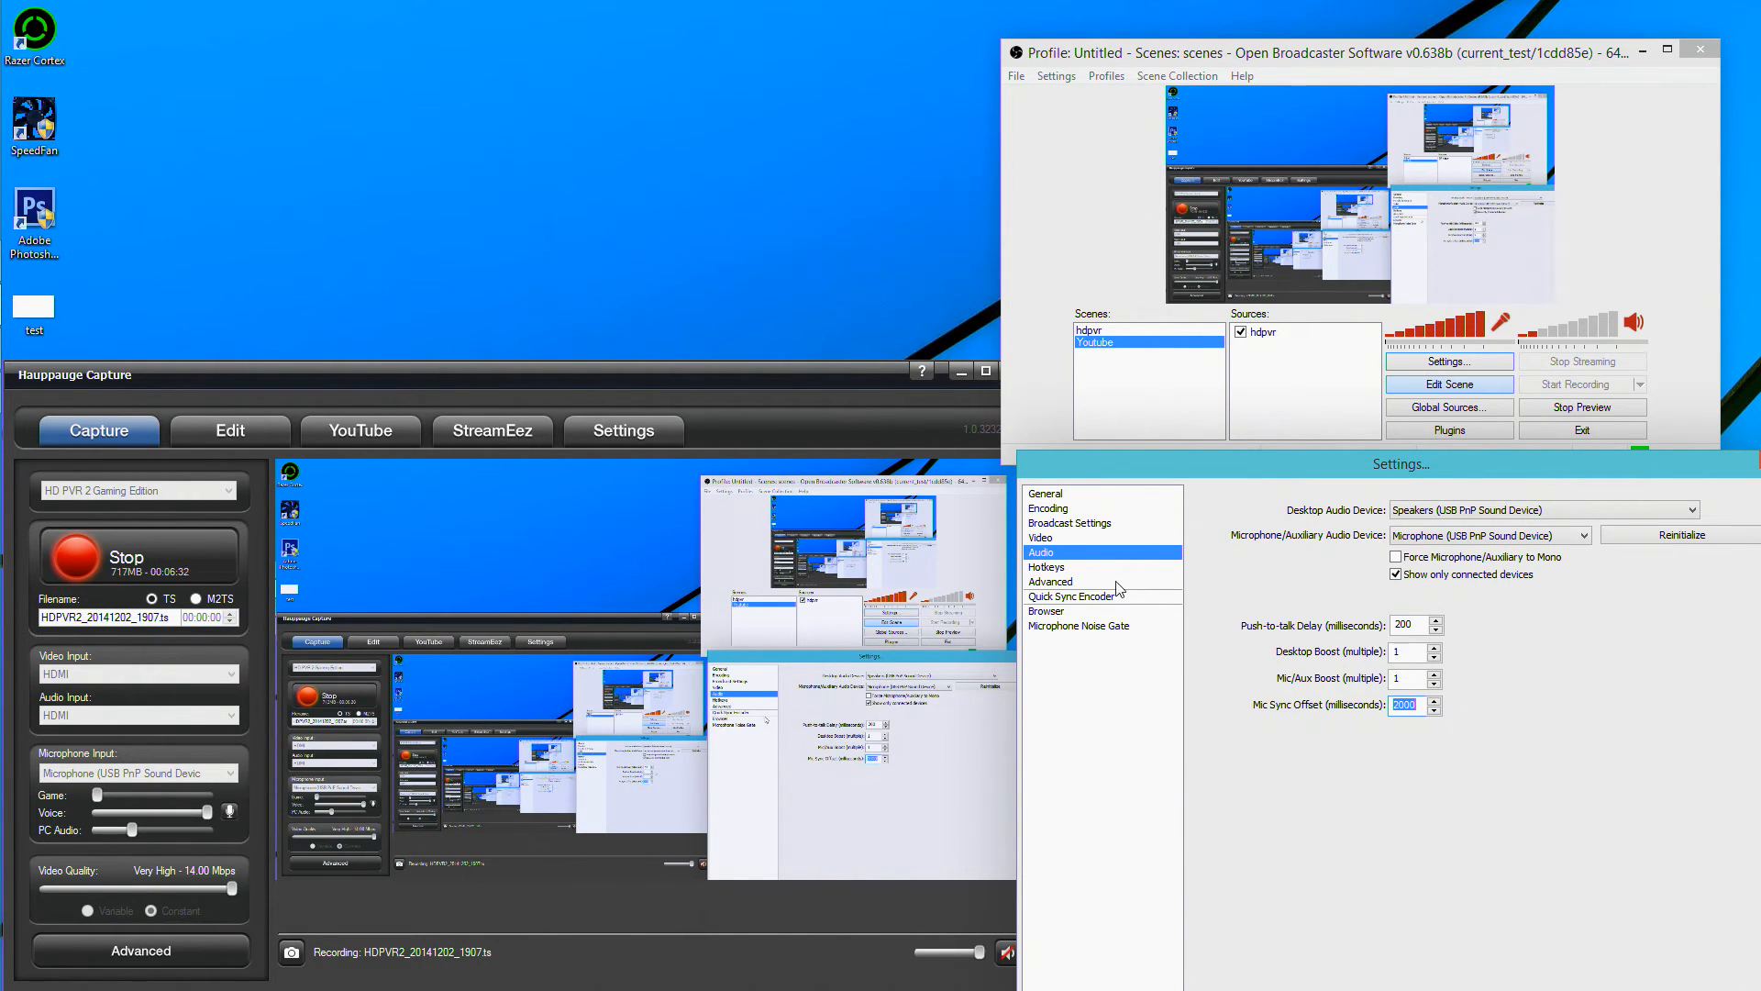
{"action": "left_click", "coordinate": [1050, 582]}
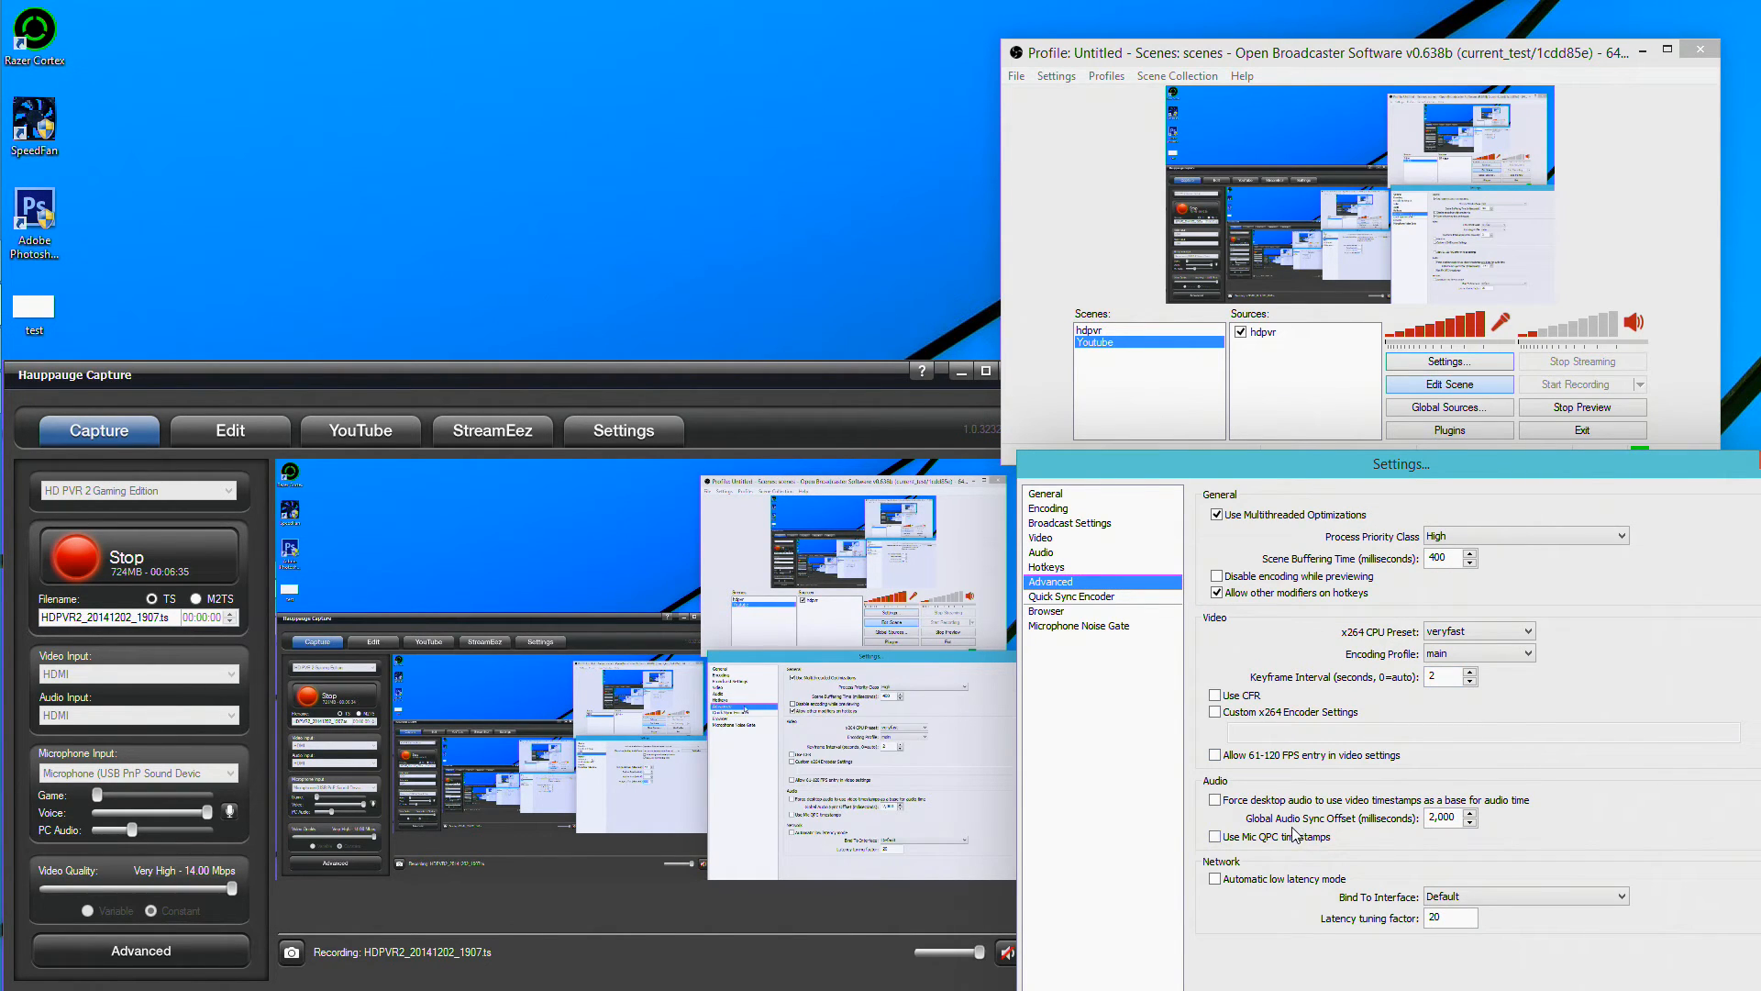
{"action": "mouse_move", "coordinate": [1359, 836]}
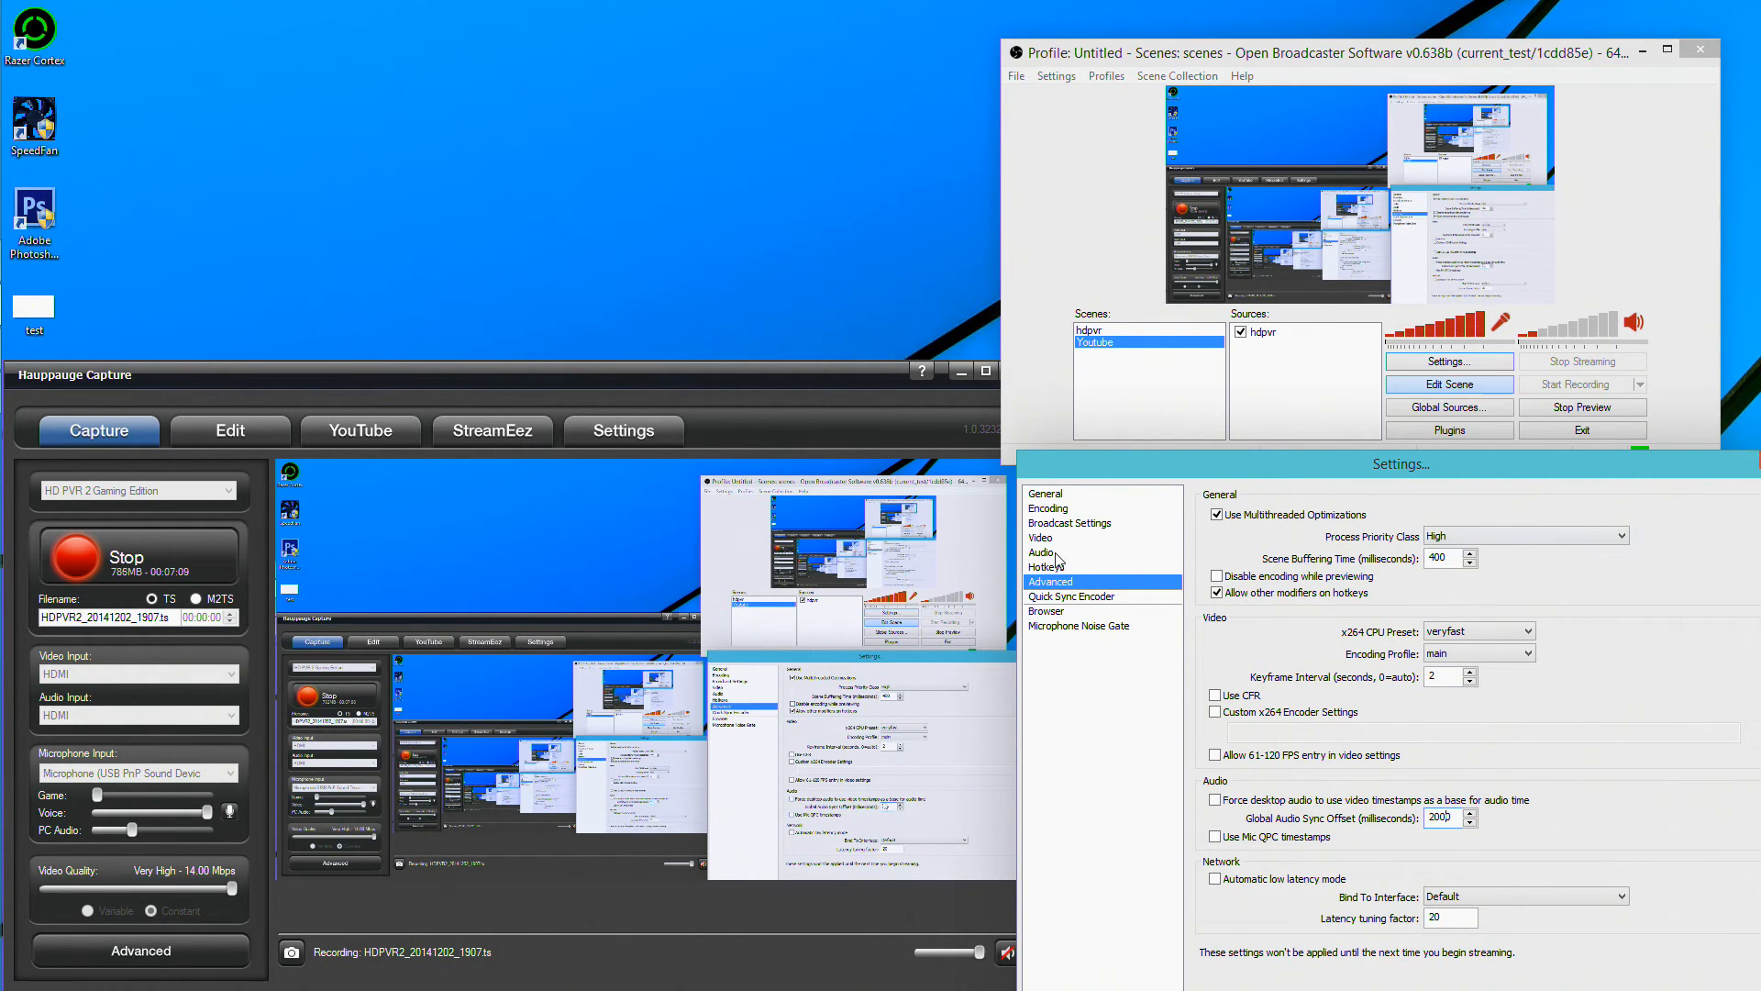
- Confirm the 2000 ms audio sync offsets and close Settings with OK
{"action": "left_click", "coordinate": [1042, 552]}
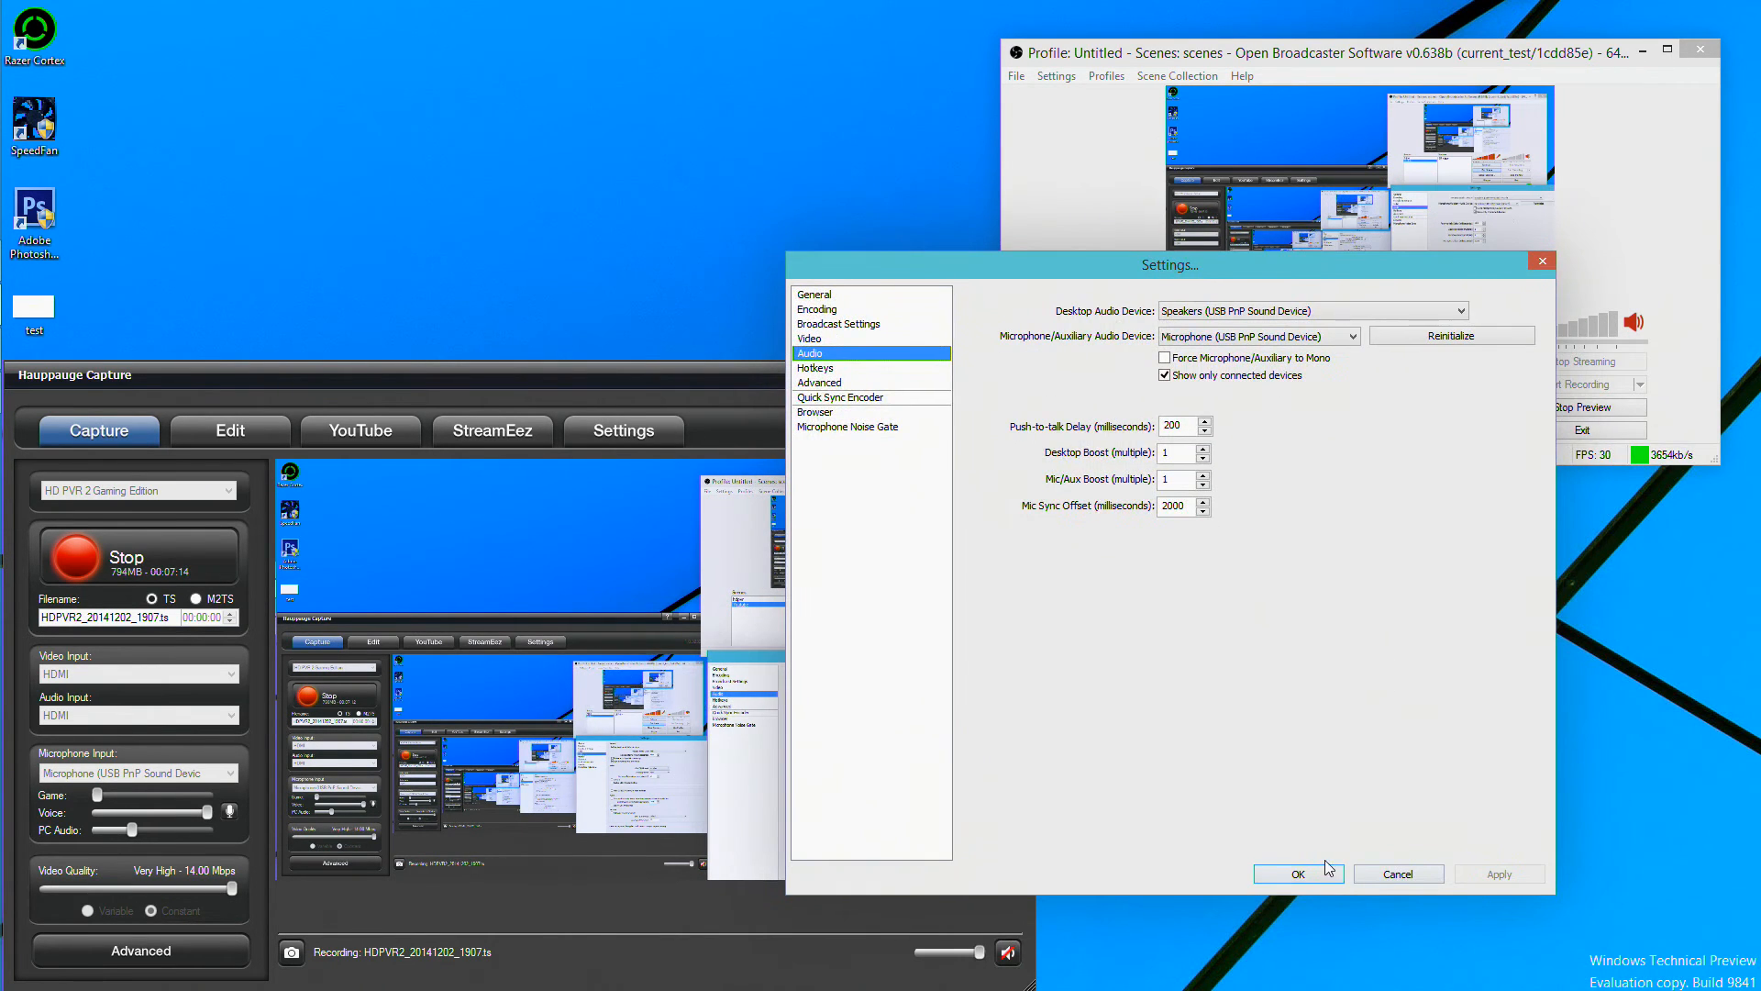
{"action": "left_click", "coordinate": [1299, 873]}
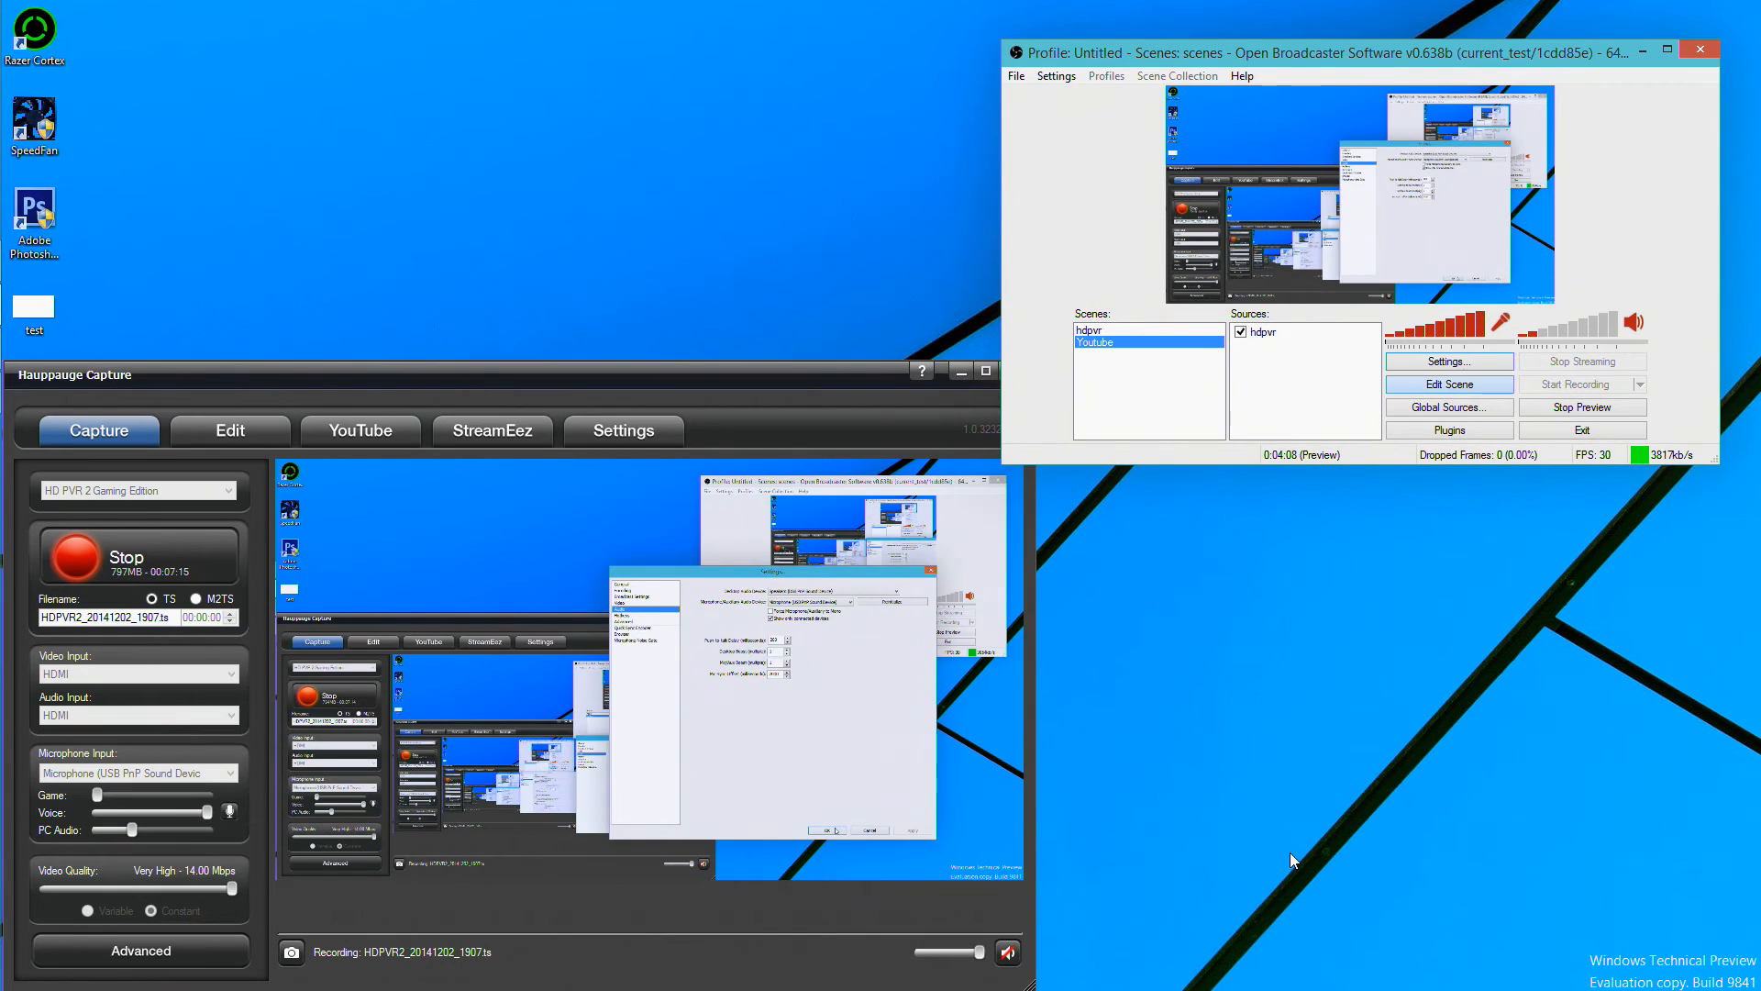
- Start adding a Video Capture Device source from the Sources list
{"action": "left_click", "coordinate": [1392, 419]}
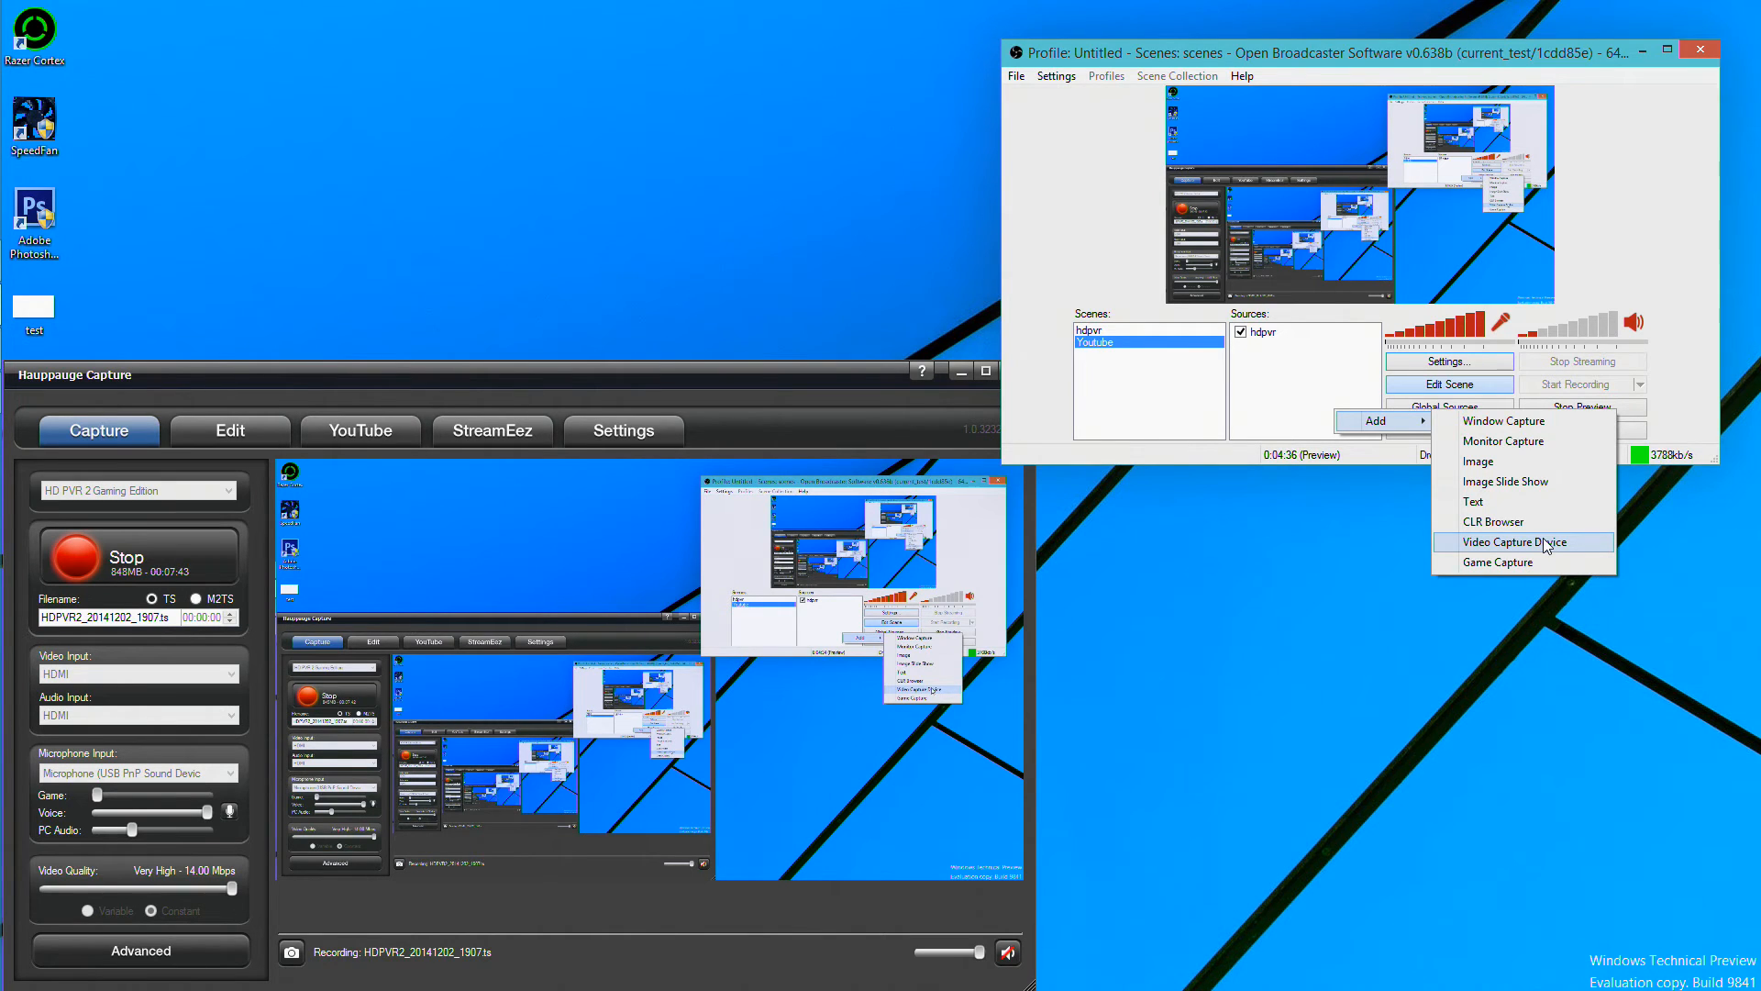
{"action": "left_click", "coordinate": [1510, 541]}
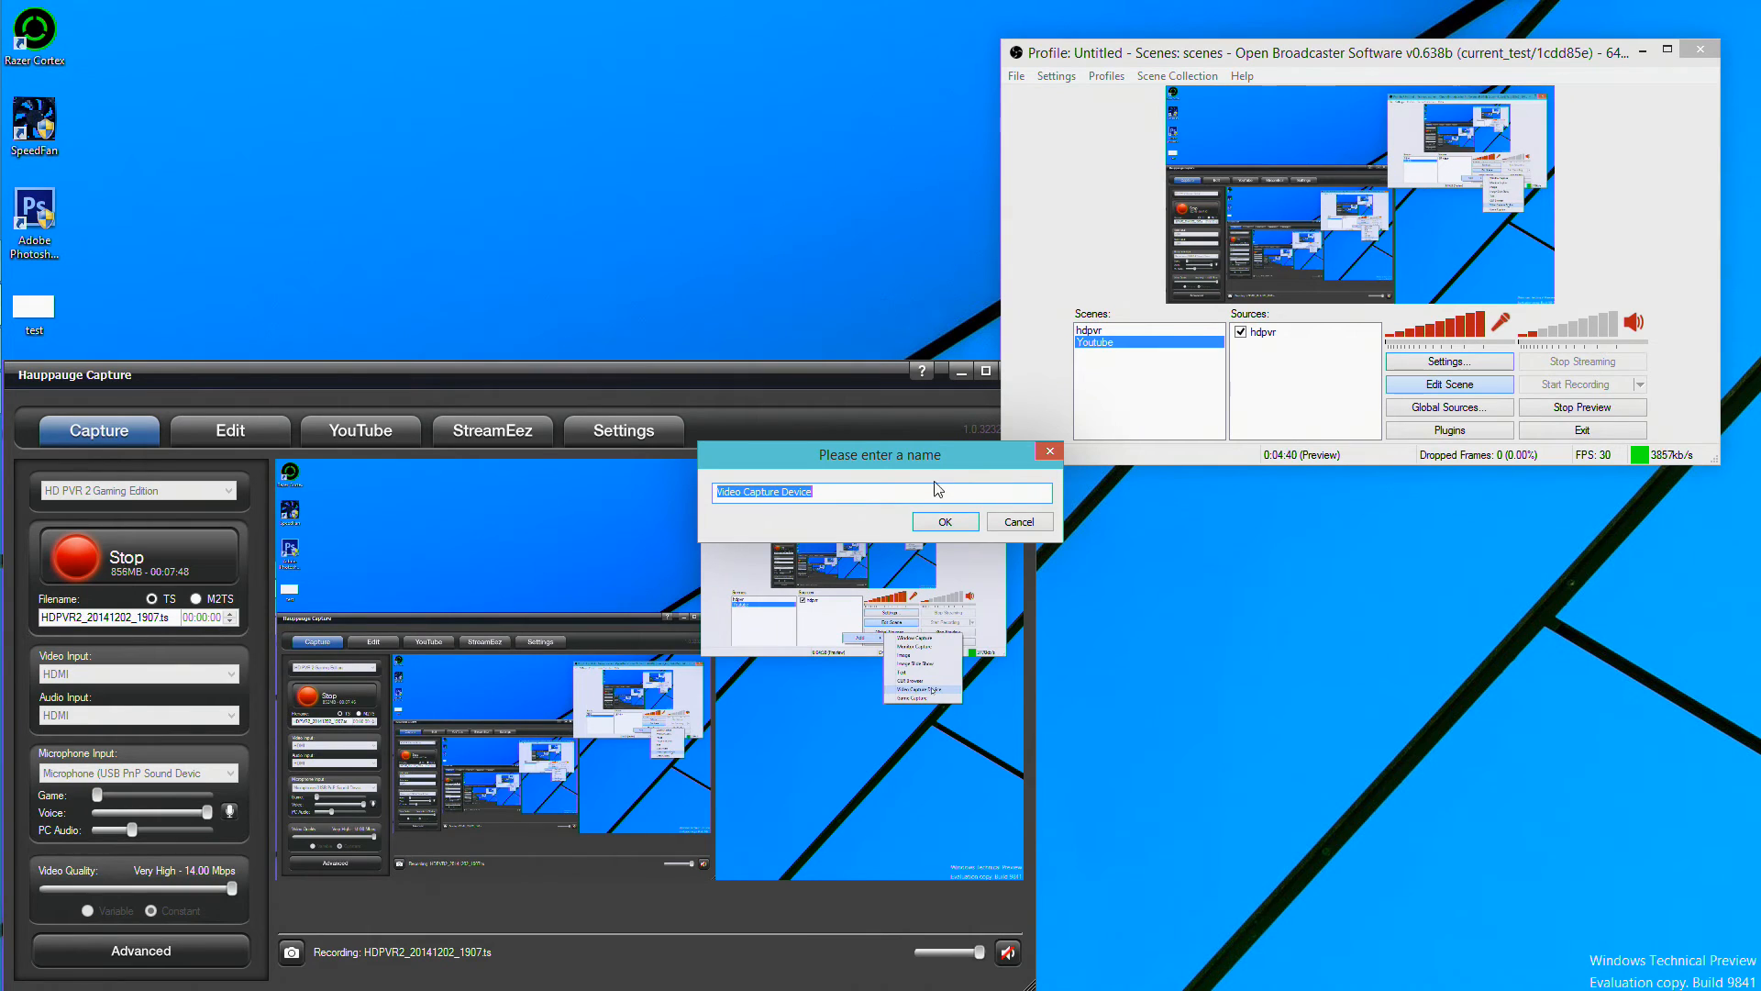
- Accept the source name and enable buffering at 2000 ms for the Hauppauge Siena capture
{"action": "left_click", "coordinate": [943, 521]}
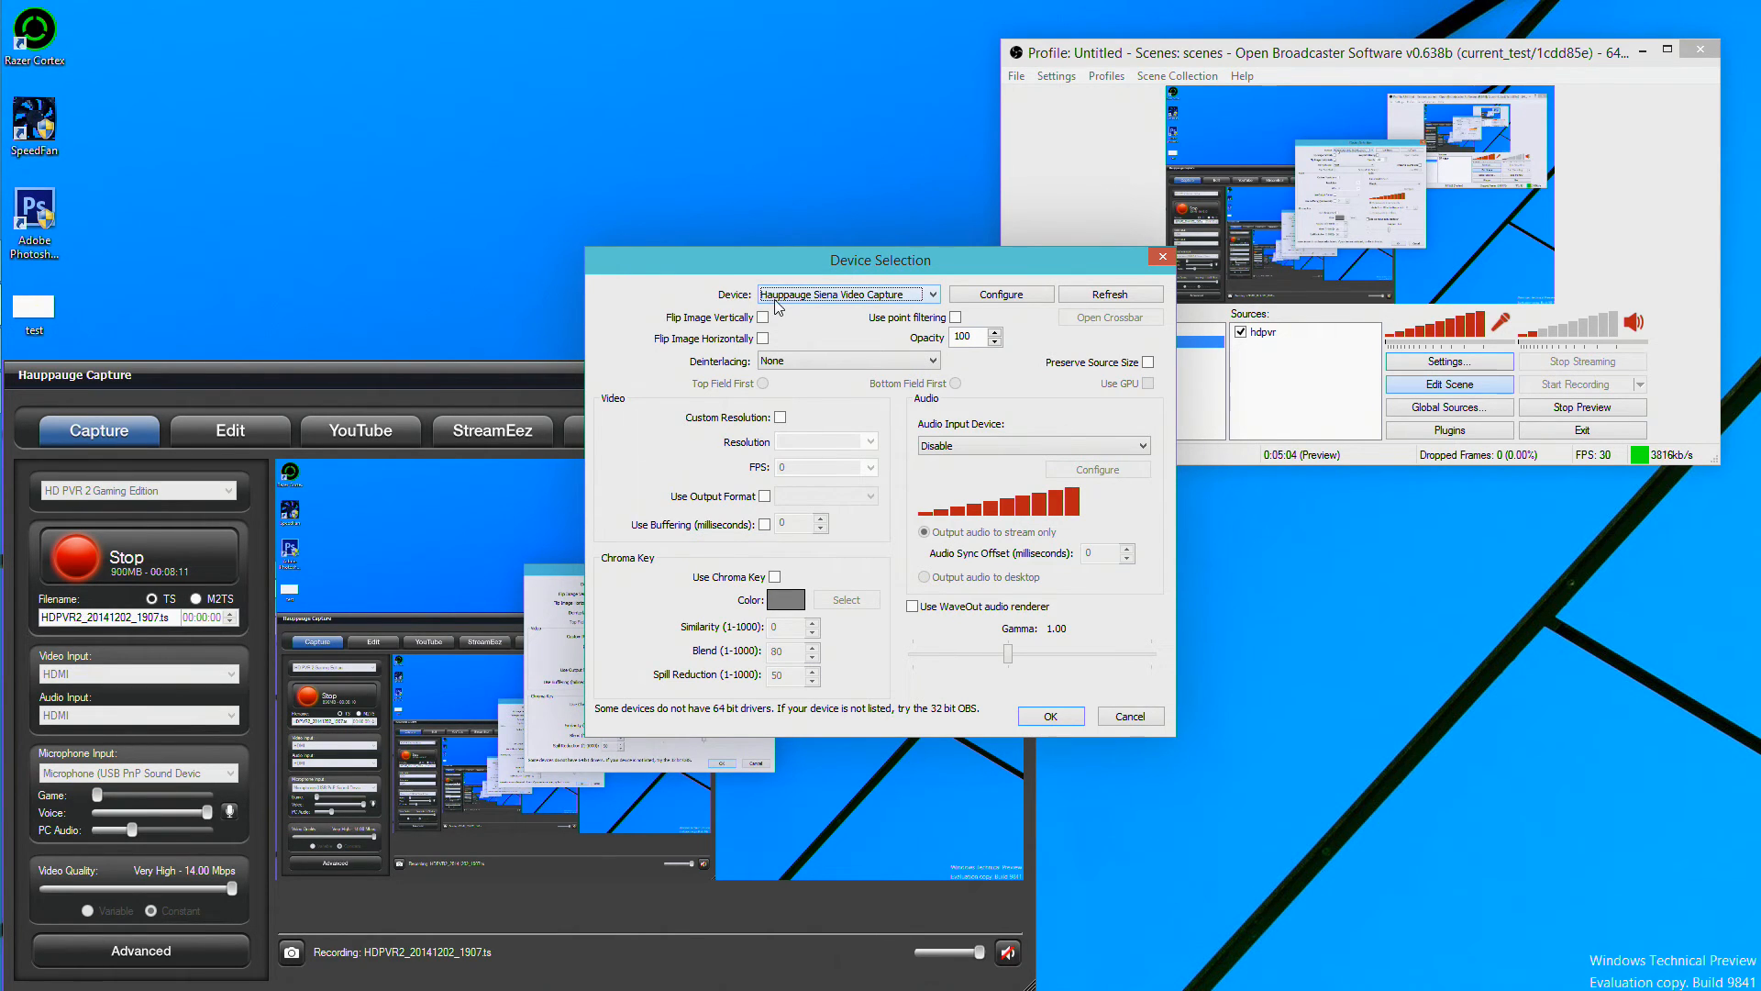
{"action": "mouse_move", "coordinate": [766, 543]}
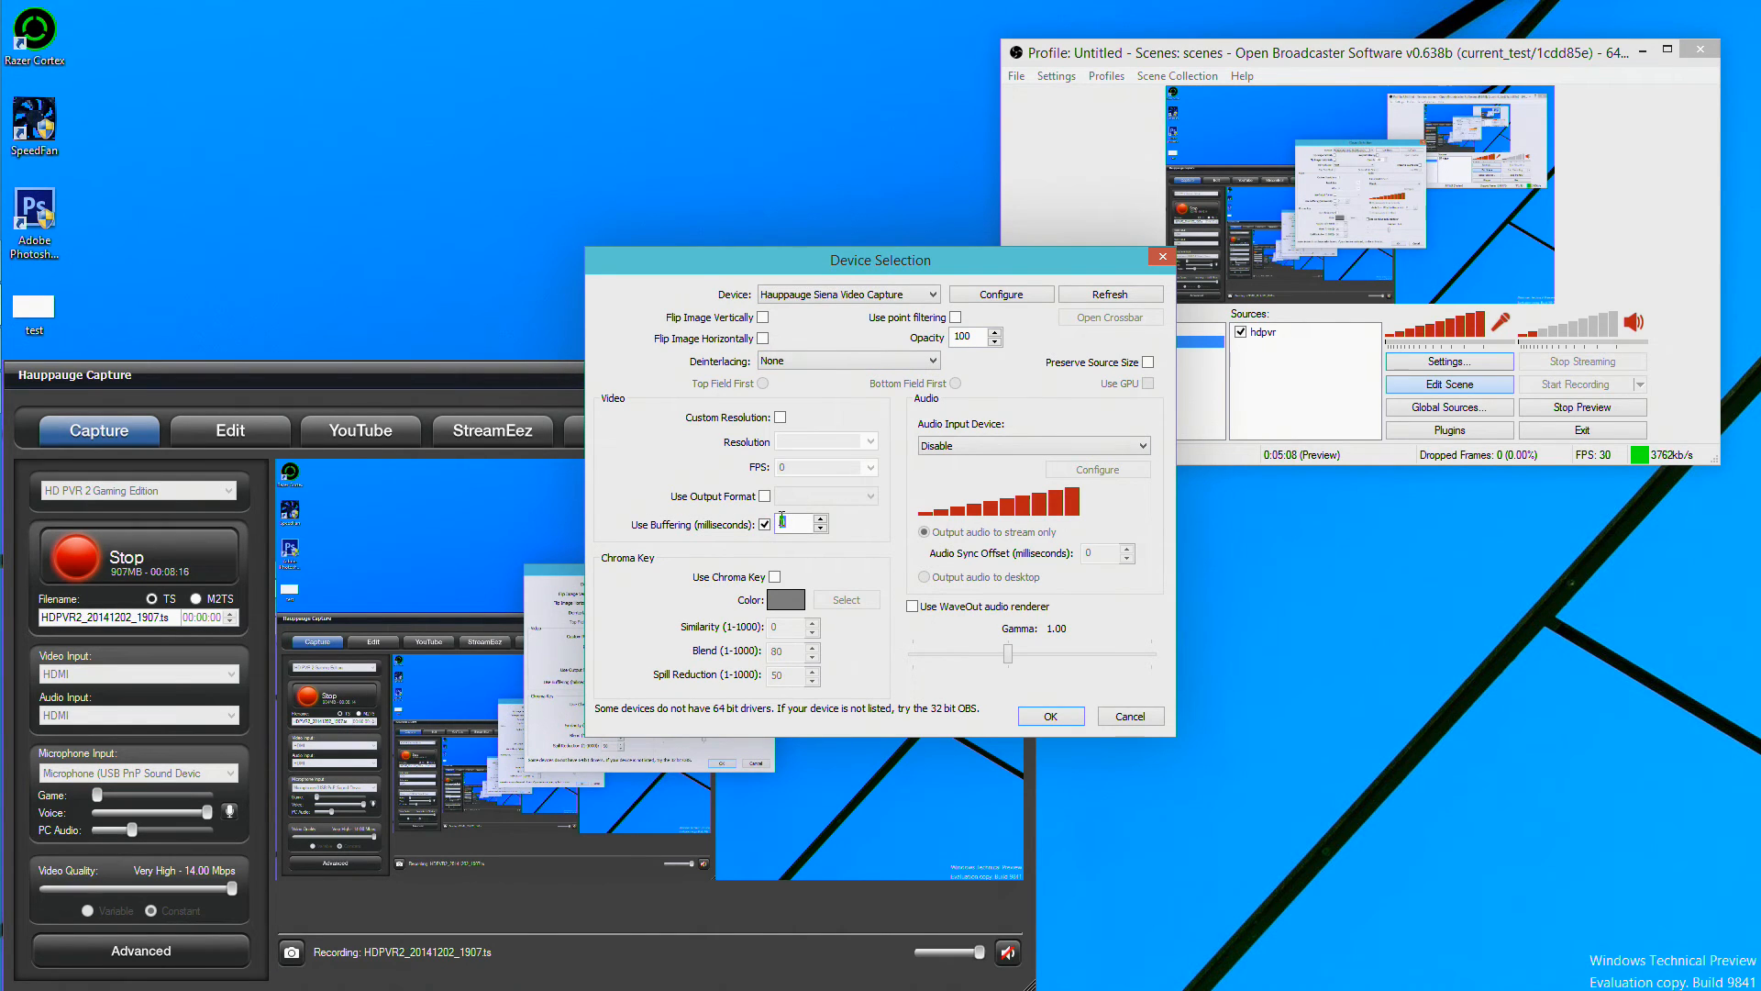
{"action": "type", "text": "2000"}
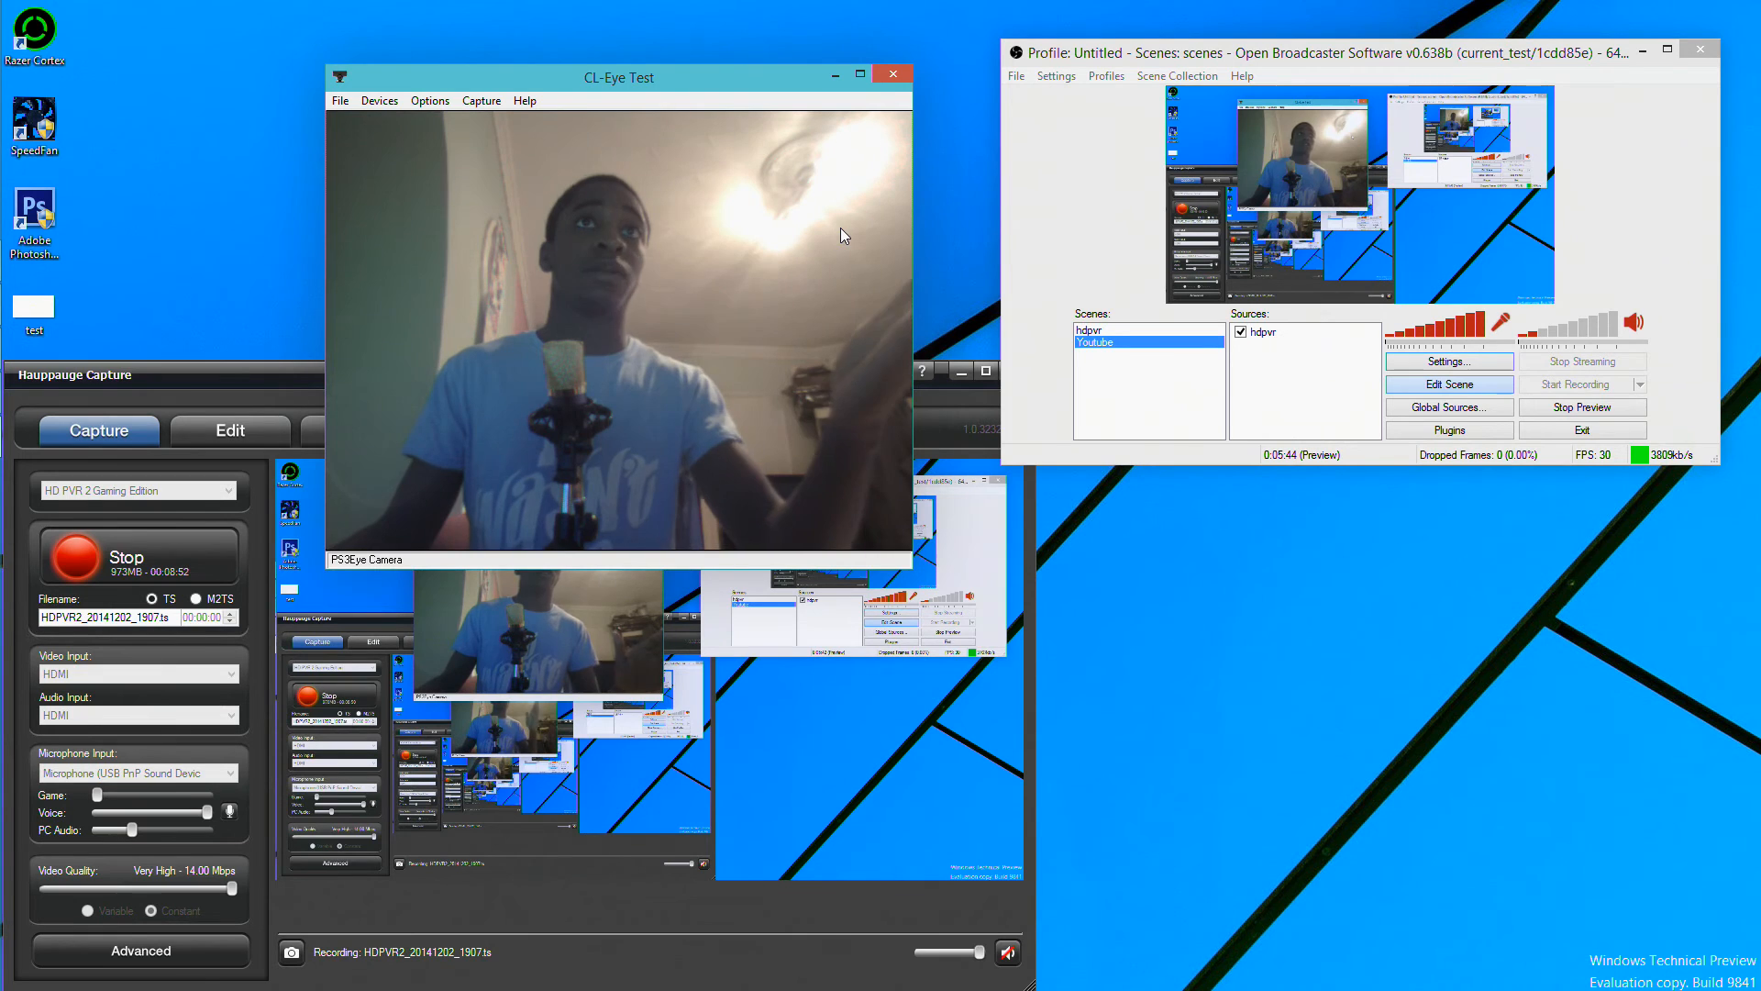
{"action": "mouse_move", "coordinate": [1293, 368]}
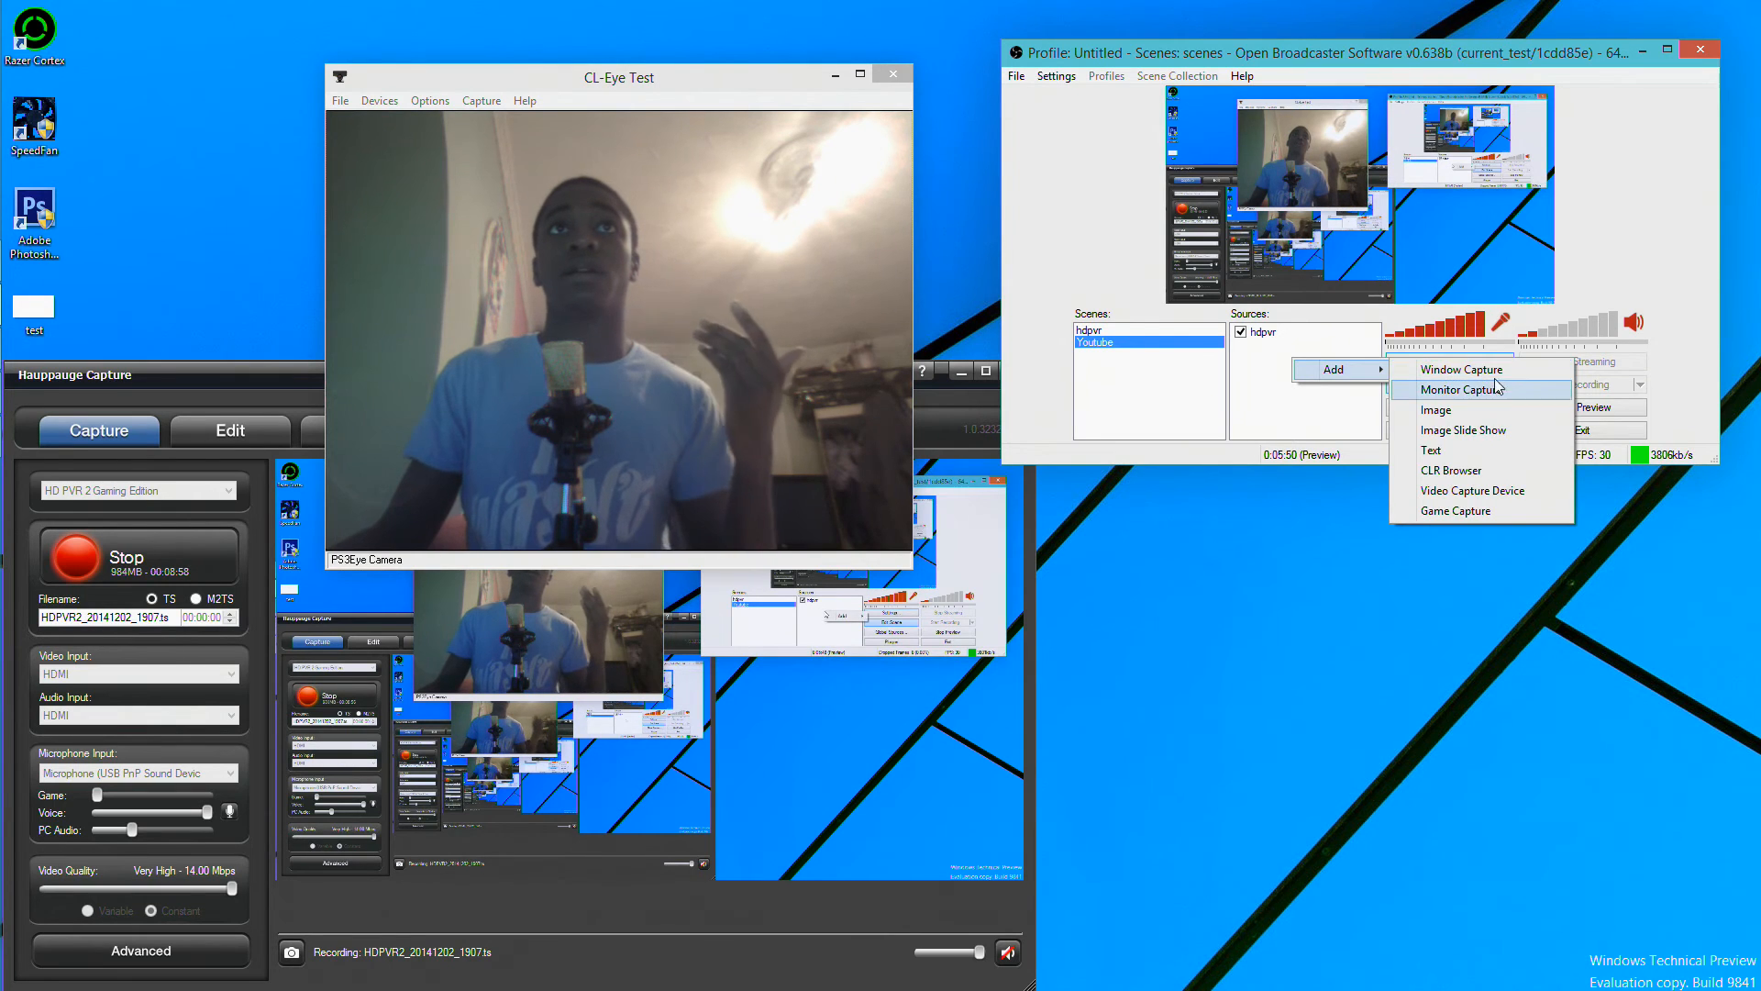
- Start adding a window capture source for the CL-Eye Test webcam window
{"action": "left_click", "coordinate": [1463, 369]}
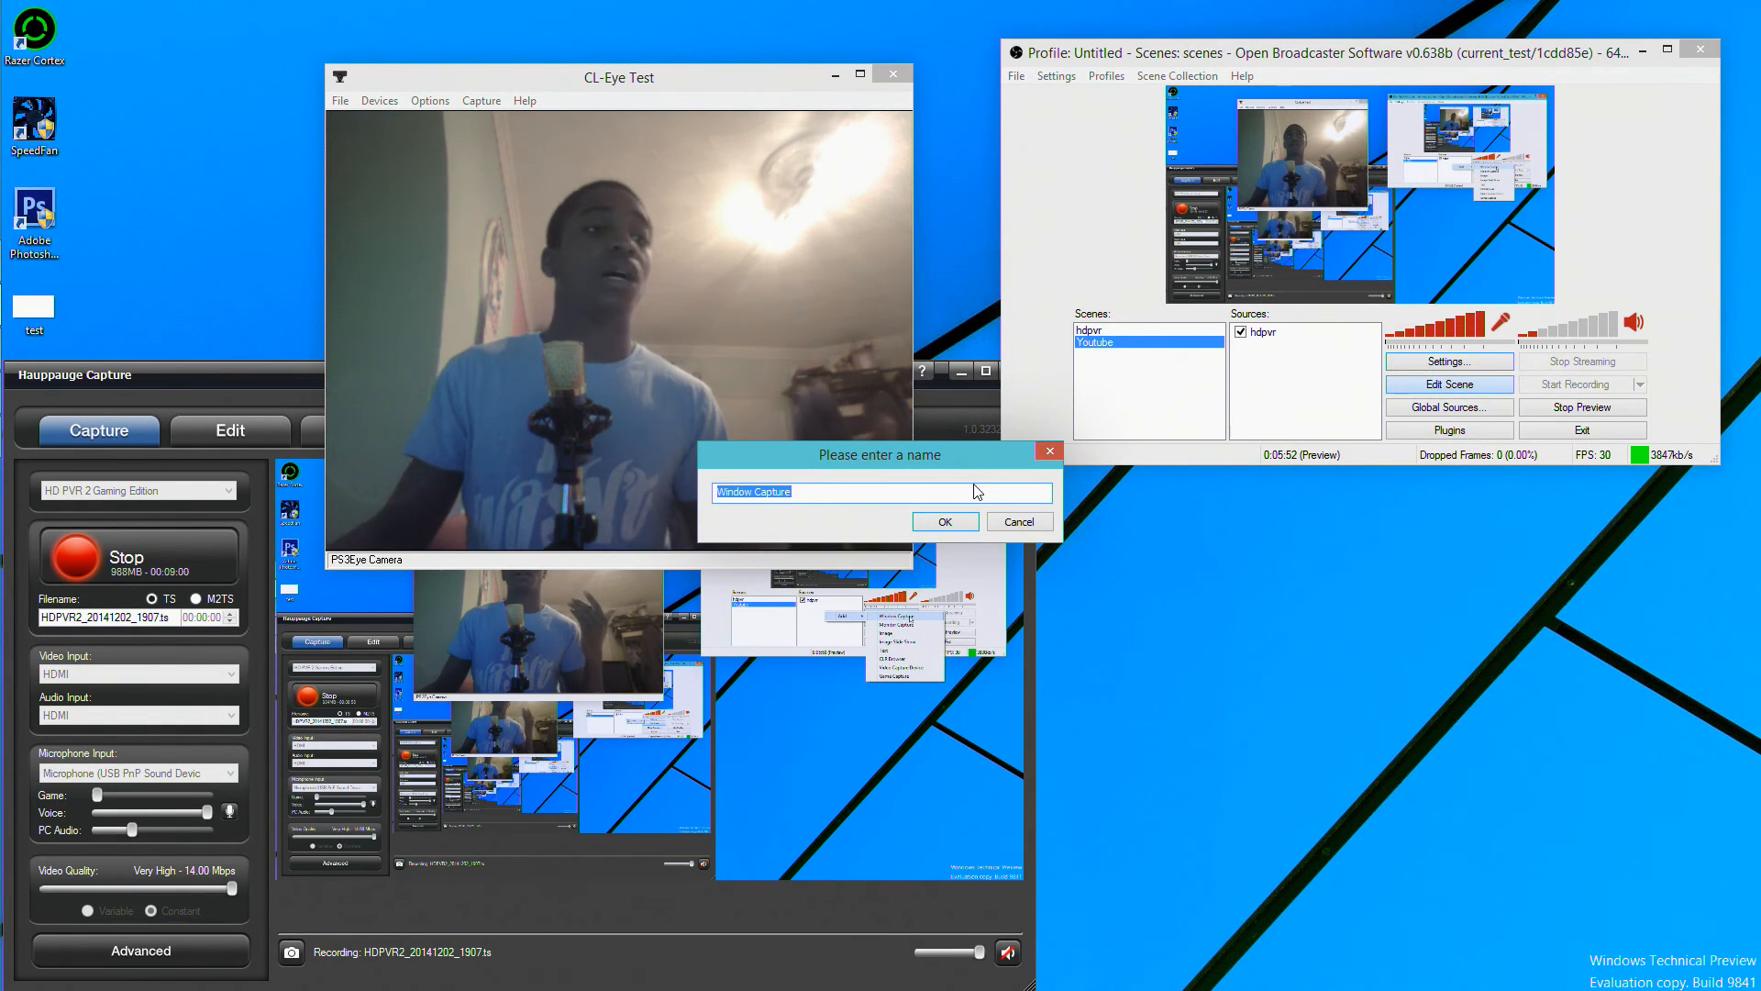
- Add a Window Capture source named 'camera' grabbing the CL-Eye Test window
{"action": "left_click", "coordinate": [943, 521]}
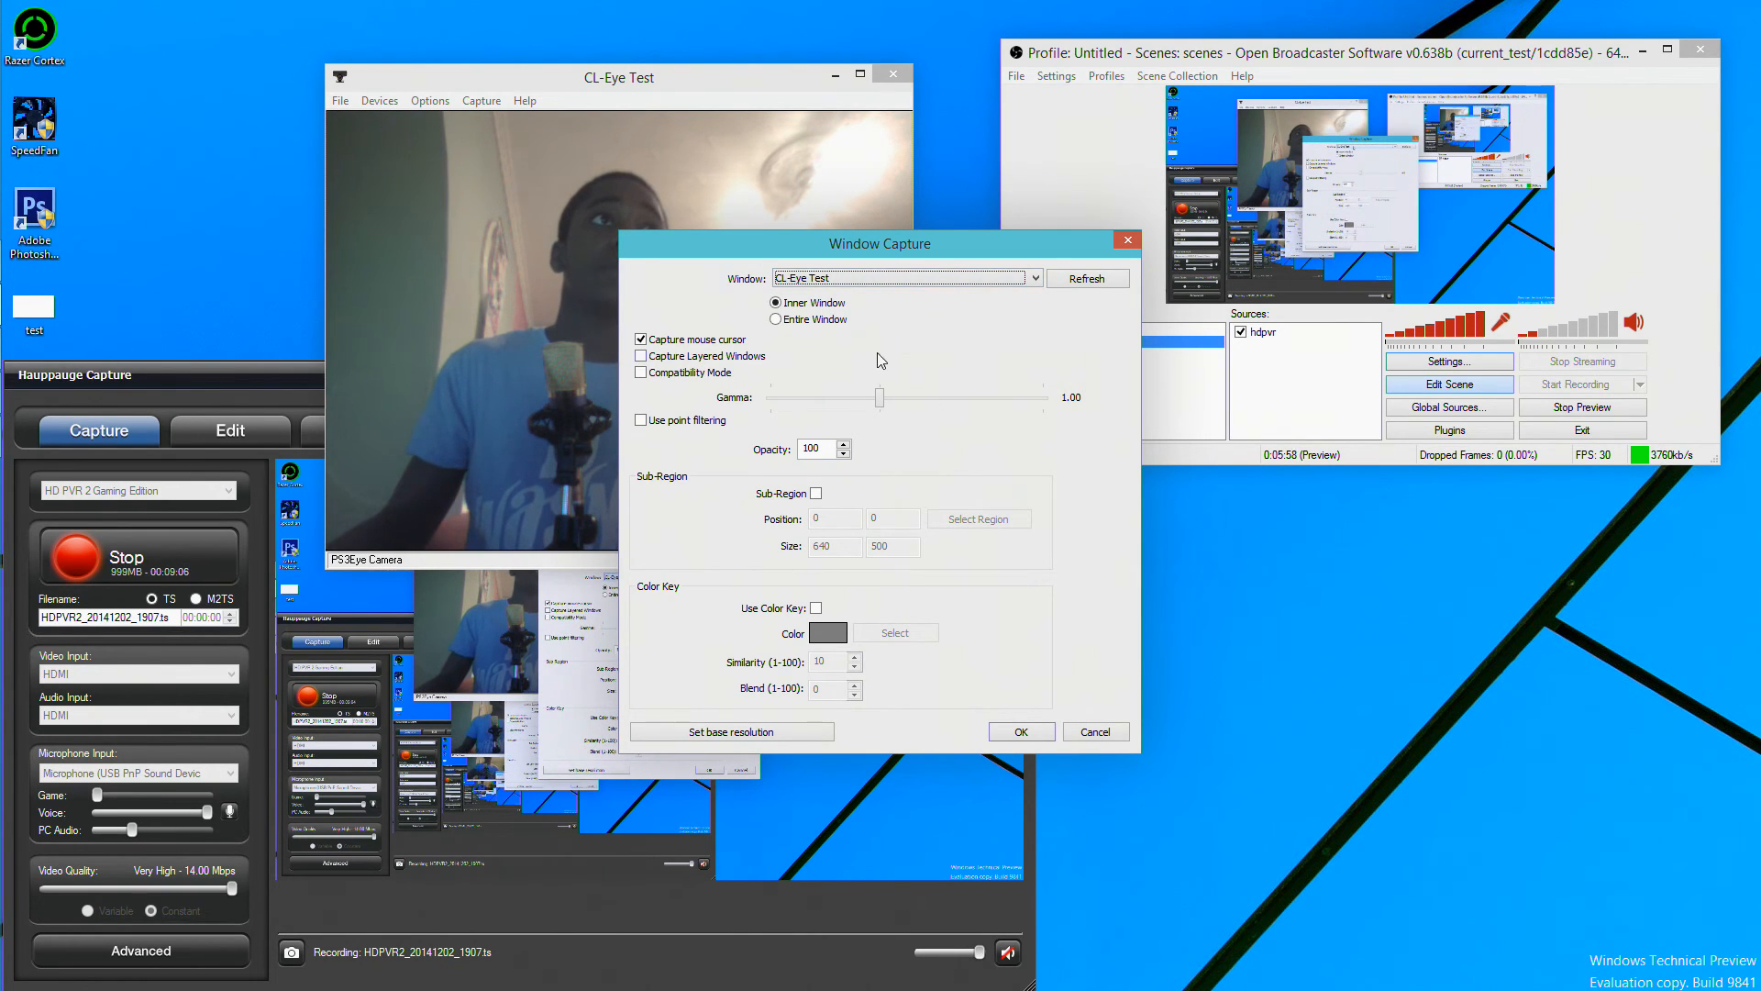
{"action": "left_click", "coordinate": [642, 340]}
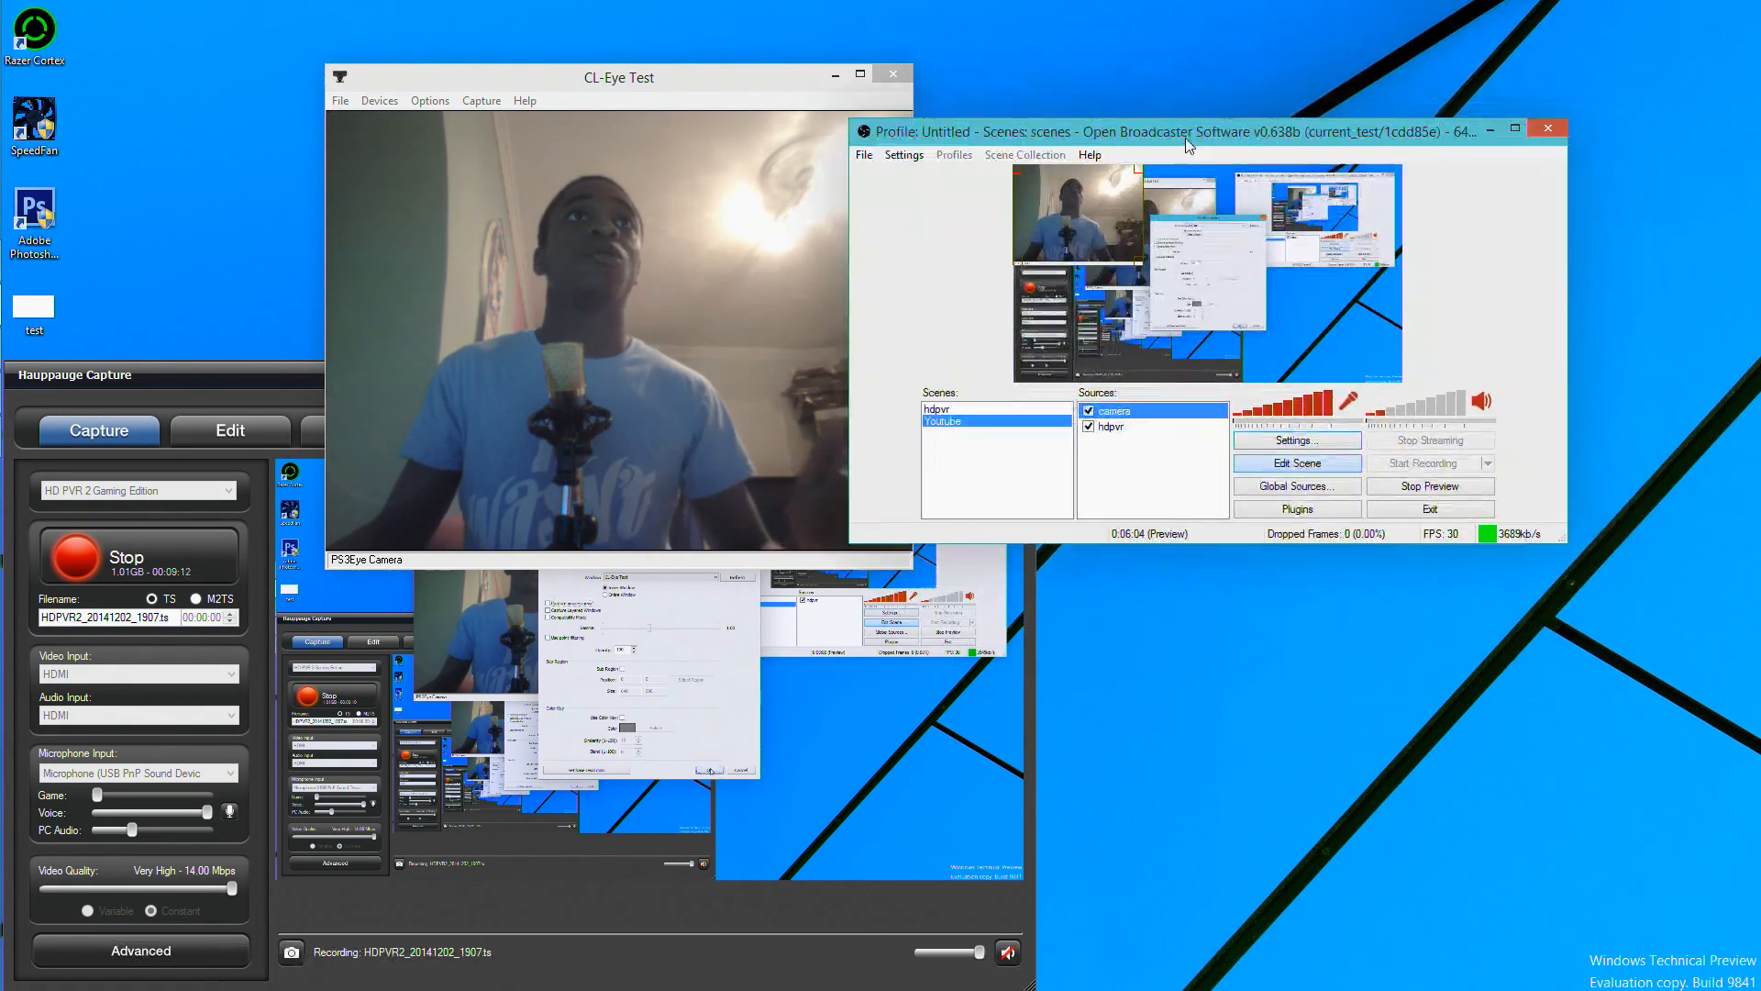
{"action": "left_click", "coordinate": [1513, 128]}
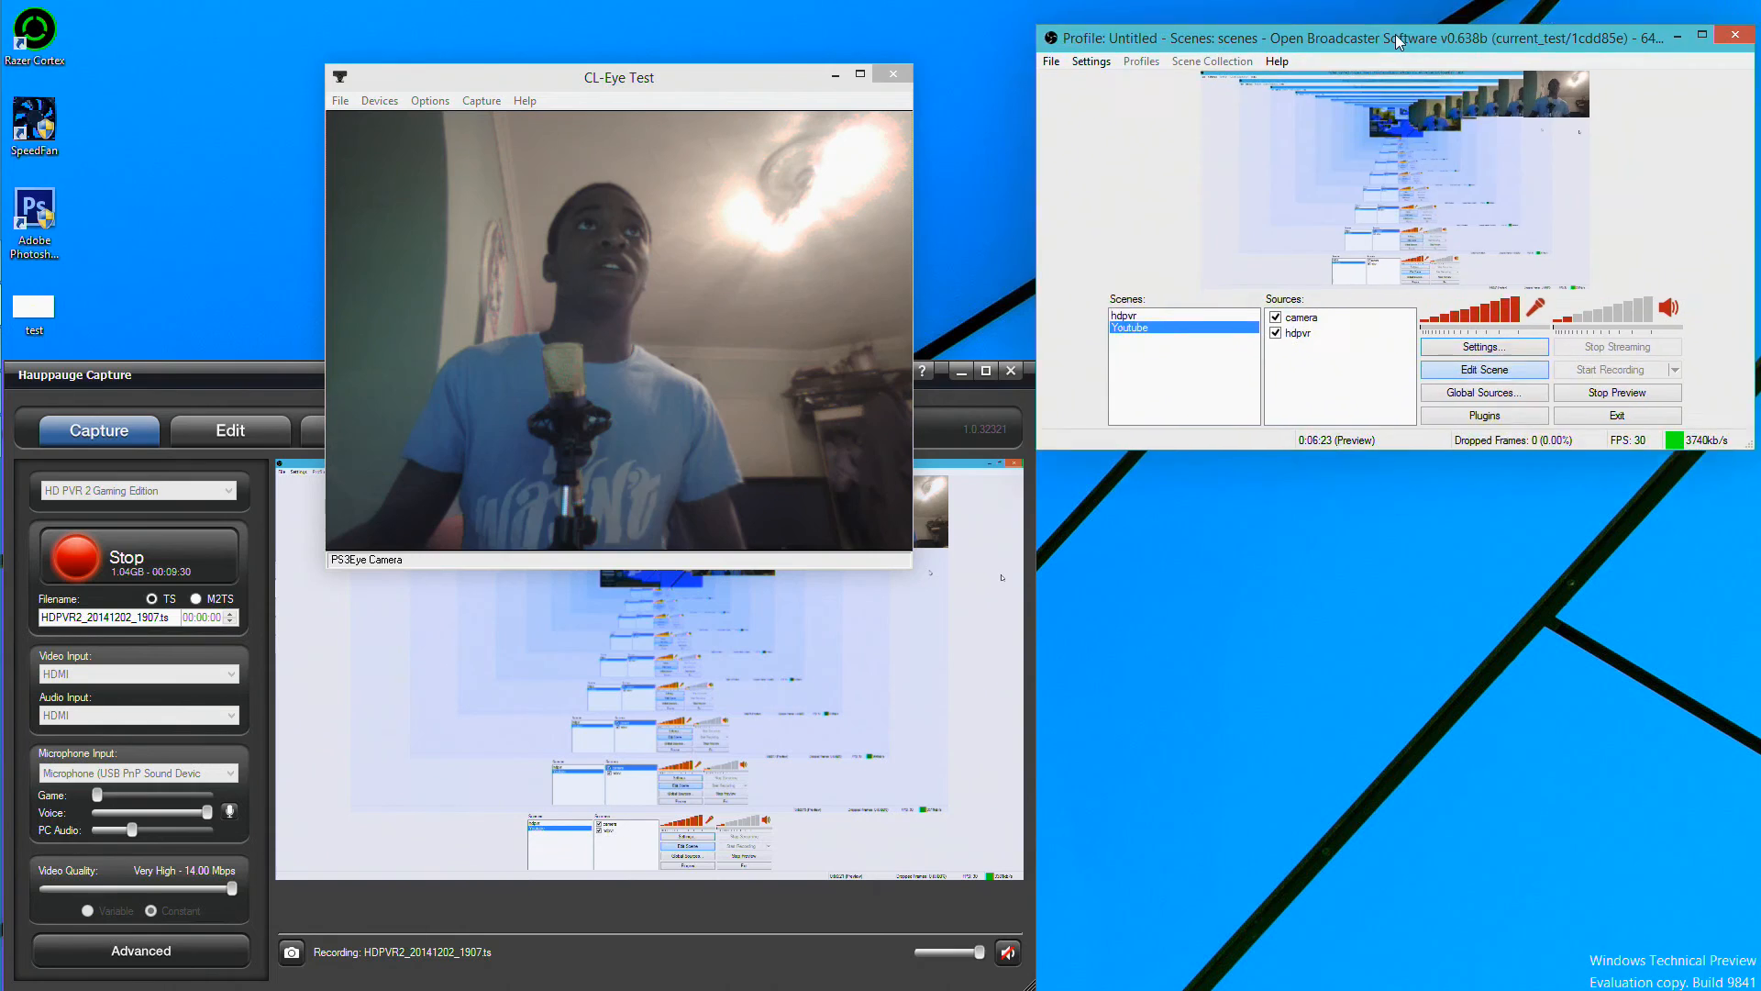
- Move the OBS window to the right and the CL-Eye Test window back near the top
{"action": "left_click_drag", "start_coordinate": [1393, 37], "coordinate": [1364, 94]}
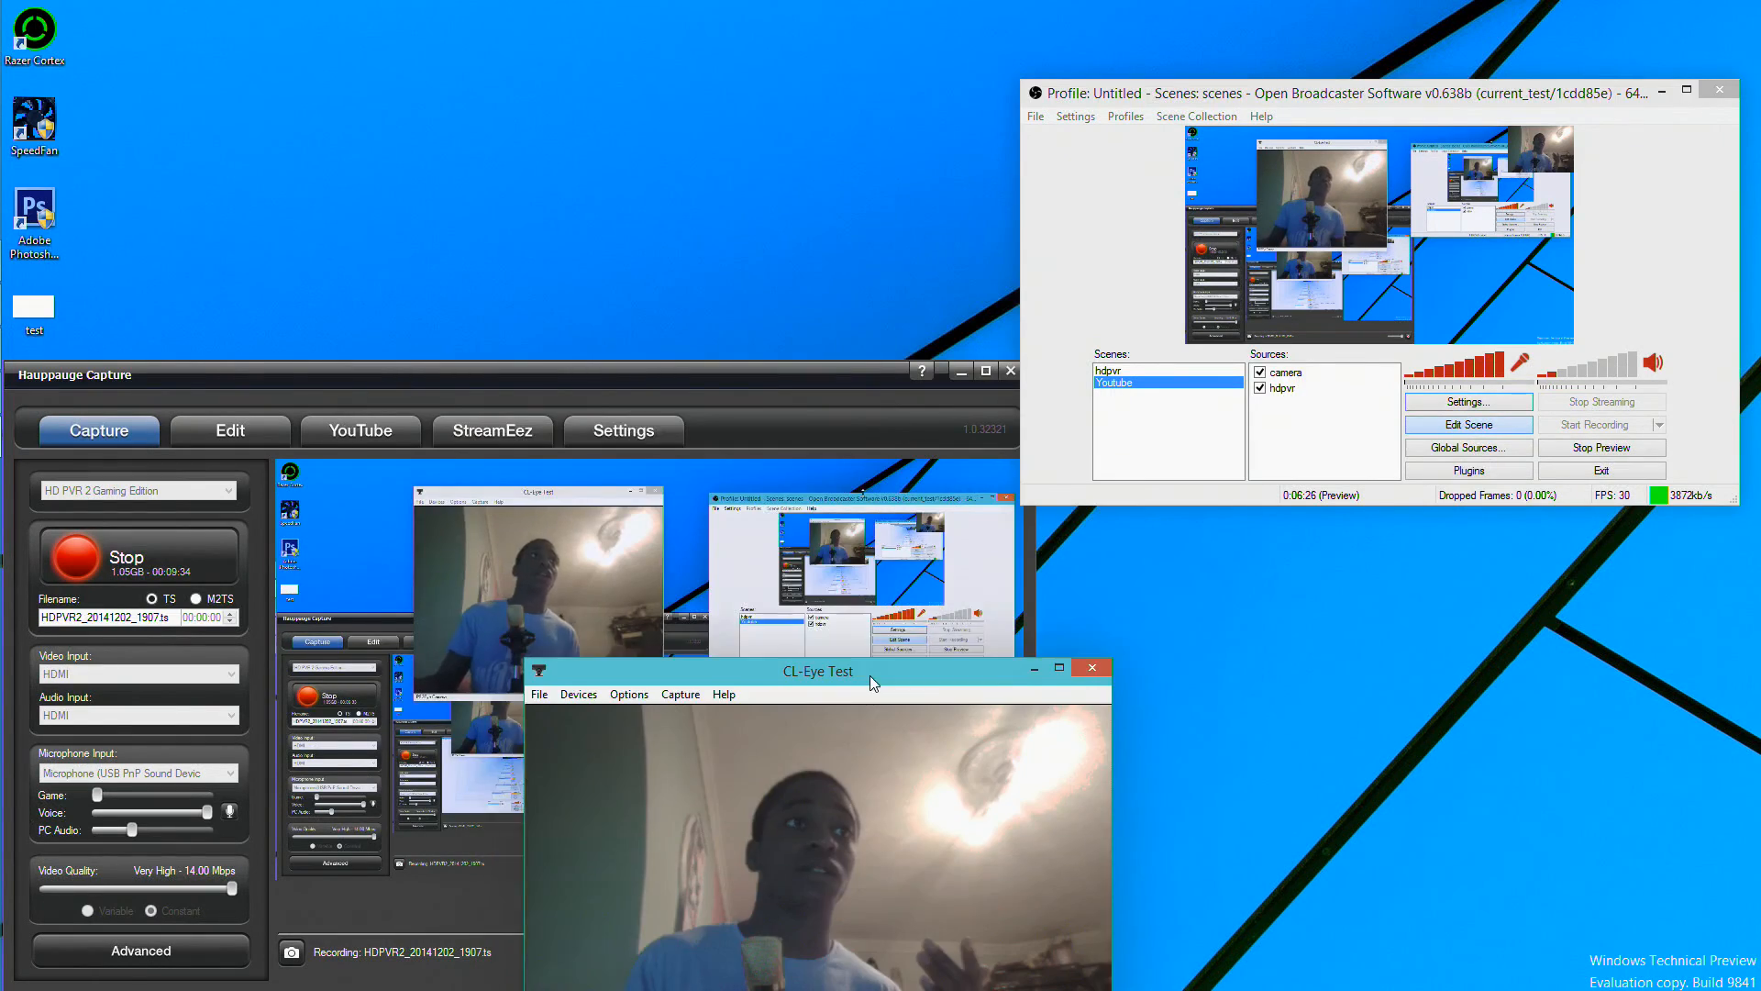
{"action": "left_click_drag", "start_coordinate": [820, 671], "coordinate": [621, 46]}
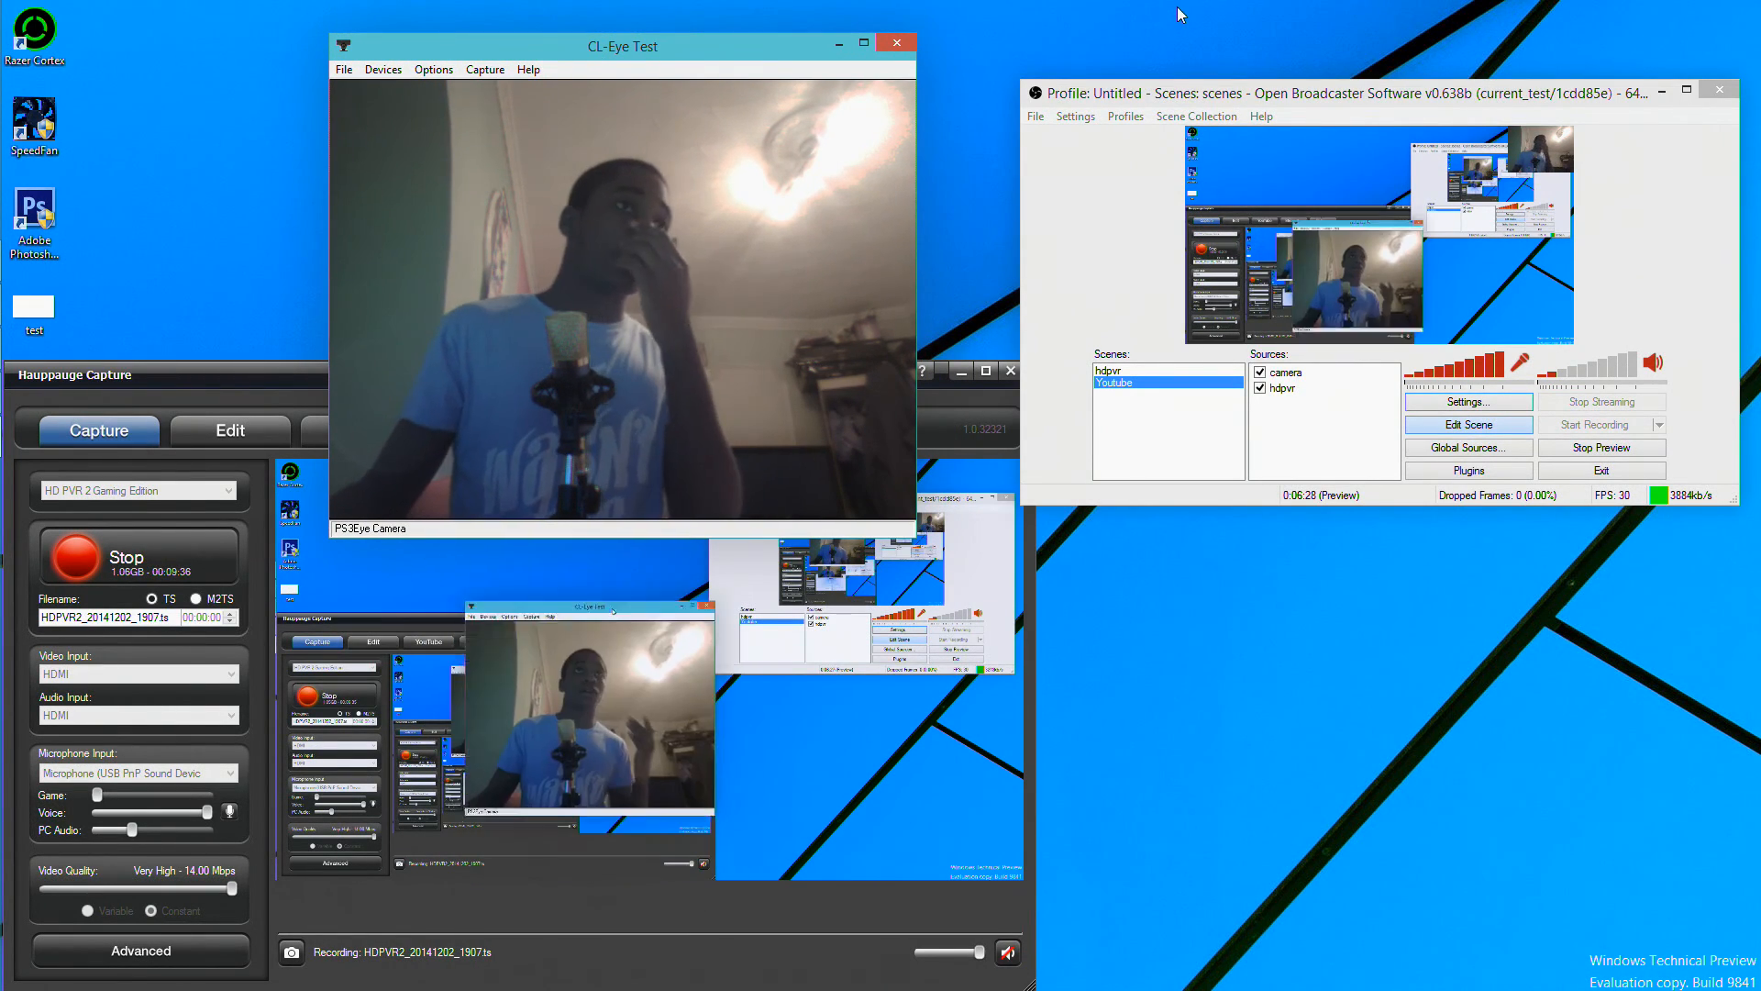